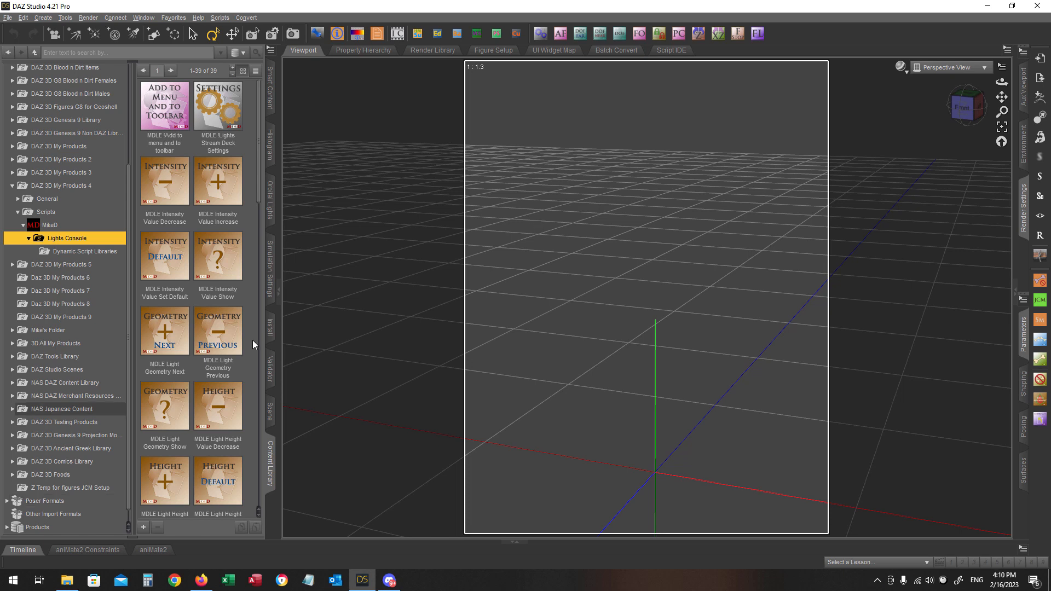
mouse_move(247, 338)
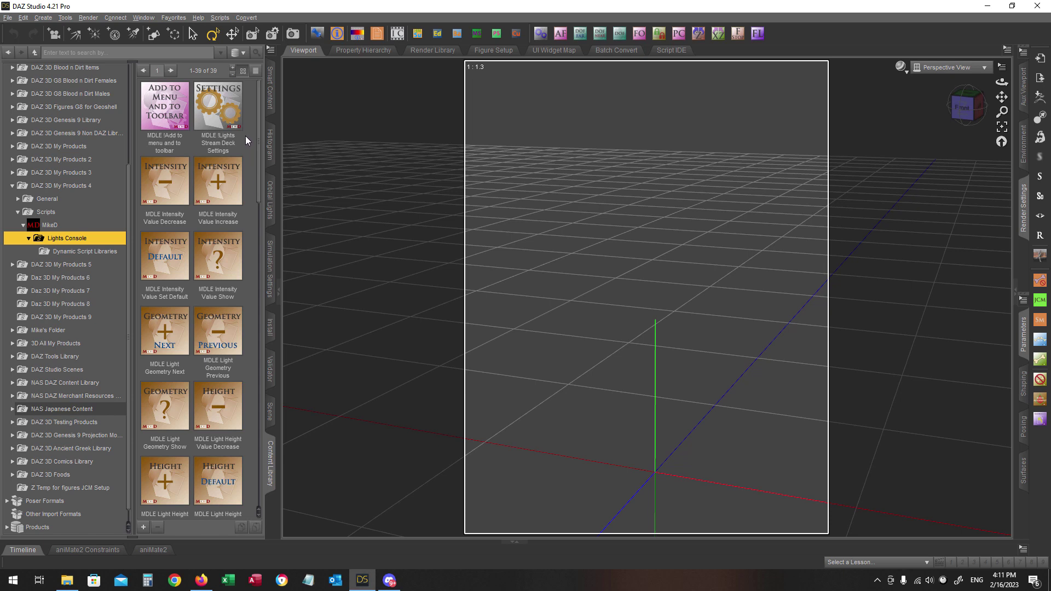
mouse_move(252, 281)
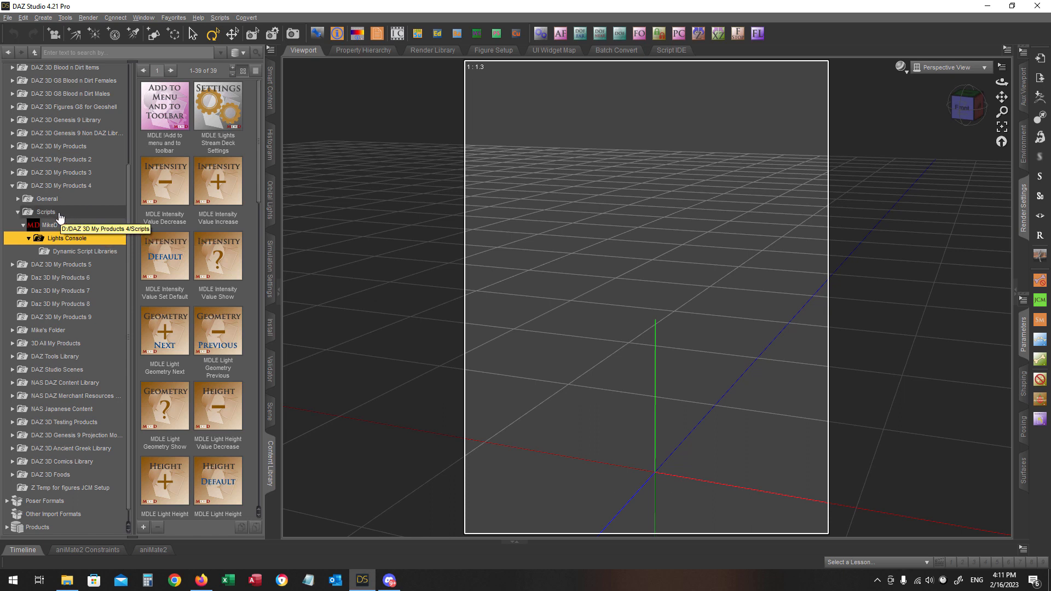
mouse_move(51, 276)
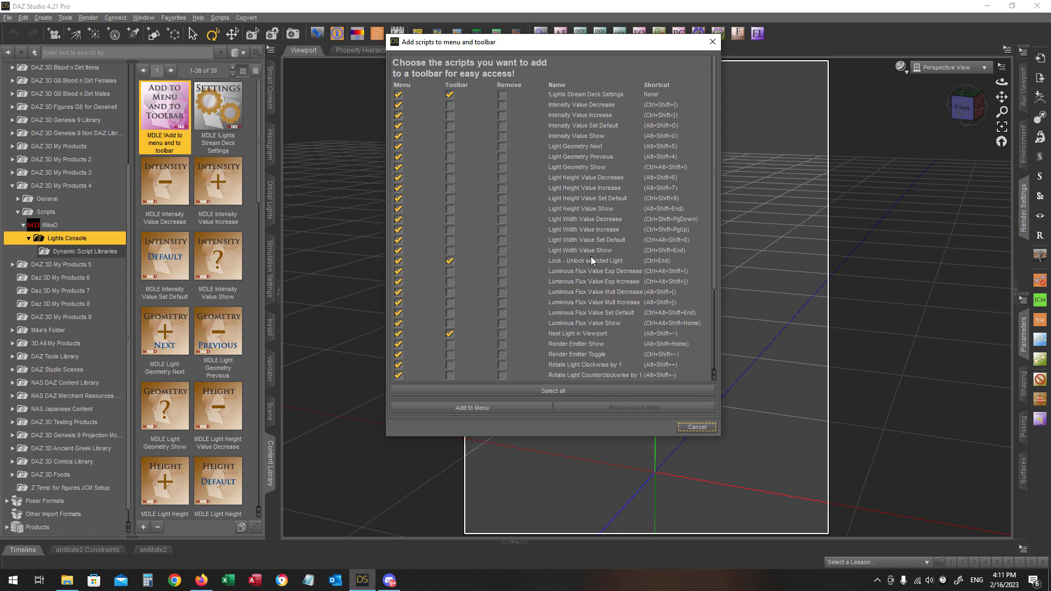
mouse_move(585, 233)
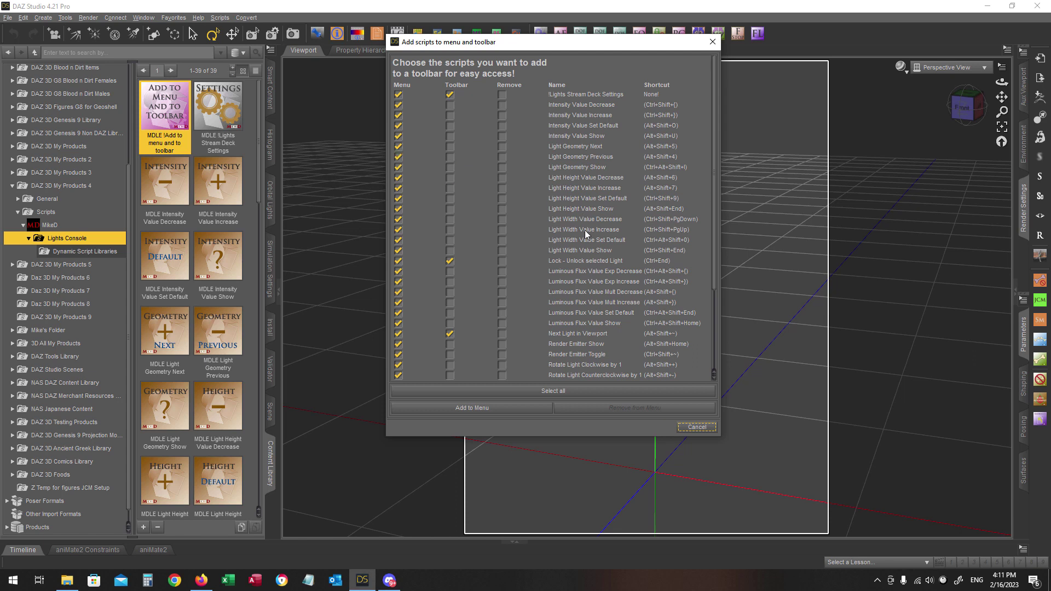
mouse_move(544, 341)
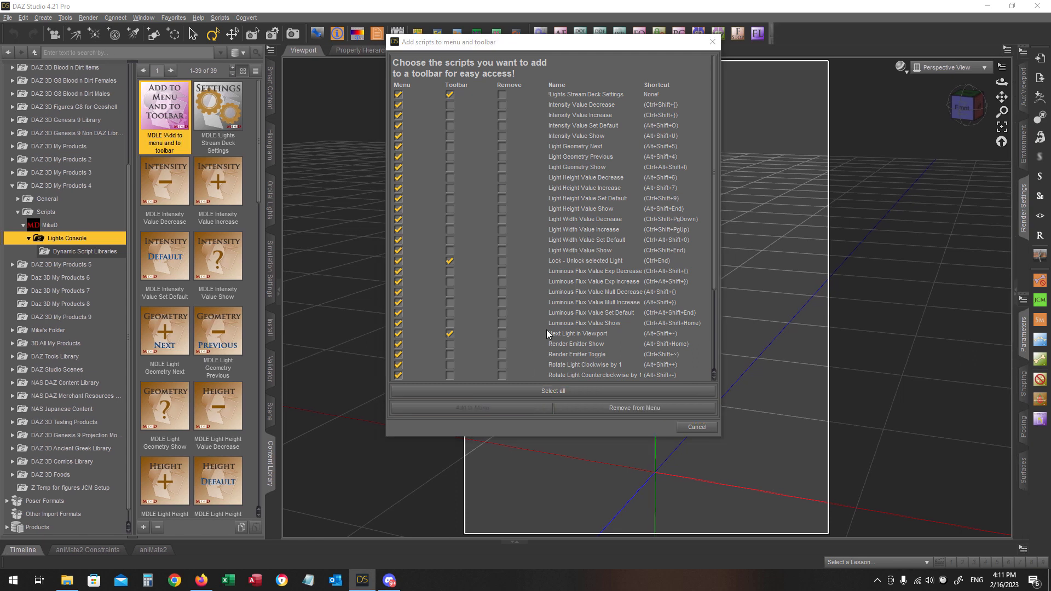
Step: Add the checked Lights Console scripts to the menu and toolbar and acknowledge the restart notice
click(472, 407)
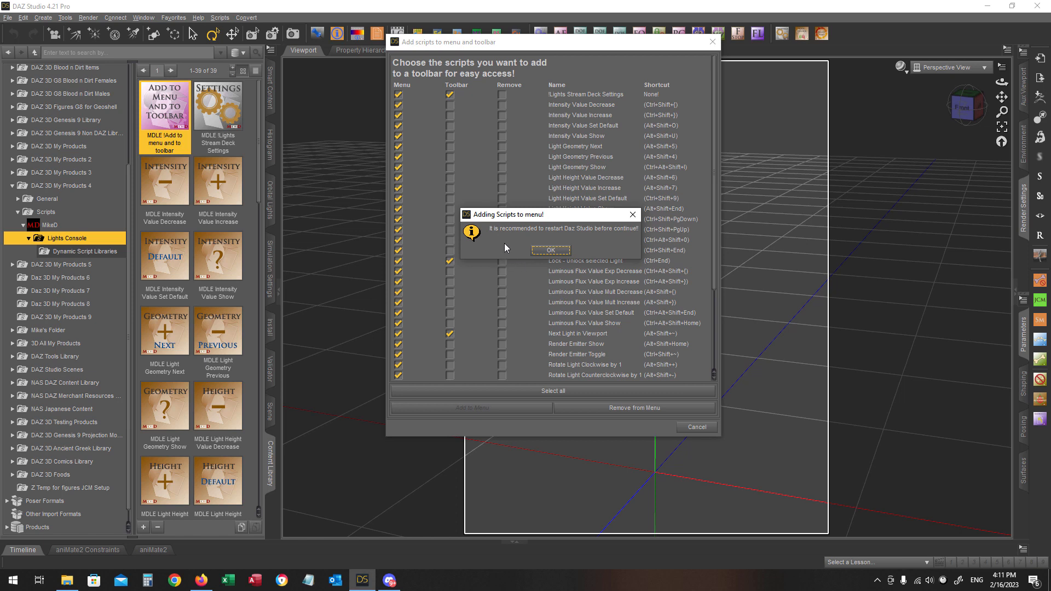
mouse_move(501, 239)
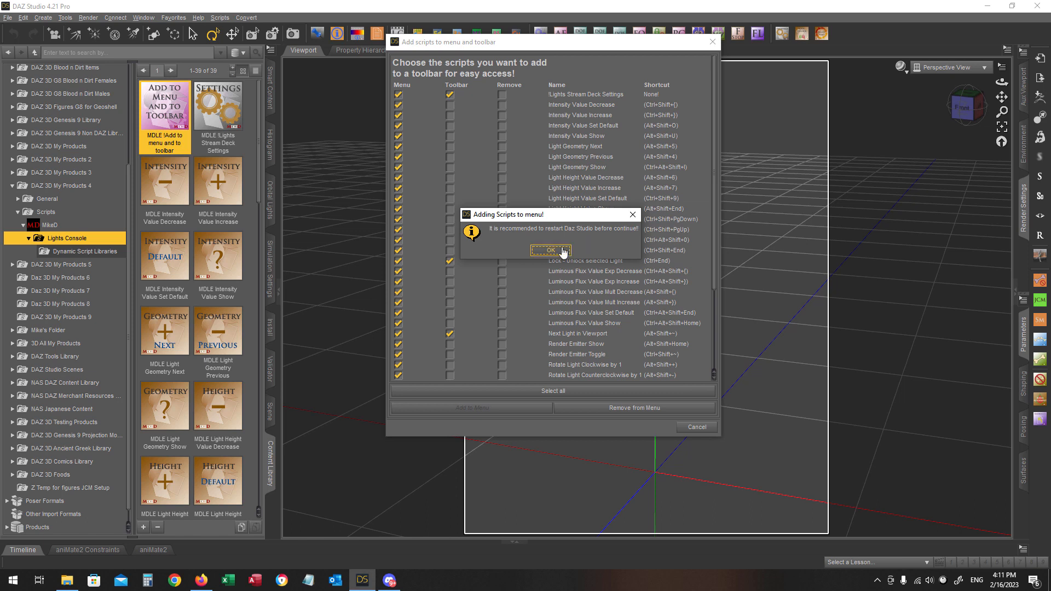
click(550, 251)
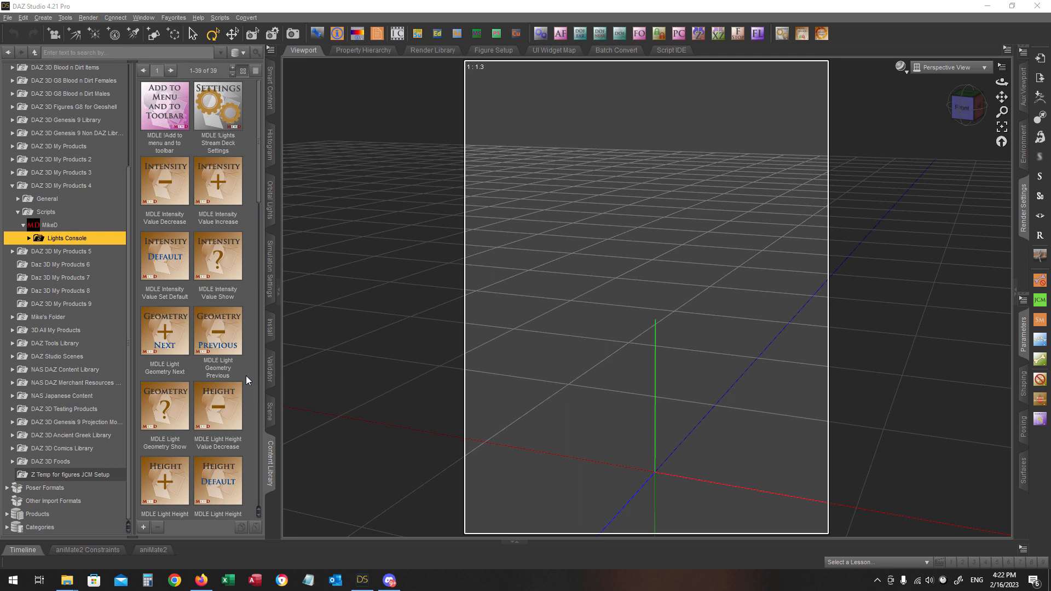
mouse_move(249, 373)
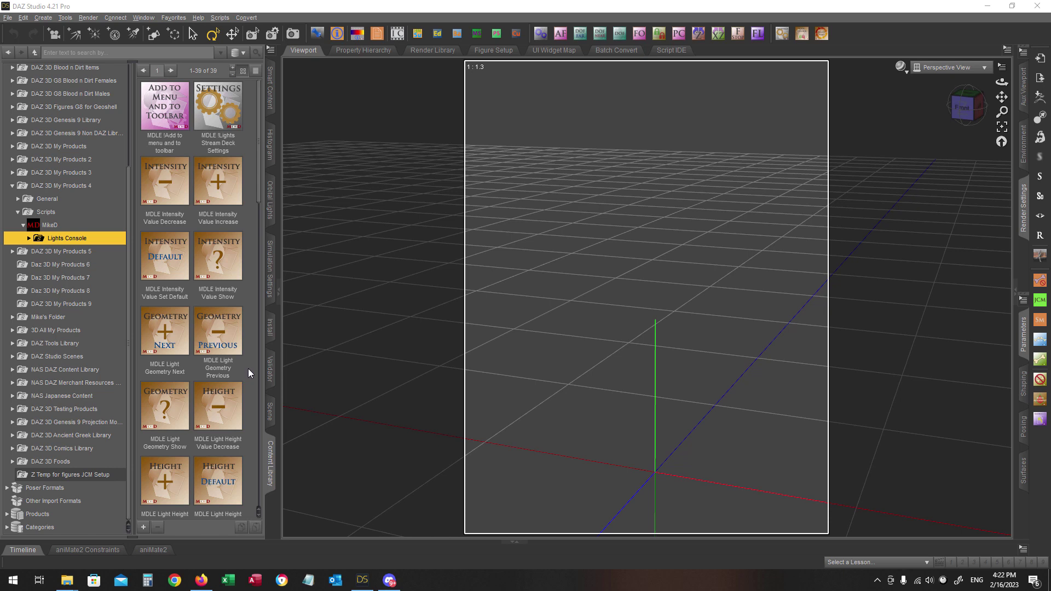
mouse_move(246, 368)
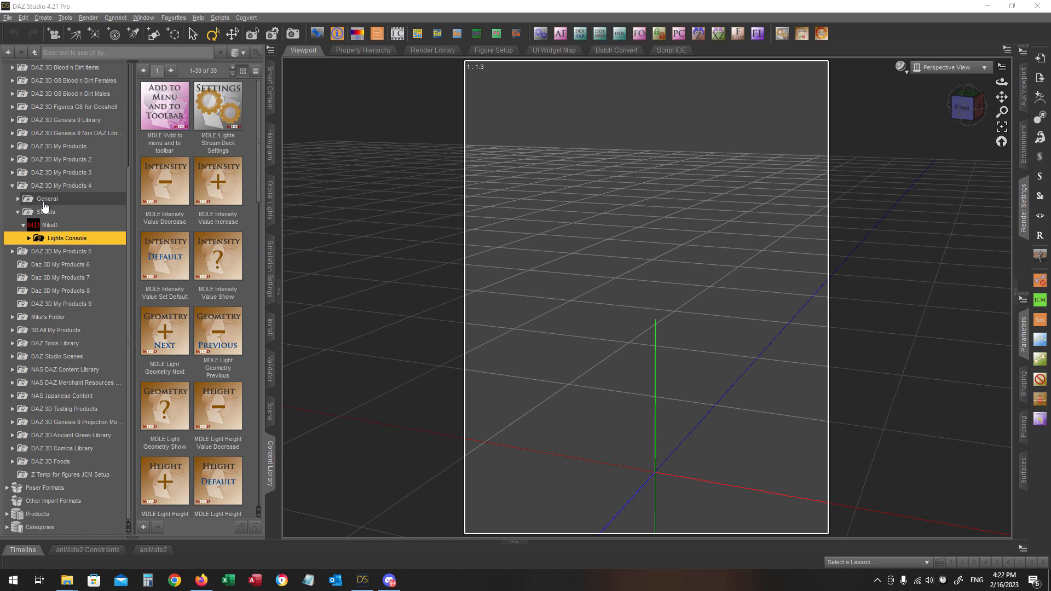
Step: Select the General › MikeD › Lights Console folder and browse to its location on disk
click(46, 198)
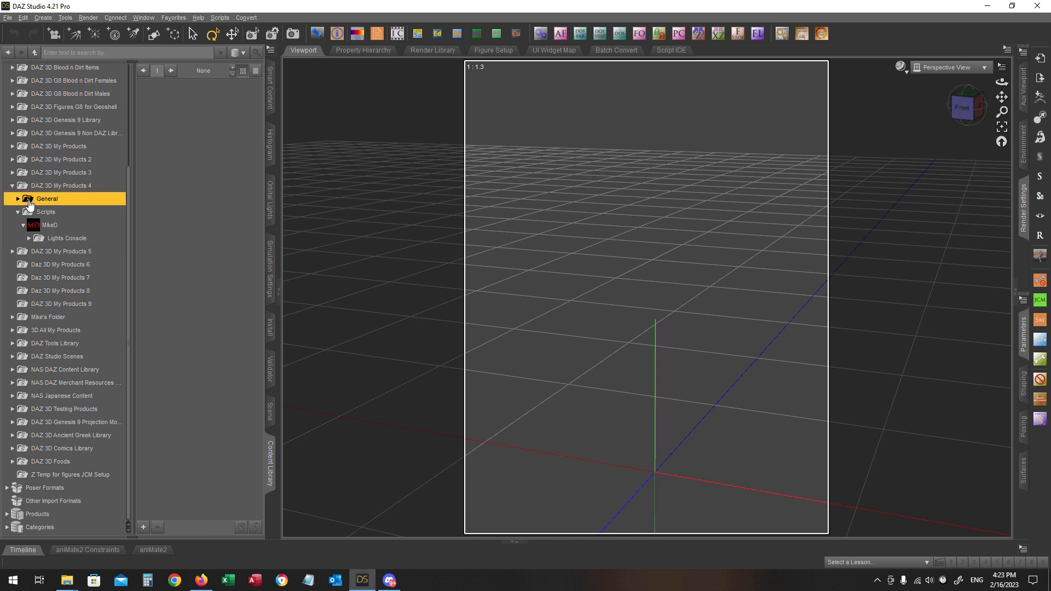
click(12, 199)
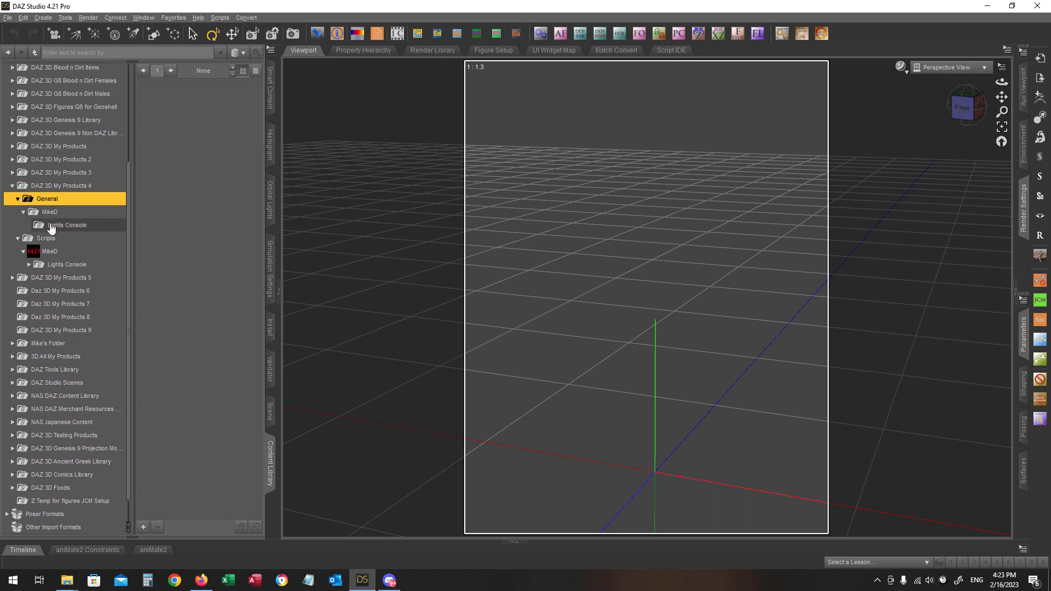
click(67, 225)
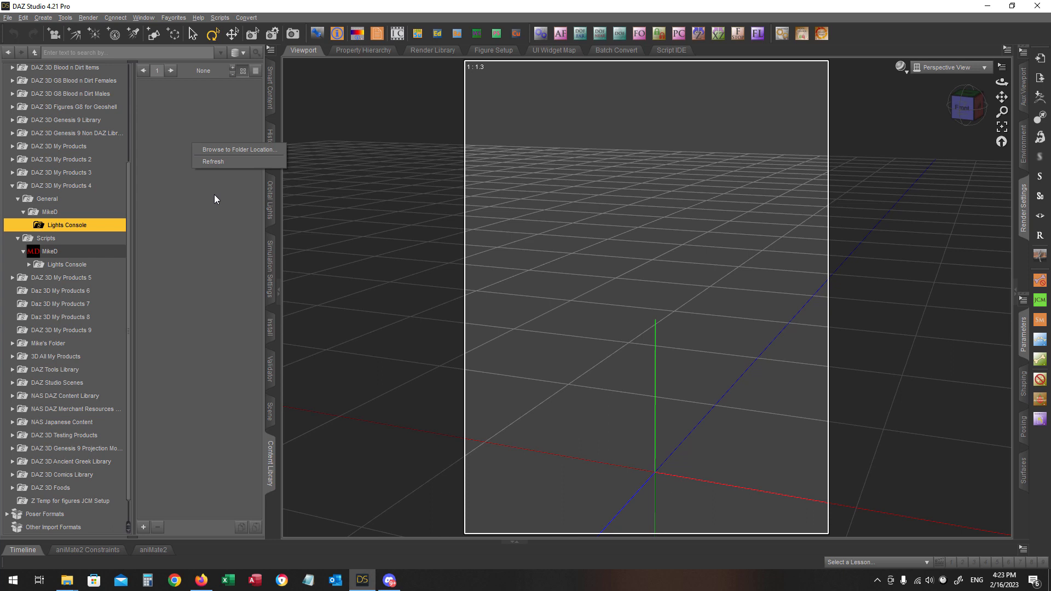
click(216, 199)
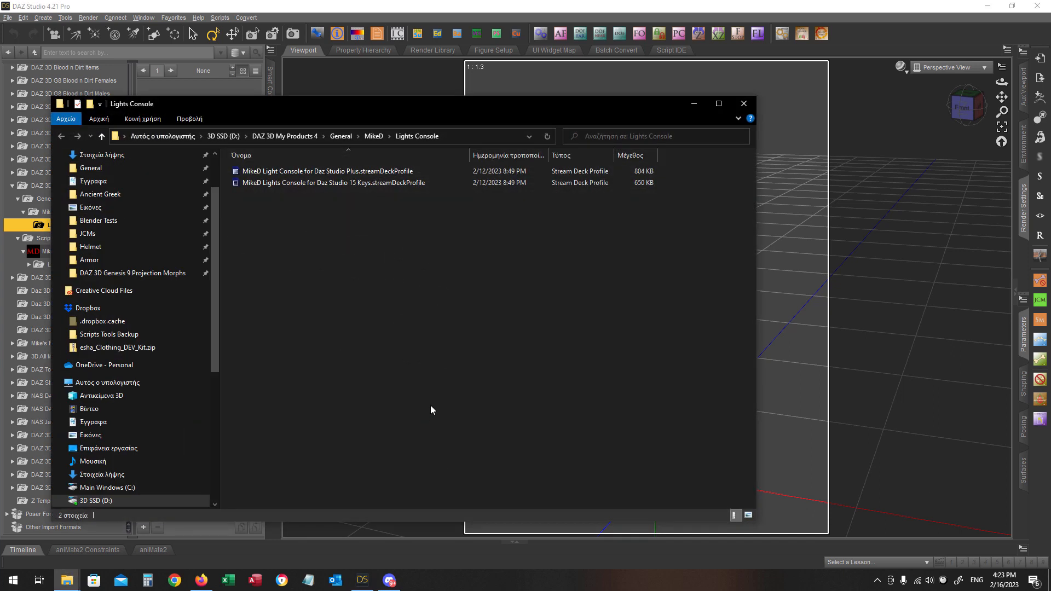
mouse_move(475, 269)
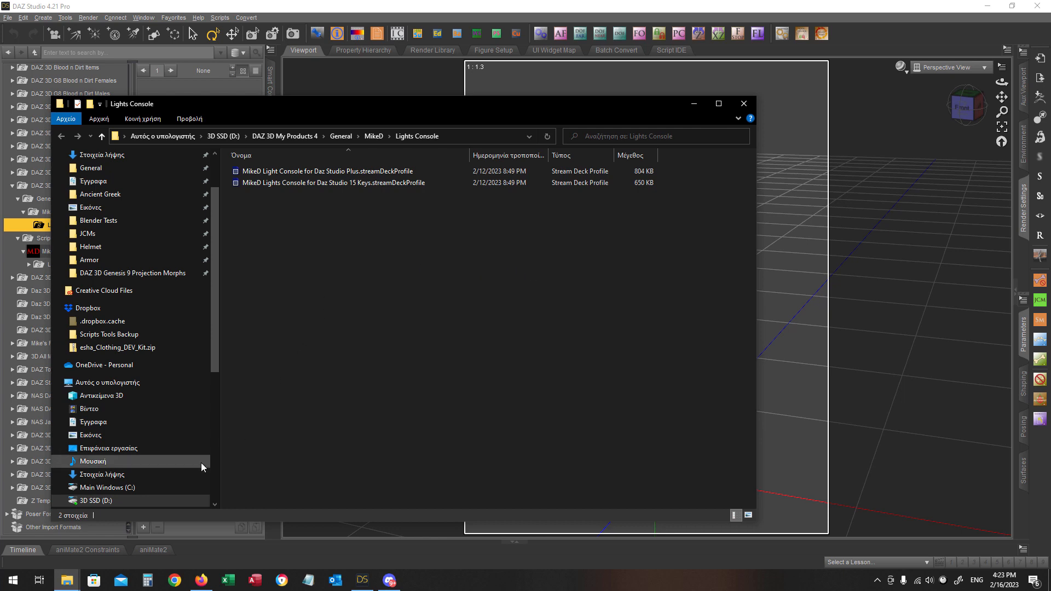
Step: Bring up the Stream Deck app beside the Lights Console folder in File Explorer
click(10, 579)
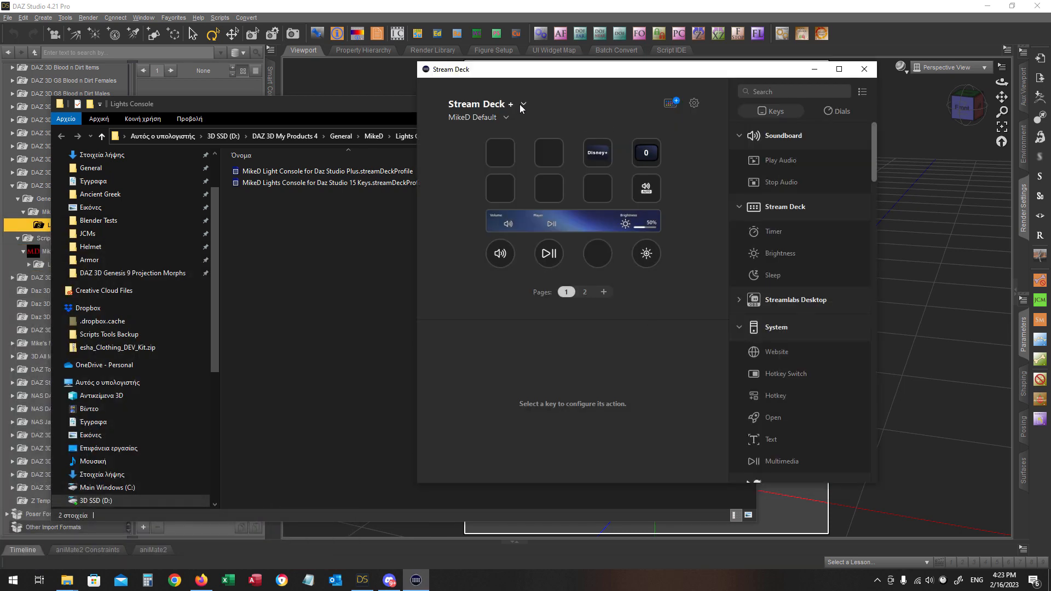
Step: Switch the selected device from Stream Deck + to the 15-key Stream Deck
click(522, 106)
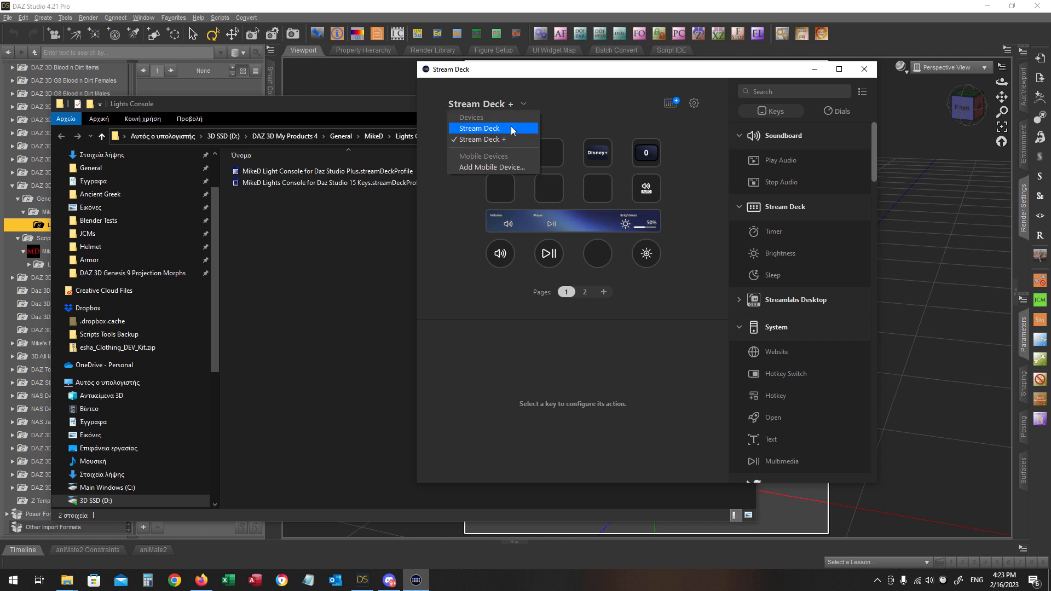
click(478, 128)
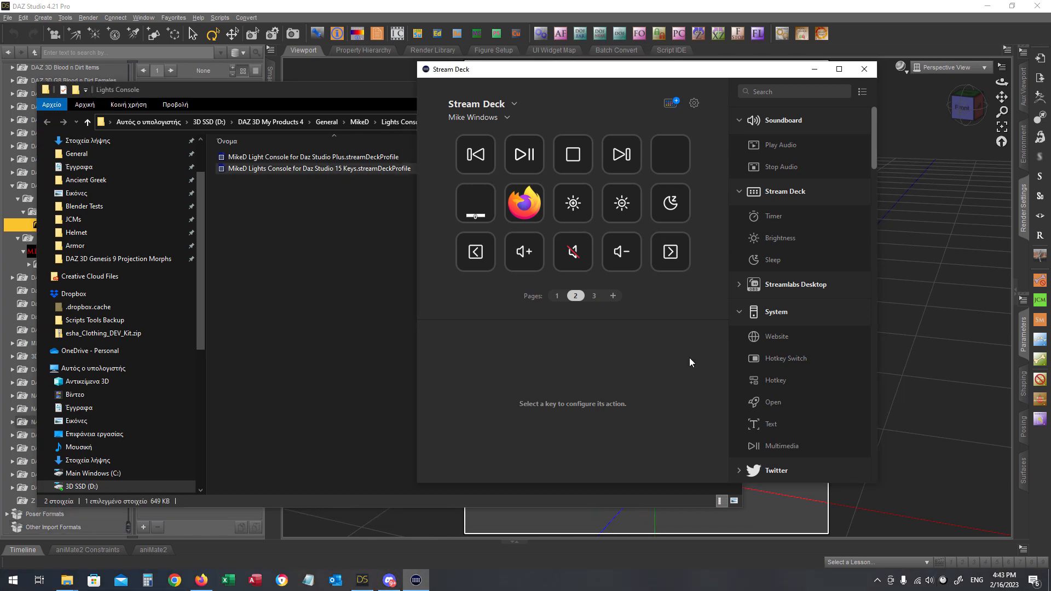
mouse_move(670, 318)
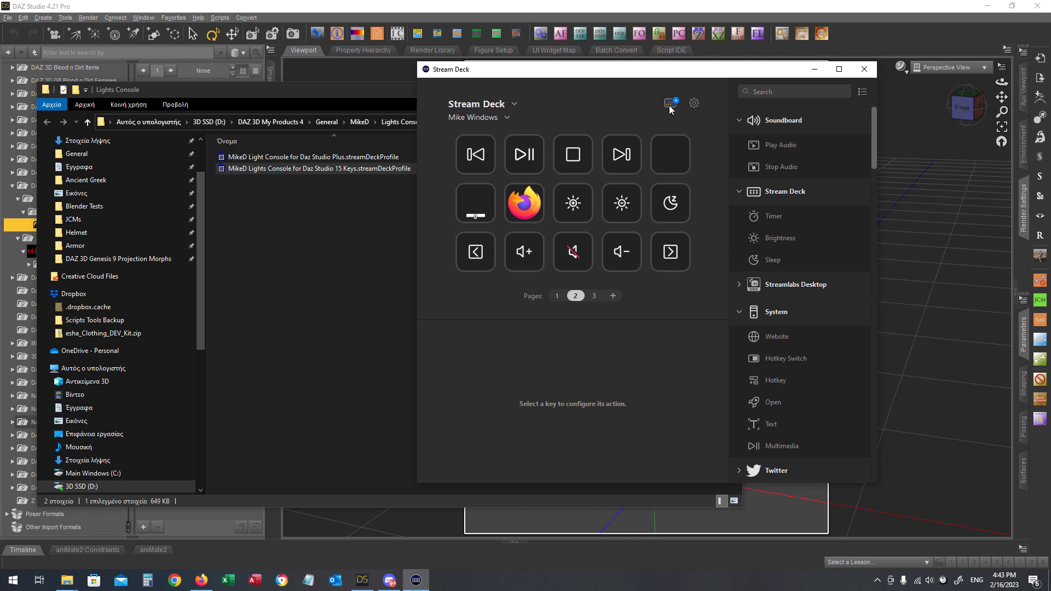
Step: In the Stream Deck store's Plugins list, search 'su' to find the installed SuperMacro plugin
click(672, 102)
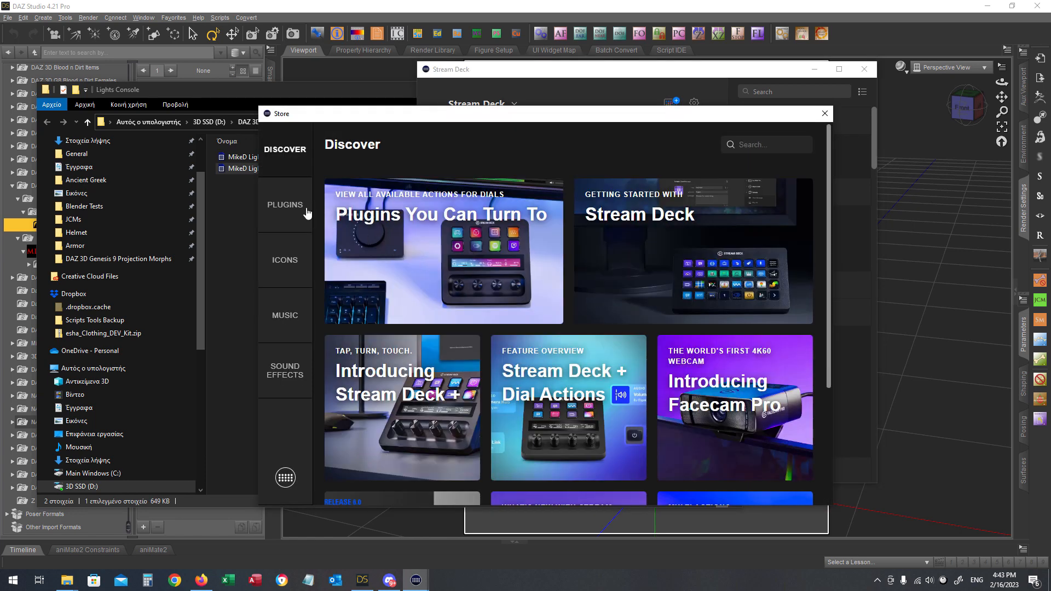
click(285, 205)
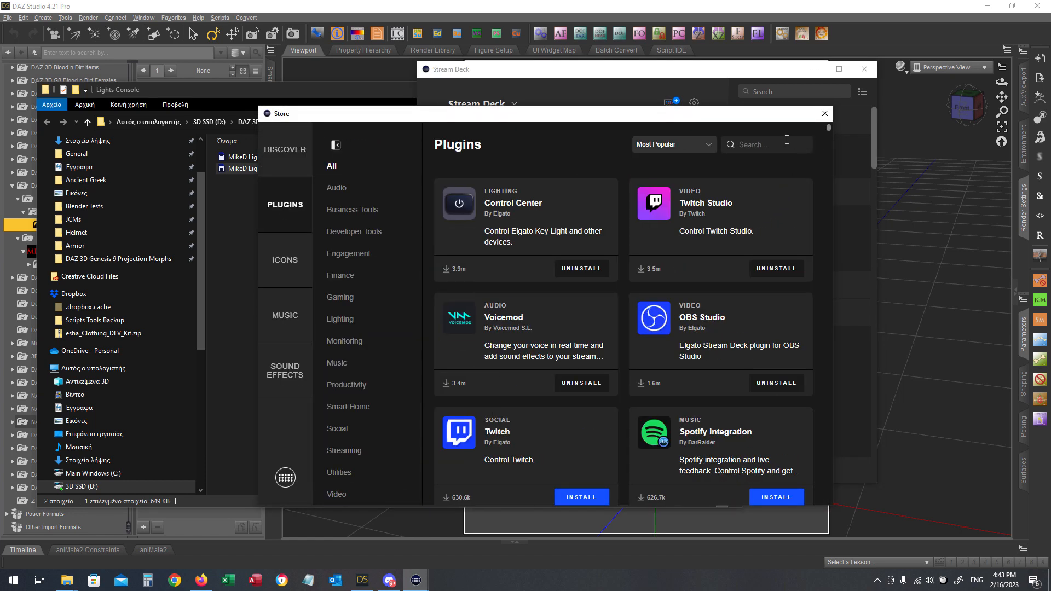
text(super)
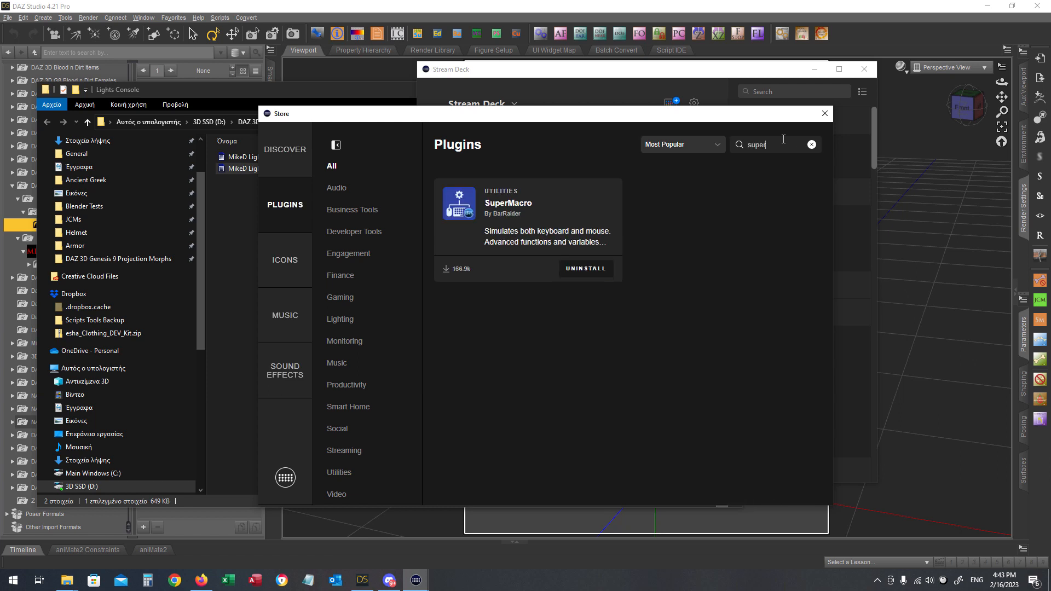
mouse_move(719, 226)
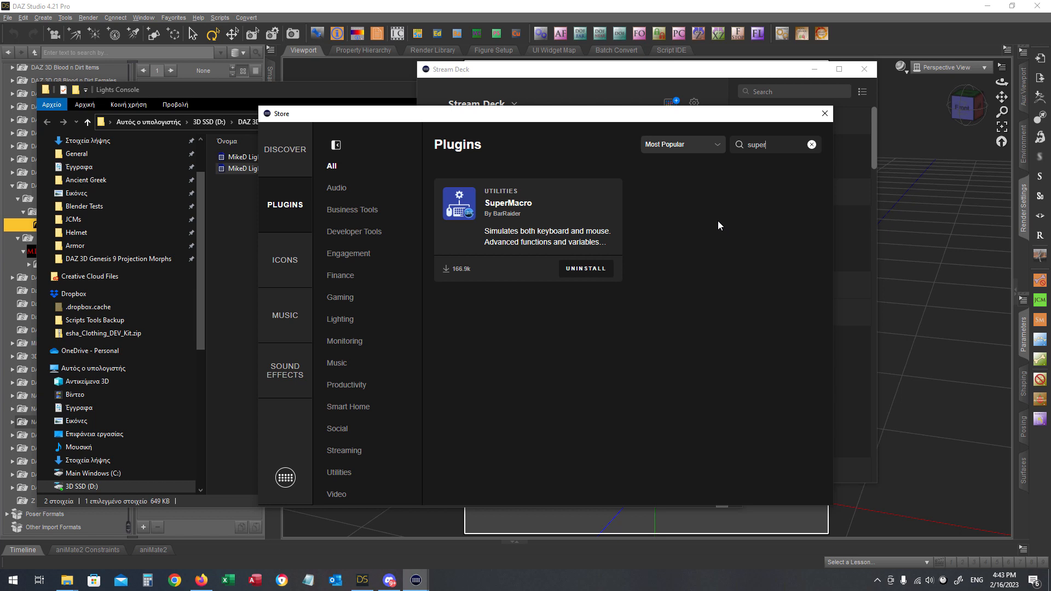
mouse_move(599, 302)
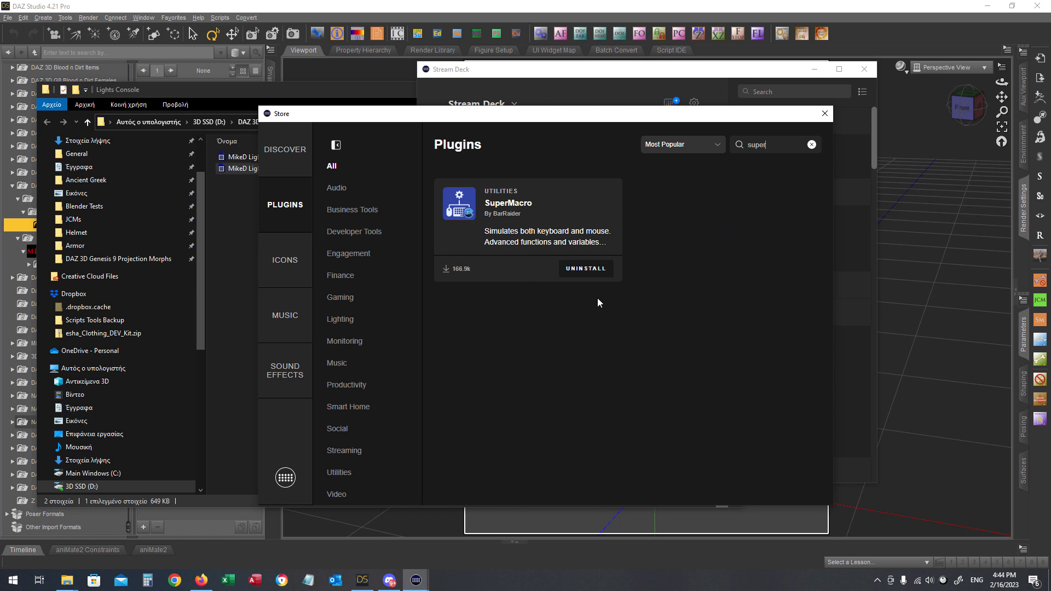
mouse_move(589, 275)
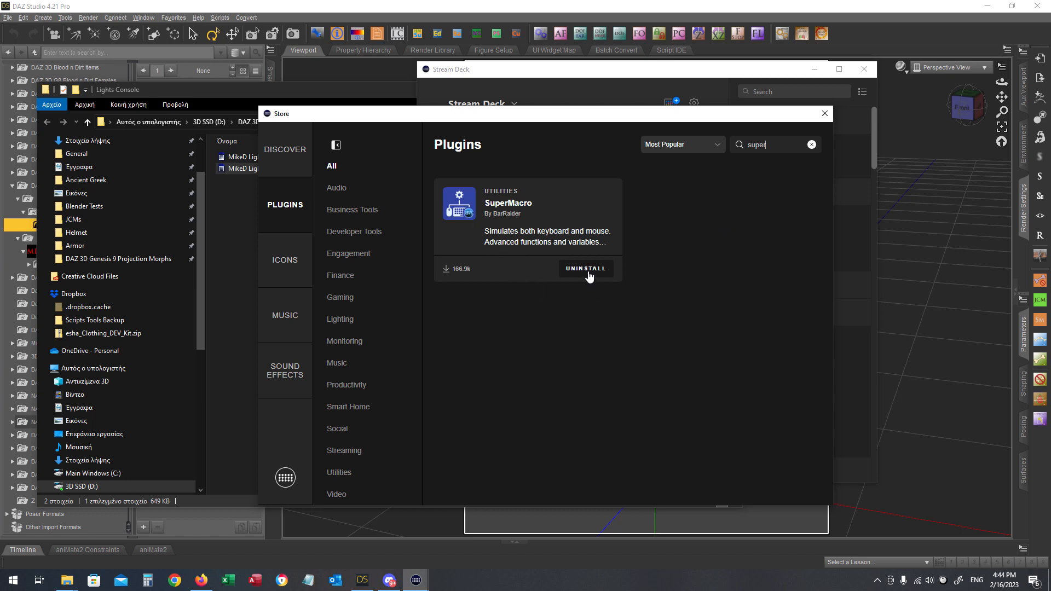
mouse_move(596, 339)
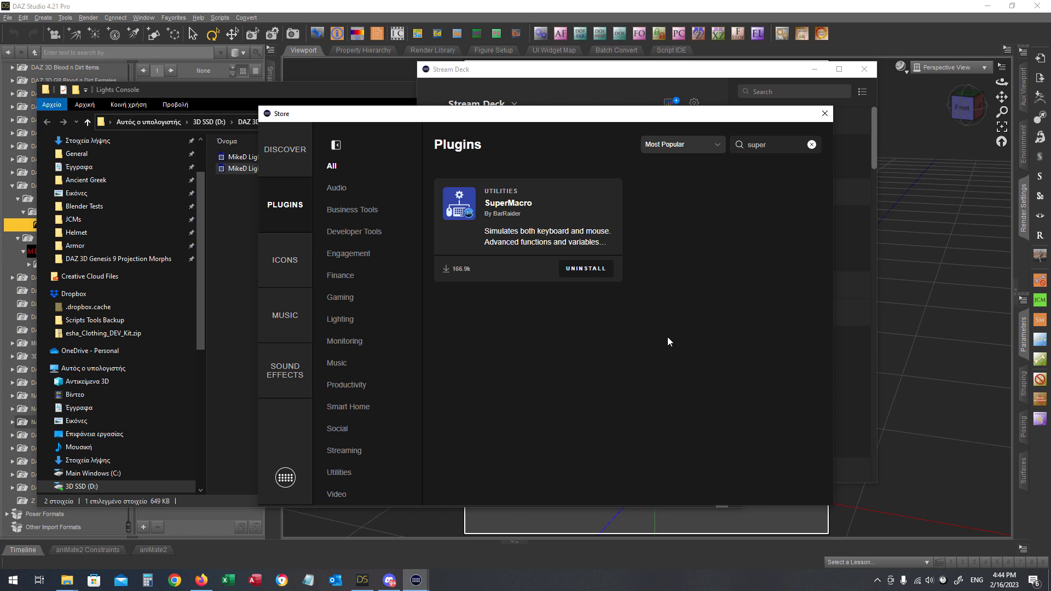
mouse_move(666, 331)
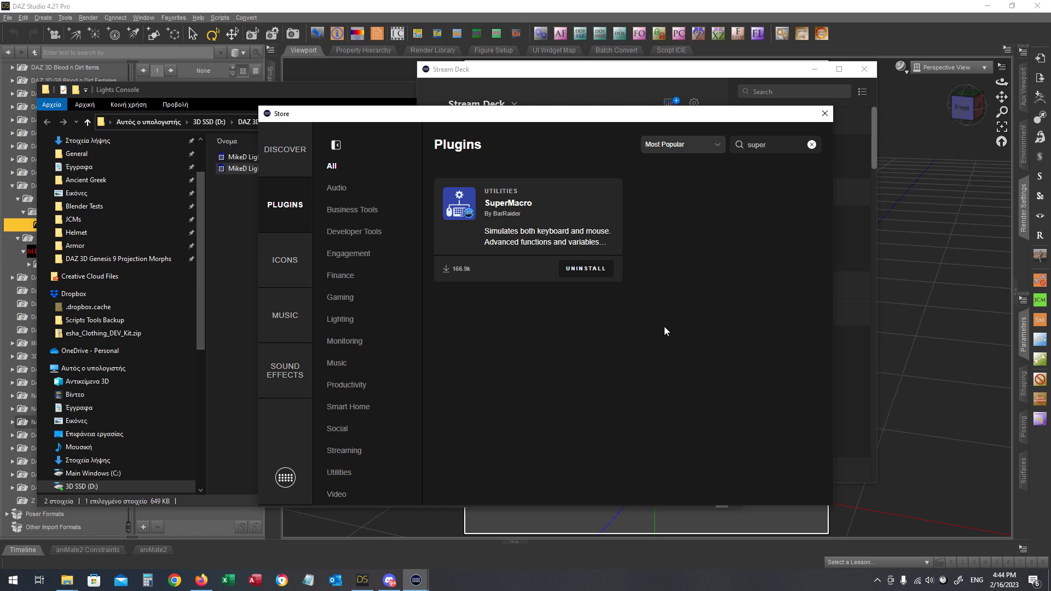
mouse_move(497, 218)
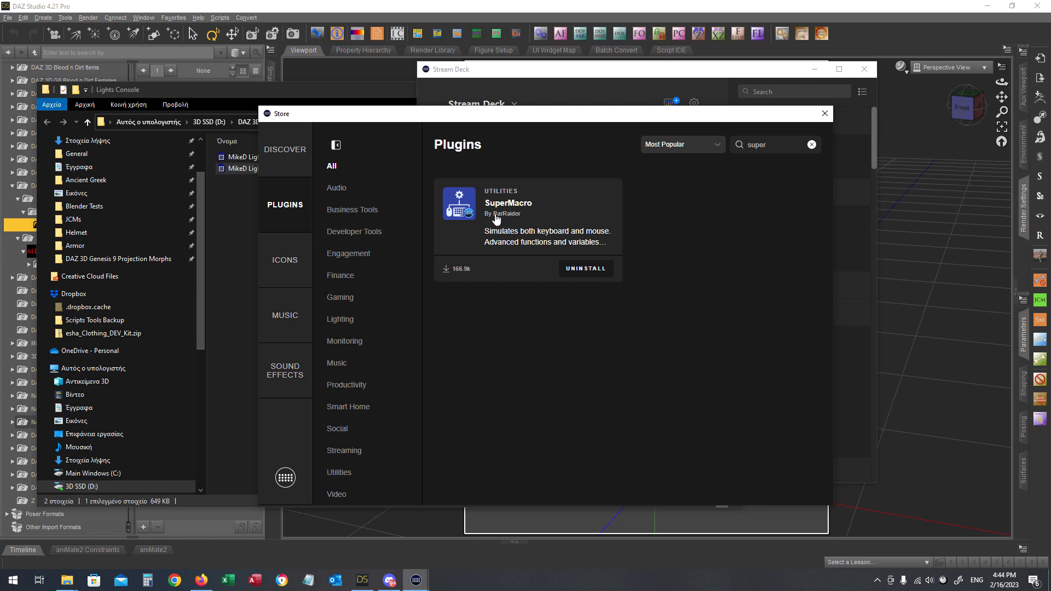
mouse_move(491, 226)
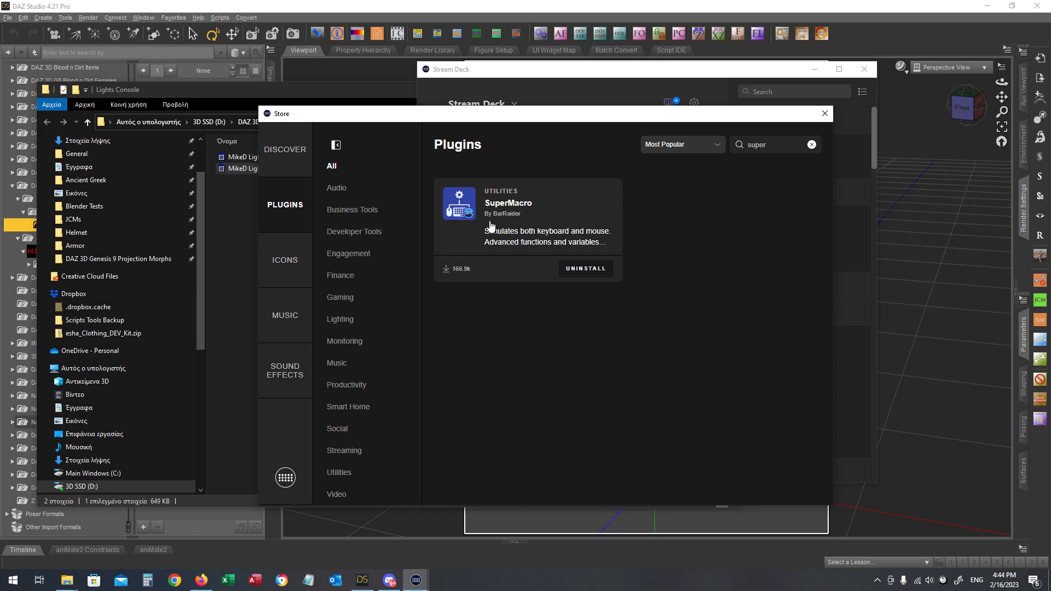
mouse_move(799, 191)
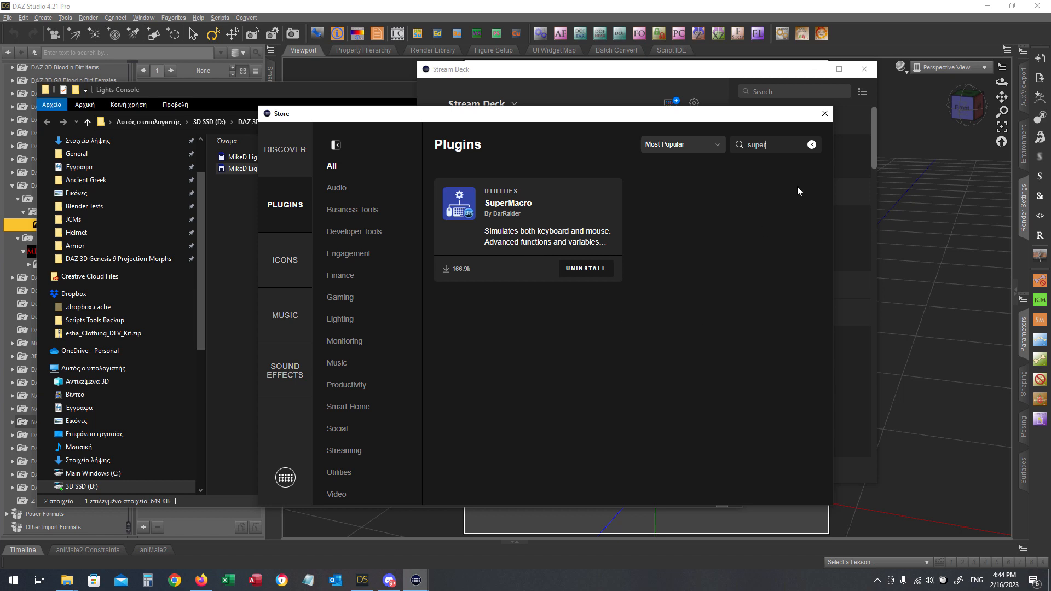
Step: Close the plugin store and minimize the Lights Console folder window
click(824, 114)
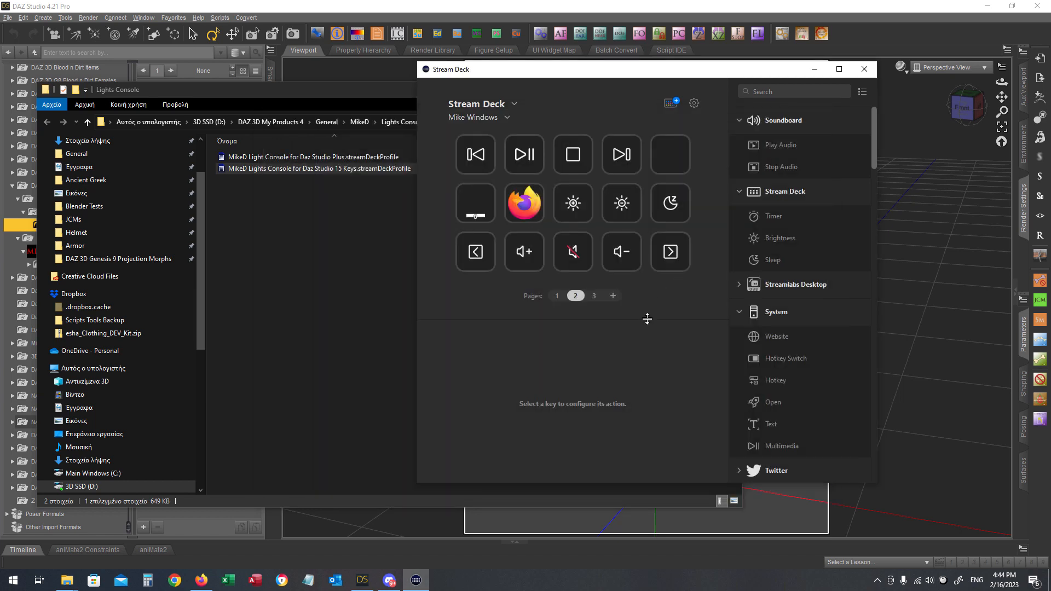
mouse_move(680, 299)
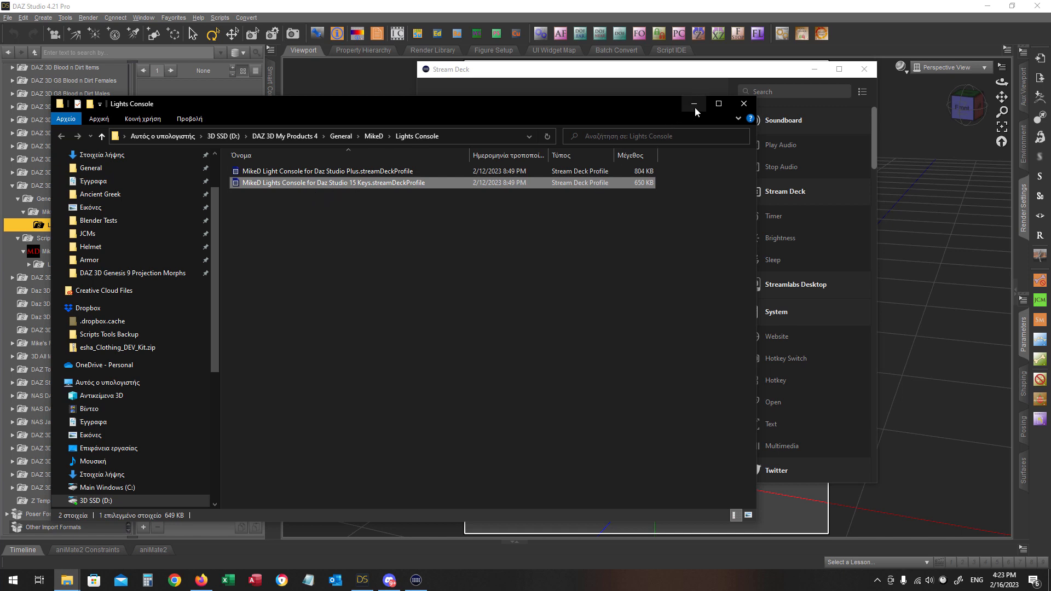
click(743, 104)
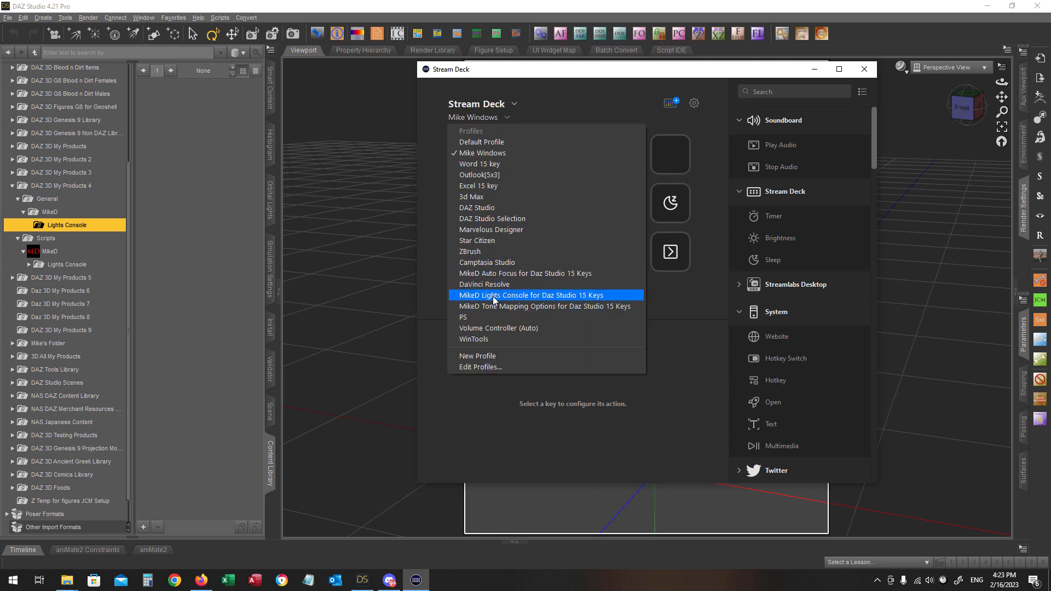
Step: Load the MikeD Lights Console 15 Keys profile, view pages 2 and 3, and show the Go to Daz Profile key's settings
click(529, 295)
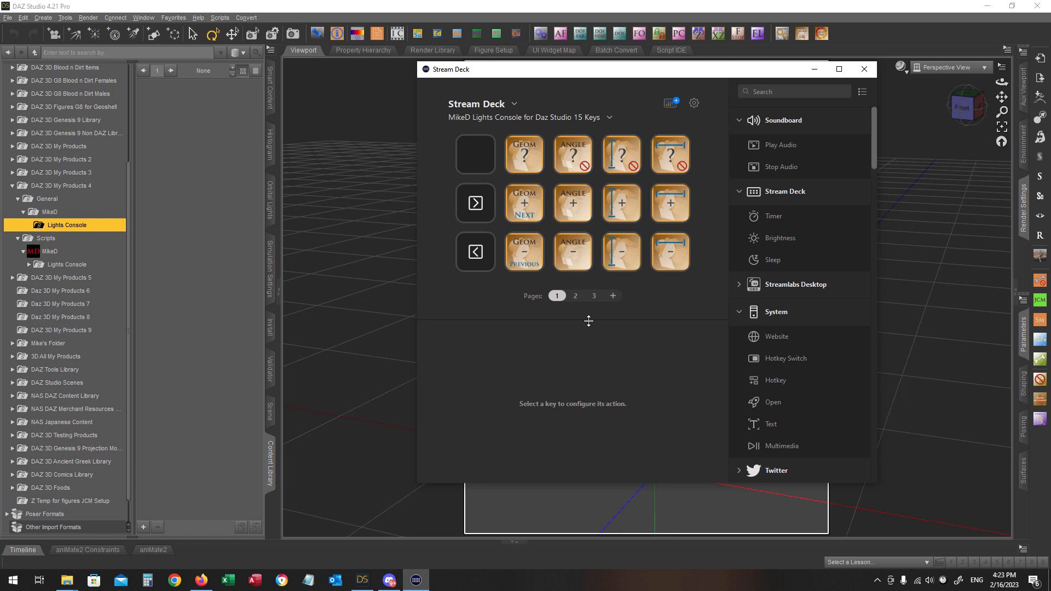
mouse_move(607, 356)
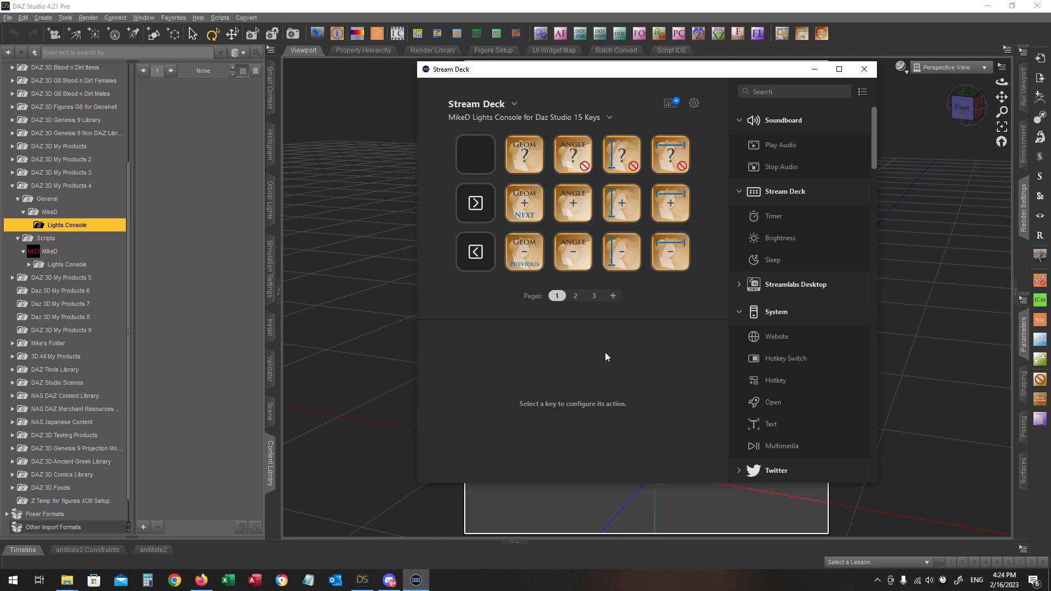
click(575, 296)
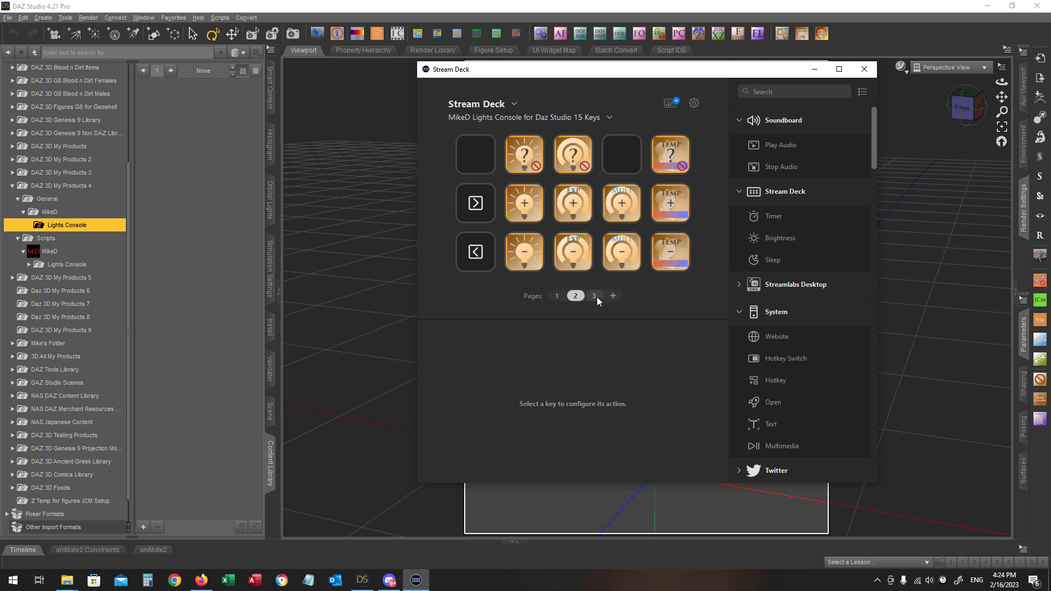
click(594, 296)
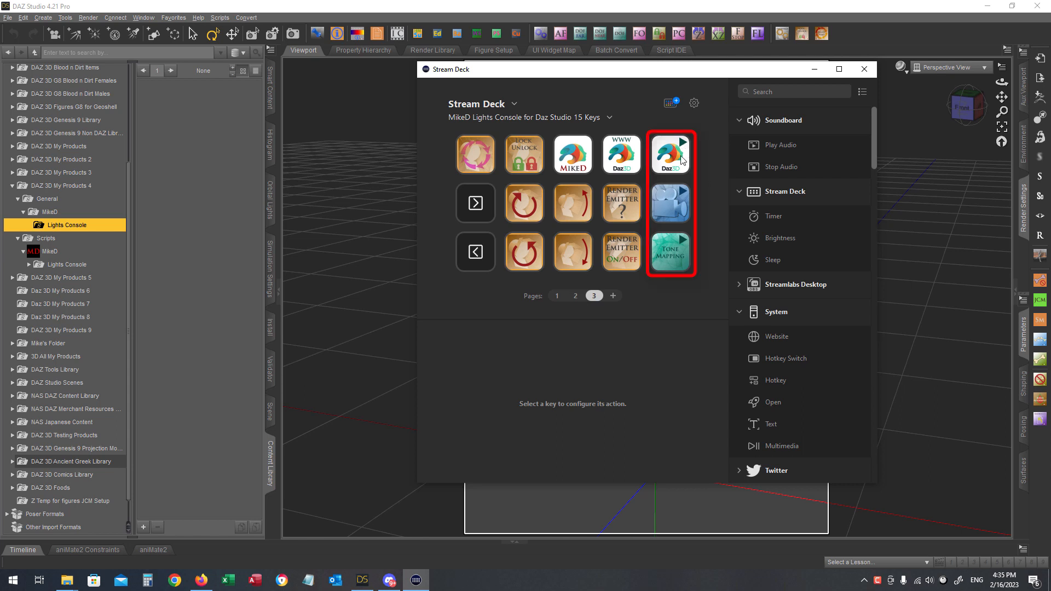
mouse_move(711, 202)
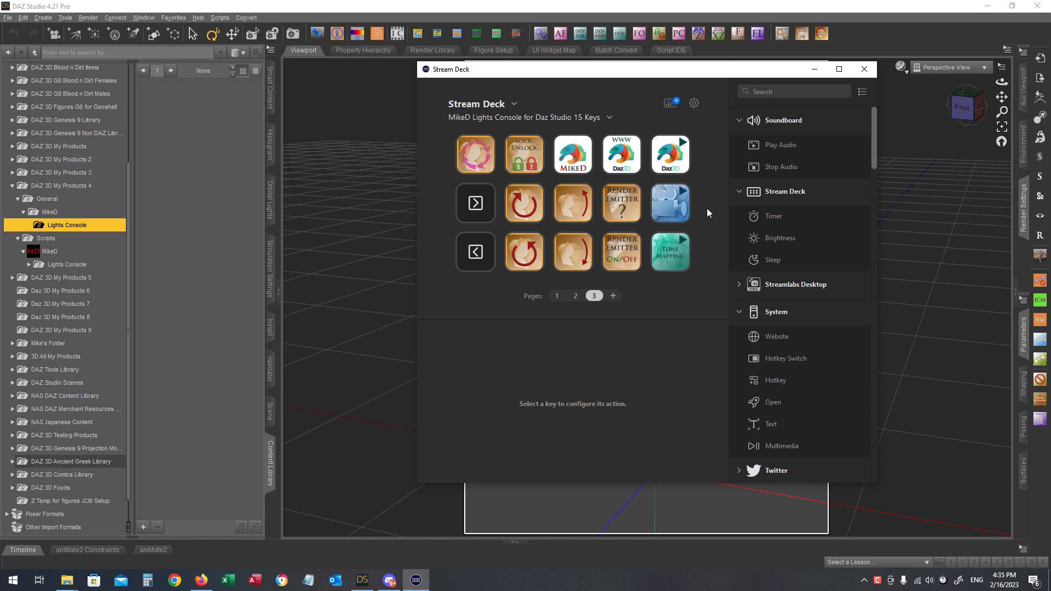
mouse_move(707, 214)
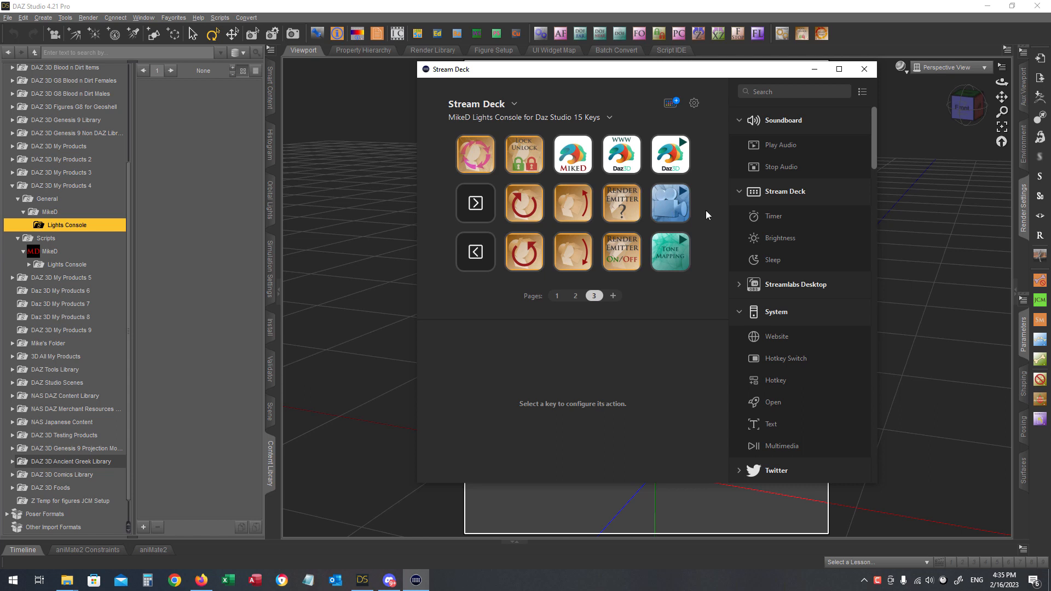
mouse_move(698, 251)
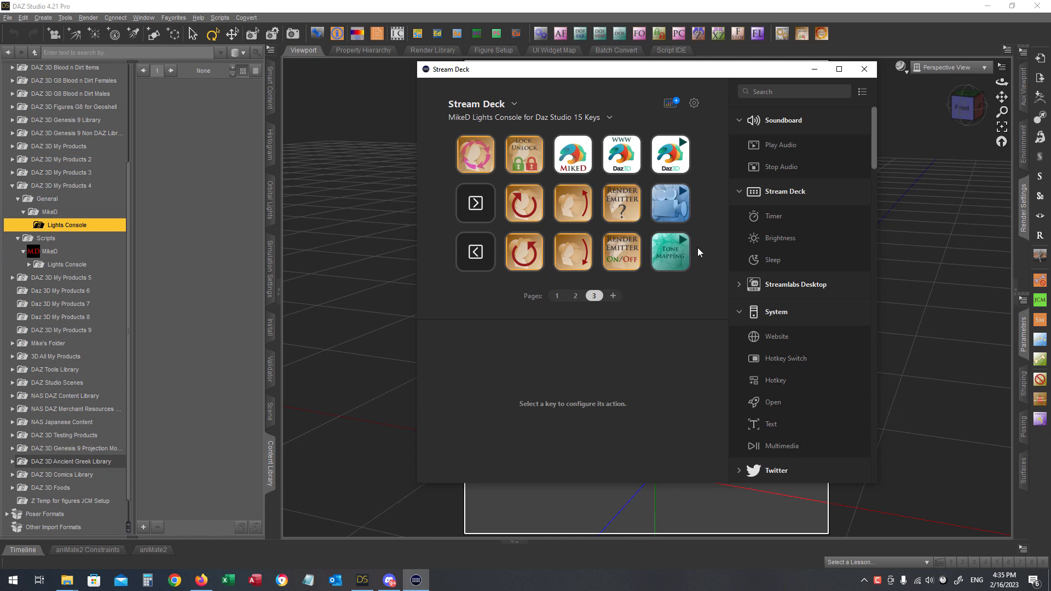
mouse_move(712, 249)
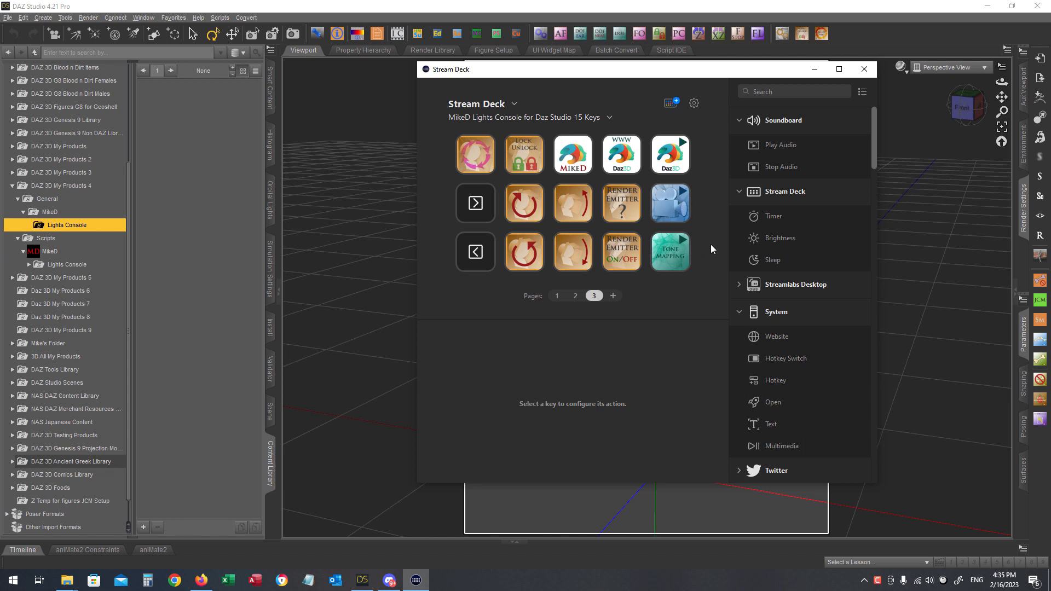
mouse_move(707, 212)
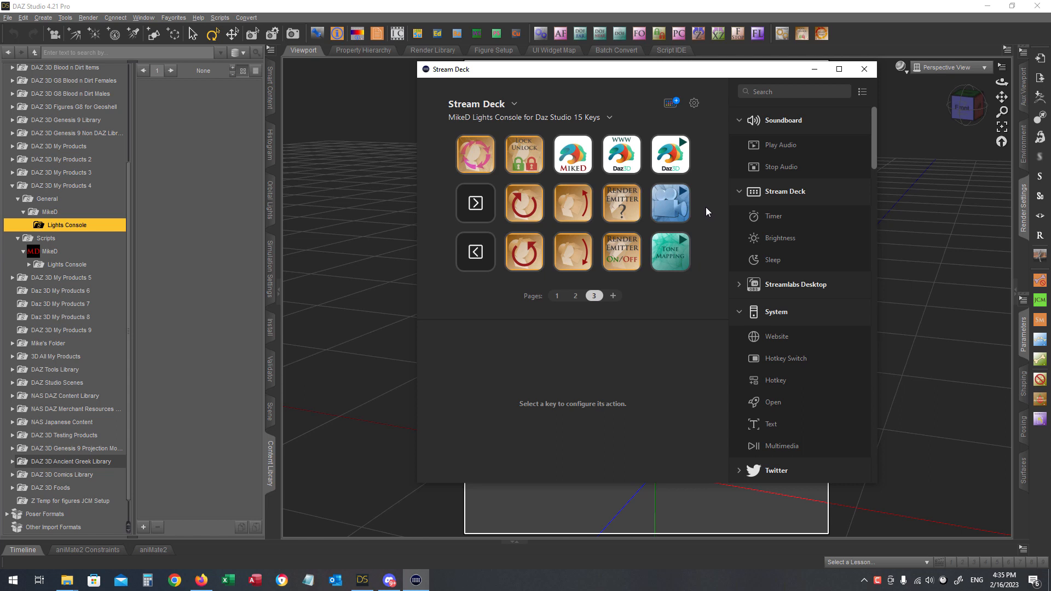
click(670, 154)
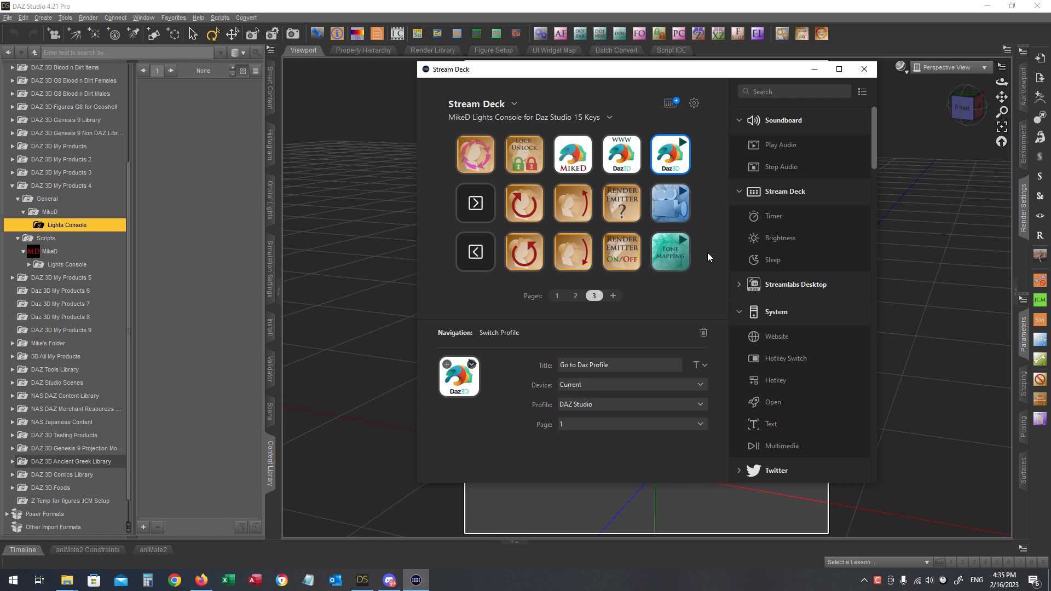
mouse_move(511, 414)
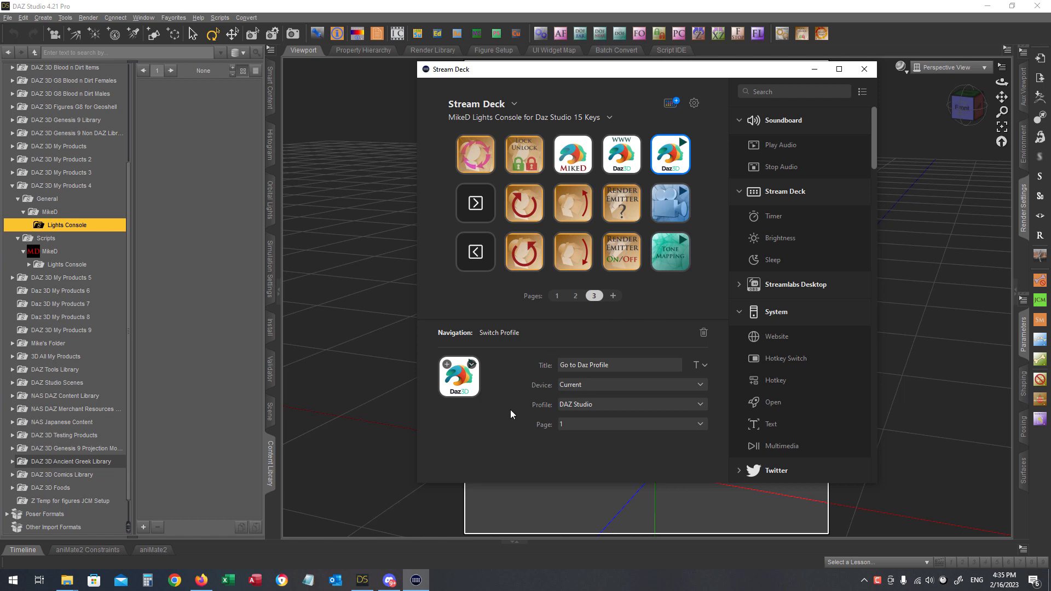
mouse_move(590, 408)
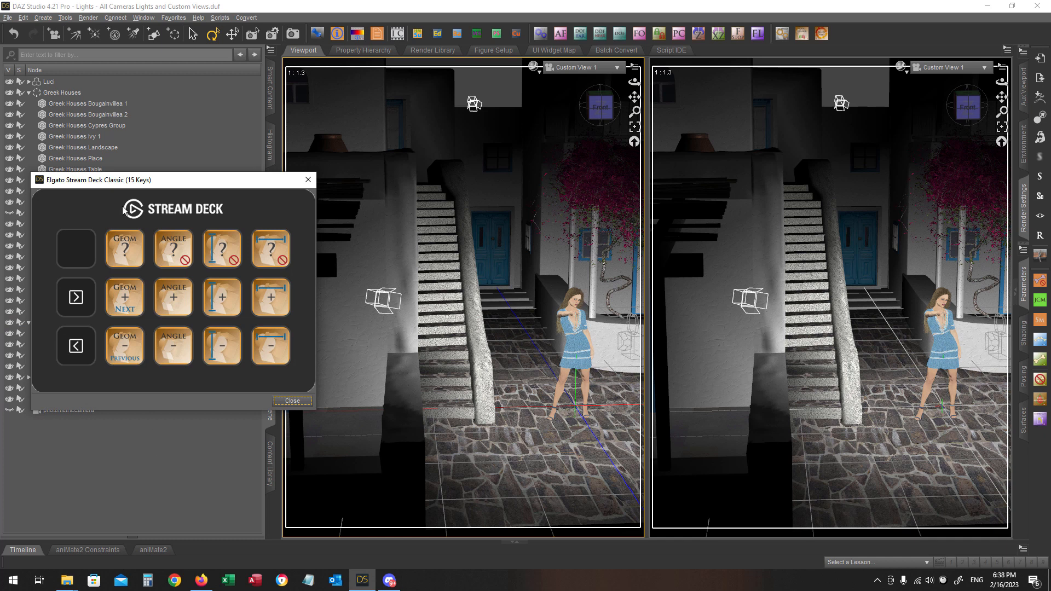
mouse_move(204, 386)
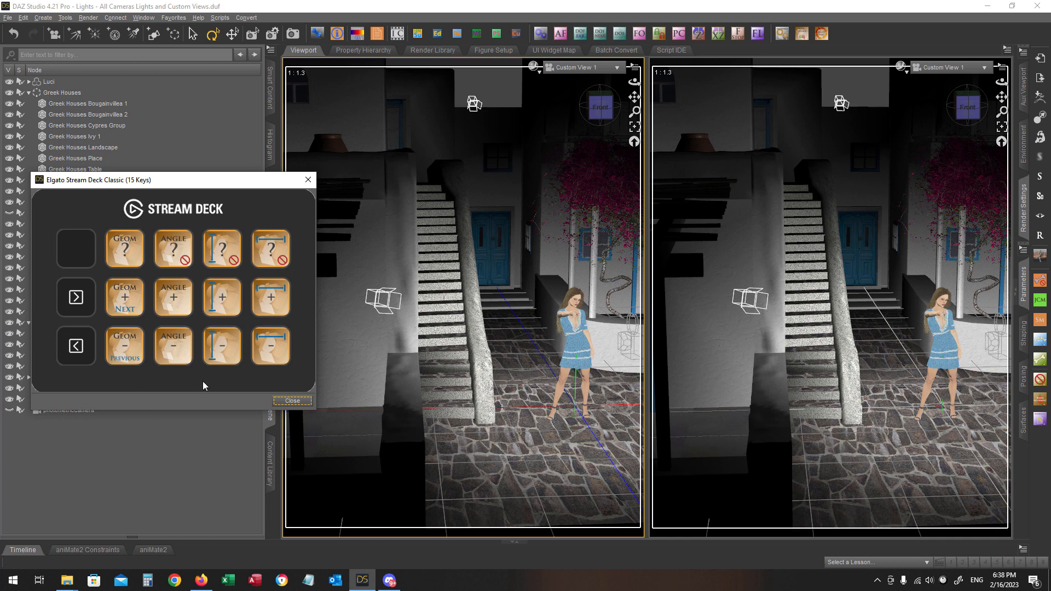
mouse_move(174, 385)
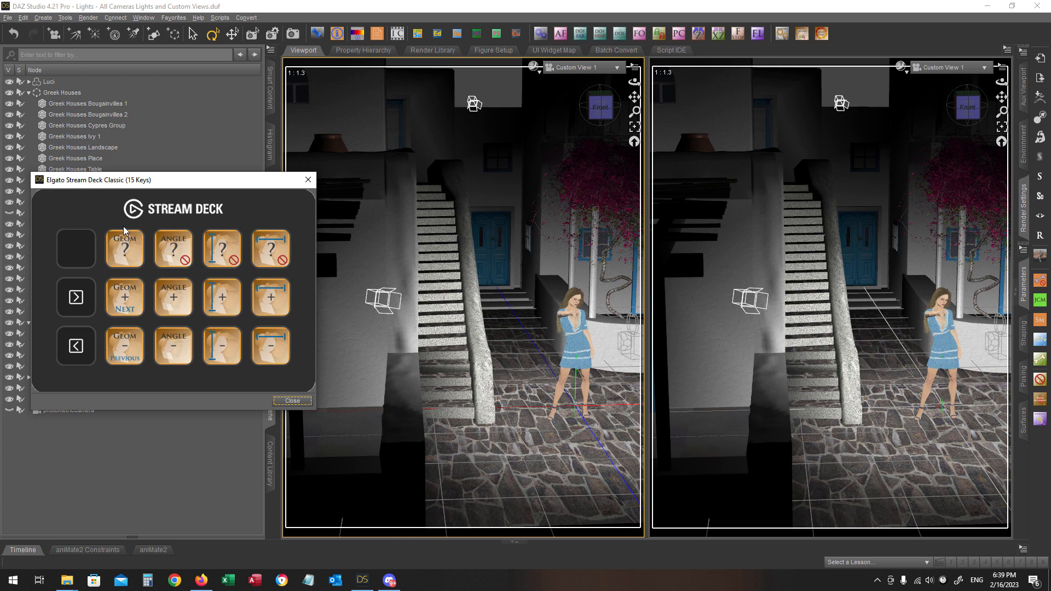
mouse_move(172, 249)
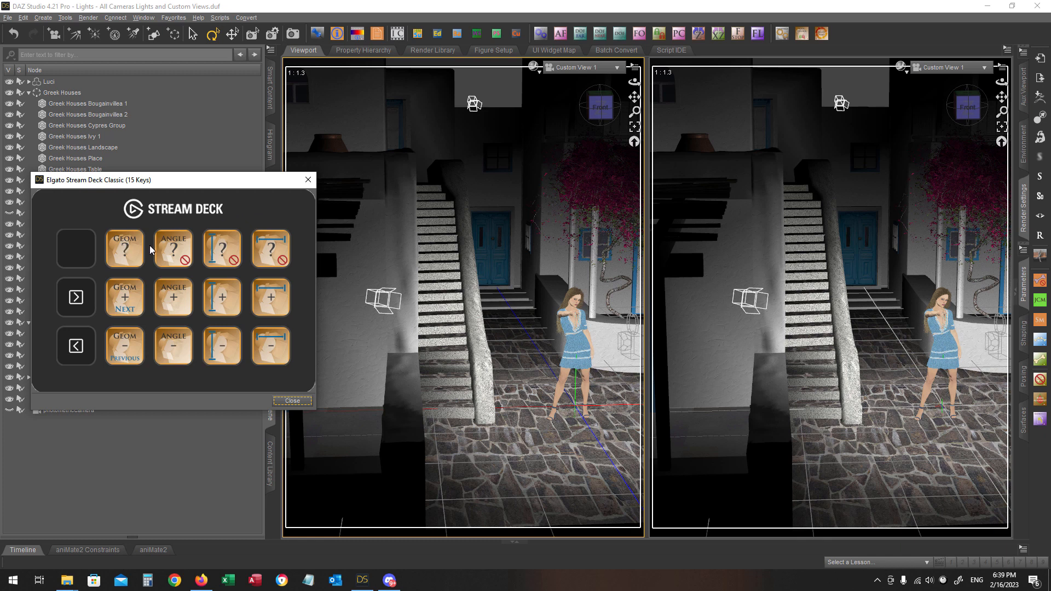
mouse_move(246, 214)
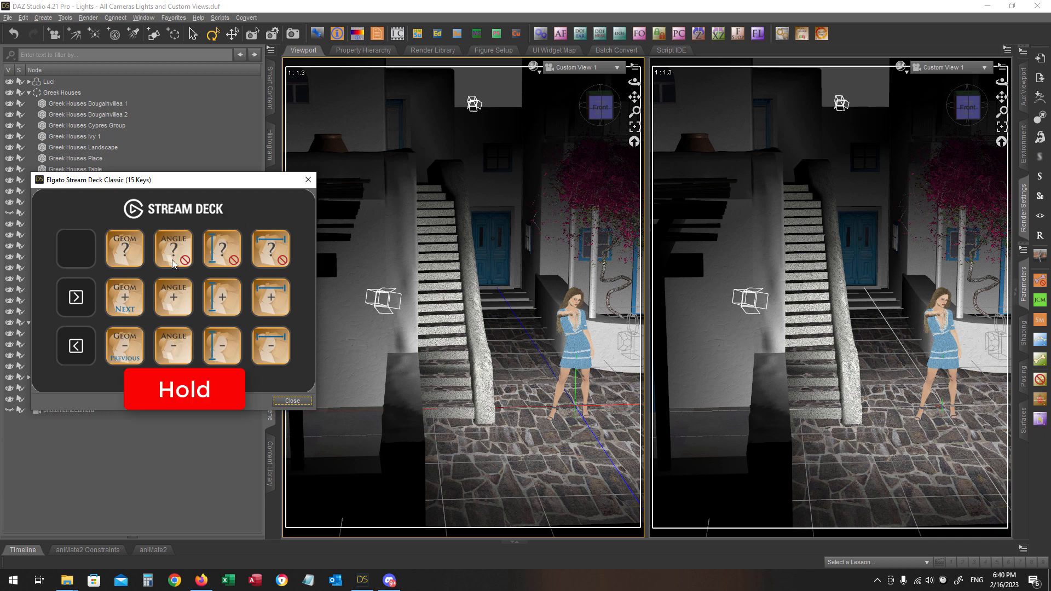
mouse_move(274, 266)
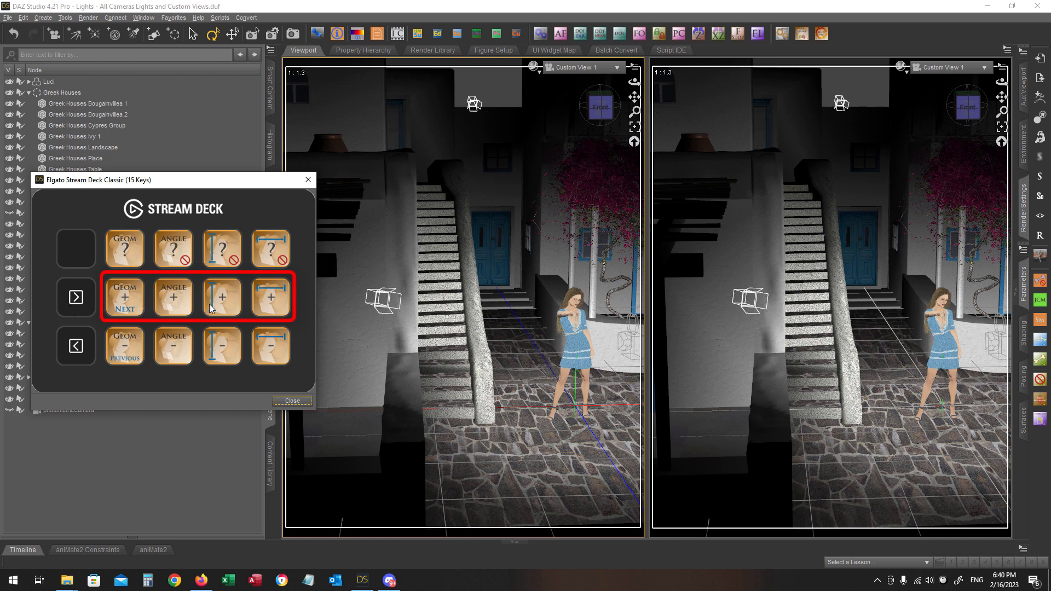
mouse_move(122, 316)
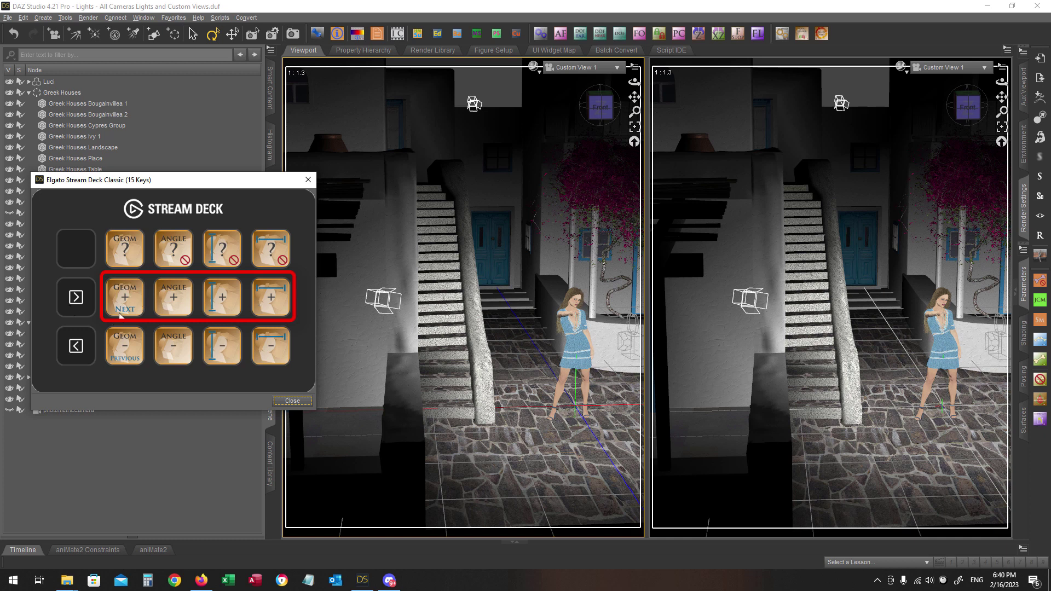
mouse_move(247, 213)
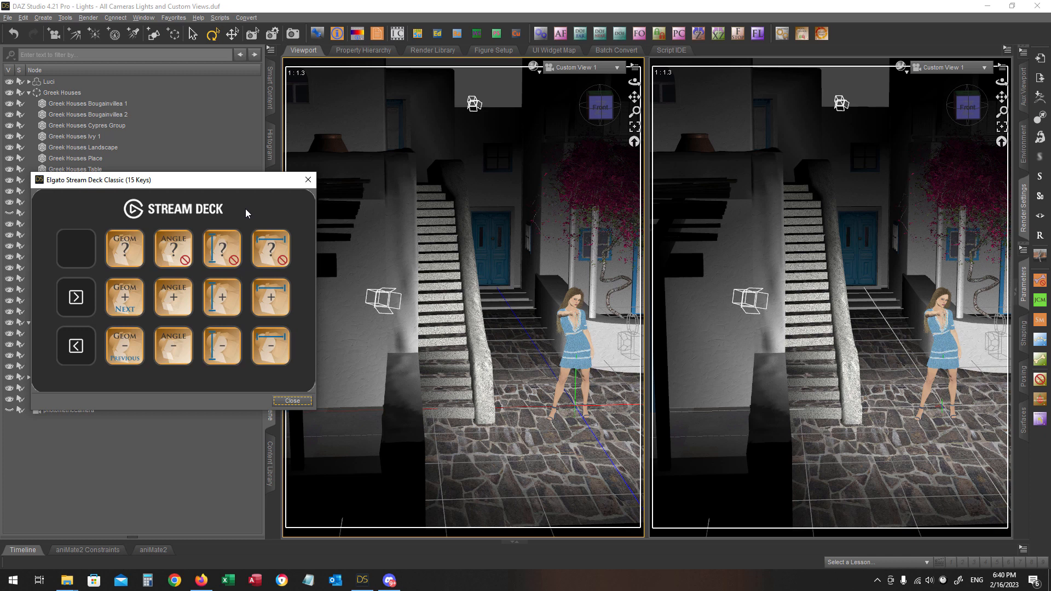
mouse_move(98, 294)
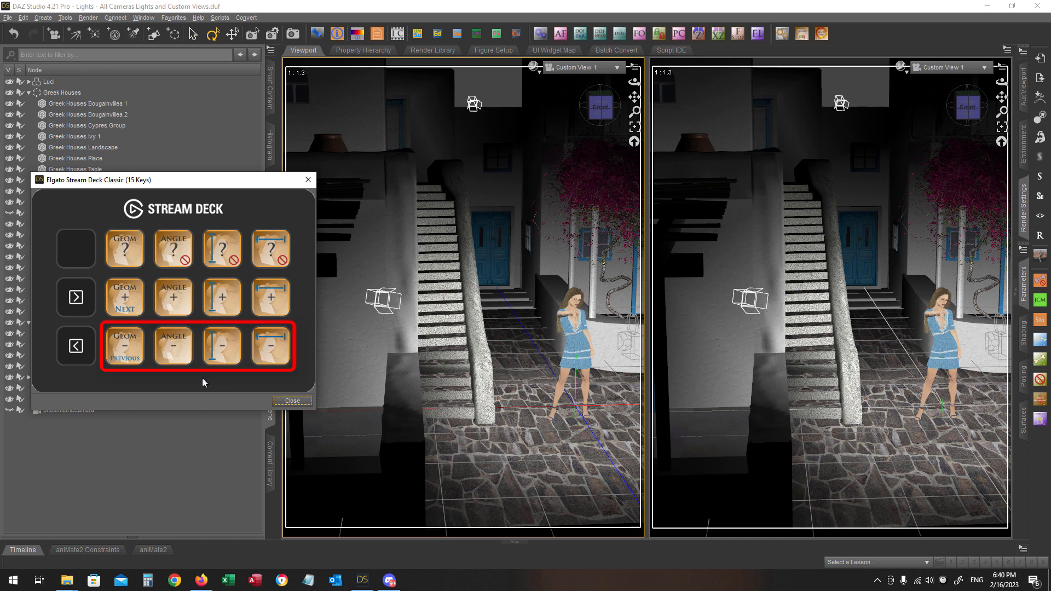
mouse_move(176, 380)
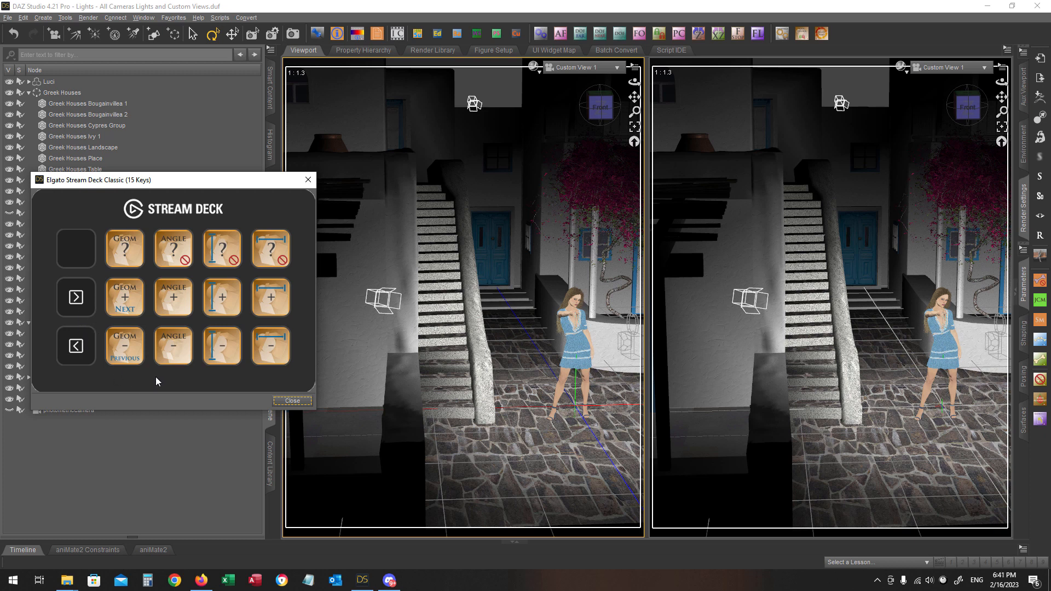
Step: Close the virtual lights console and select the Main Right light in the viewport
click(292, 400)
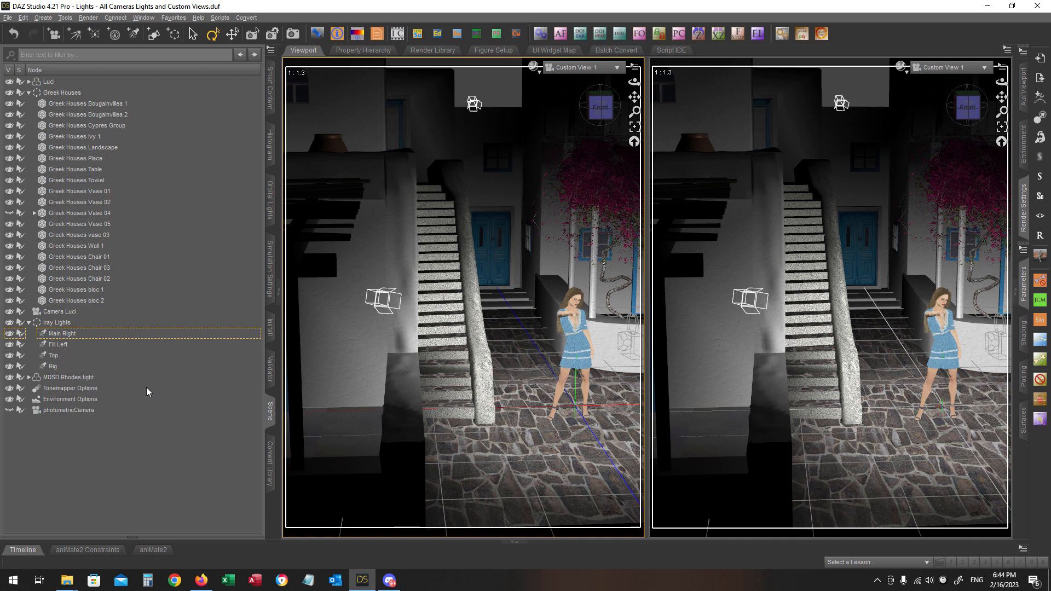
mouse_move(319, 341)
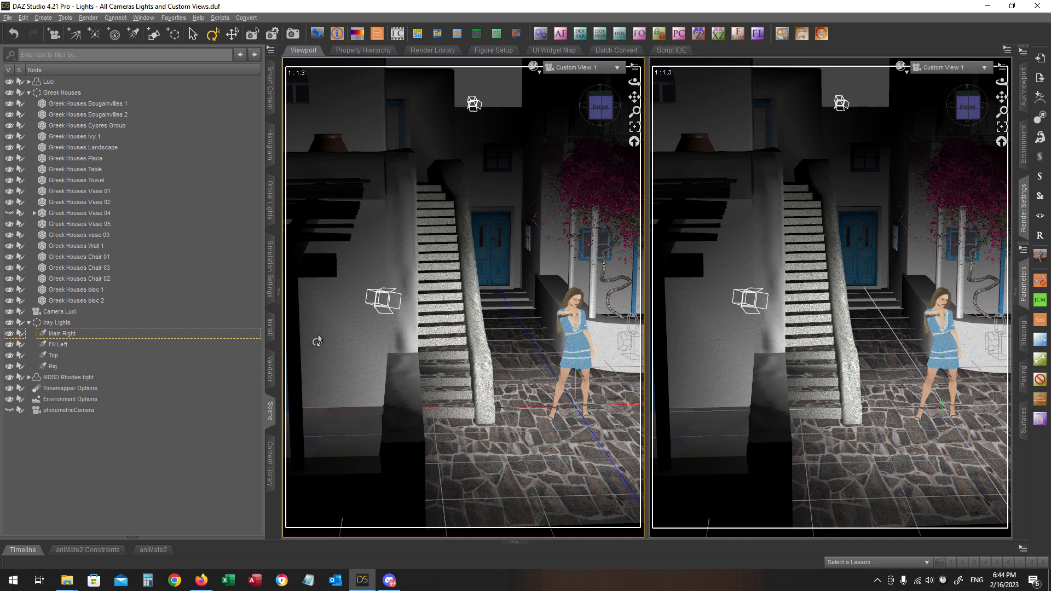
mouse_move(381, 301)
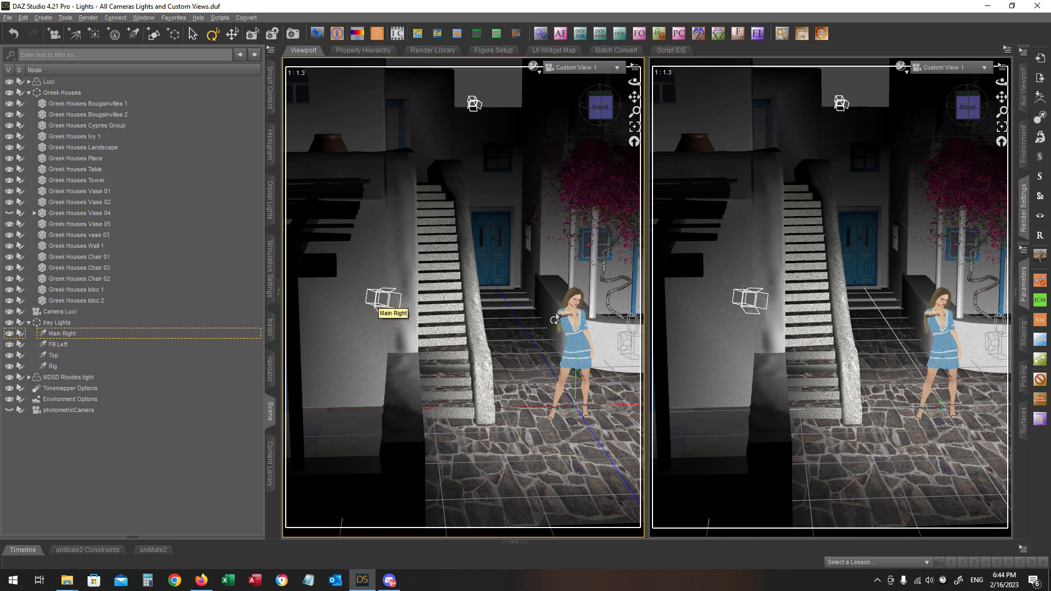
click(62, 333)
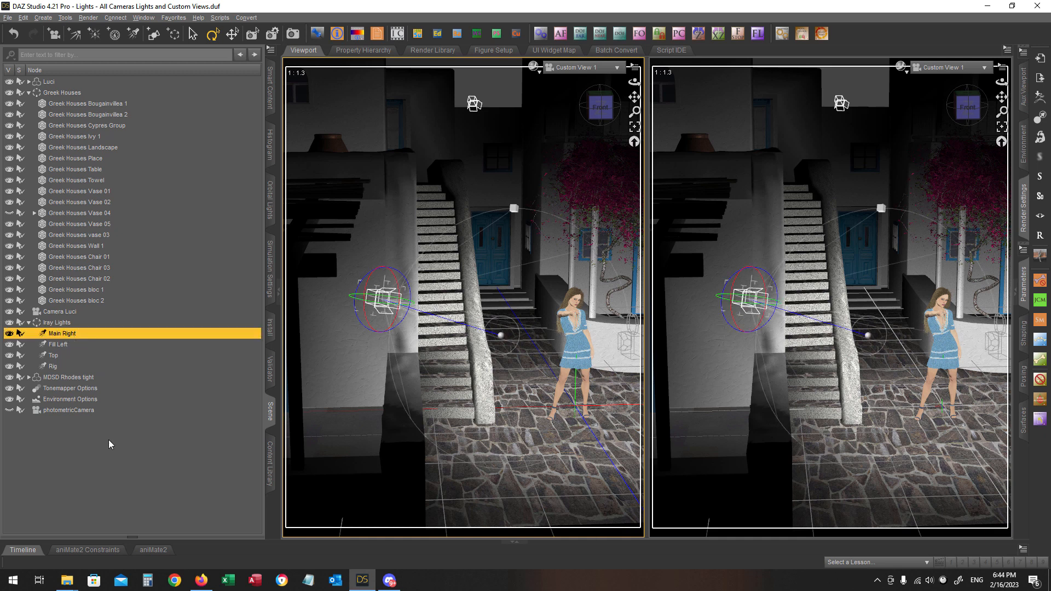
mouse_move(111, 450)
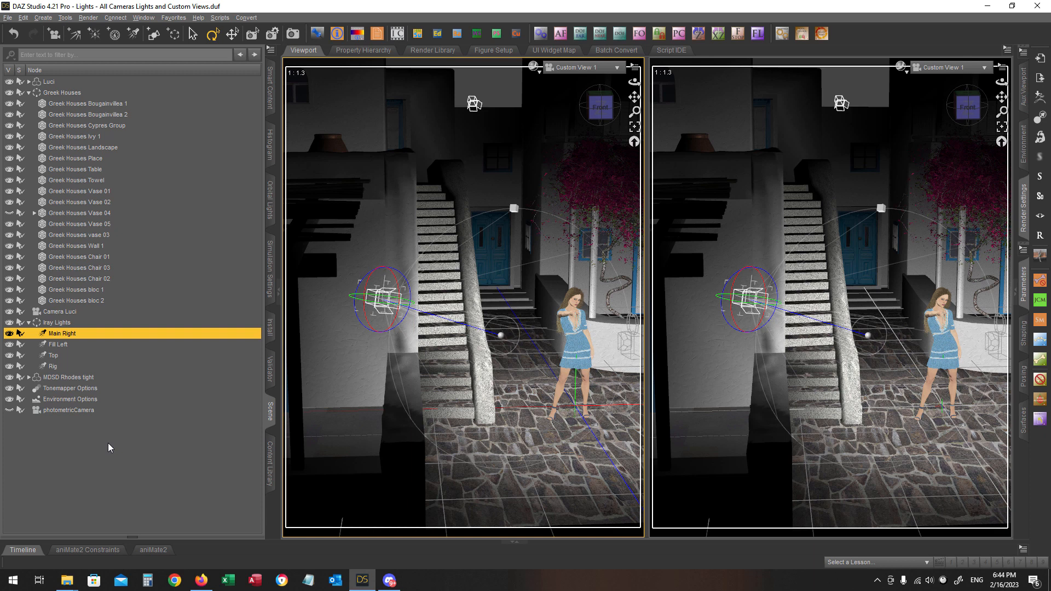
mouse_move(113, 443)
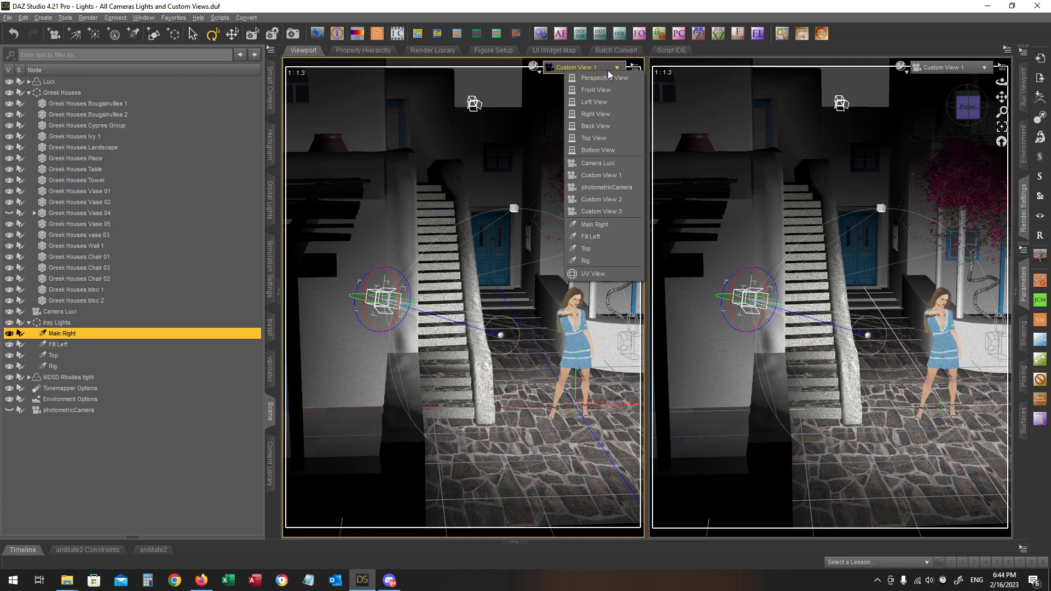
mouse_move(95, 461)
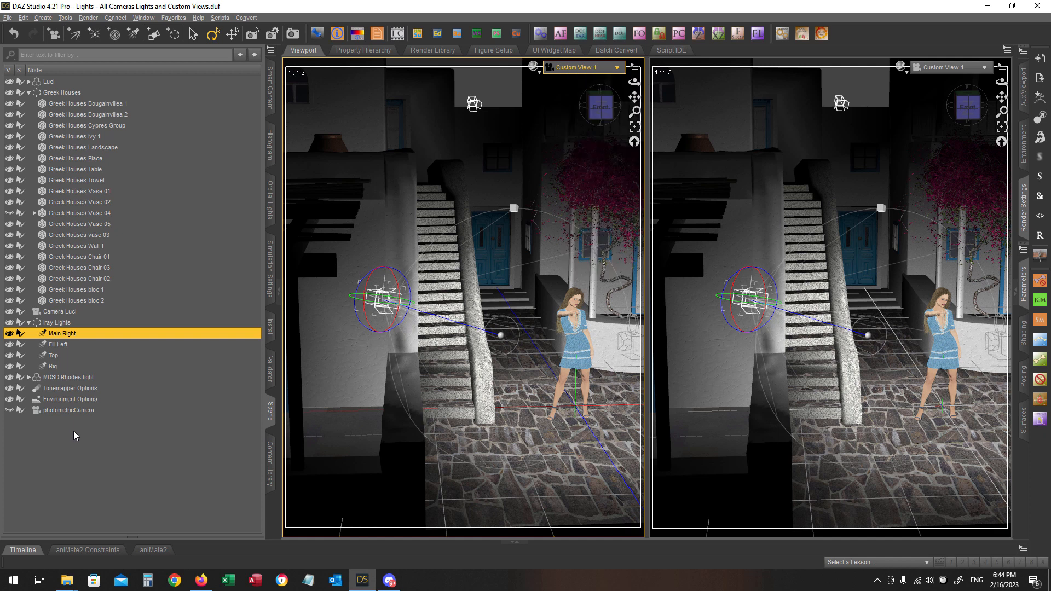
mouse_move(80, 477)
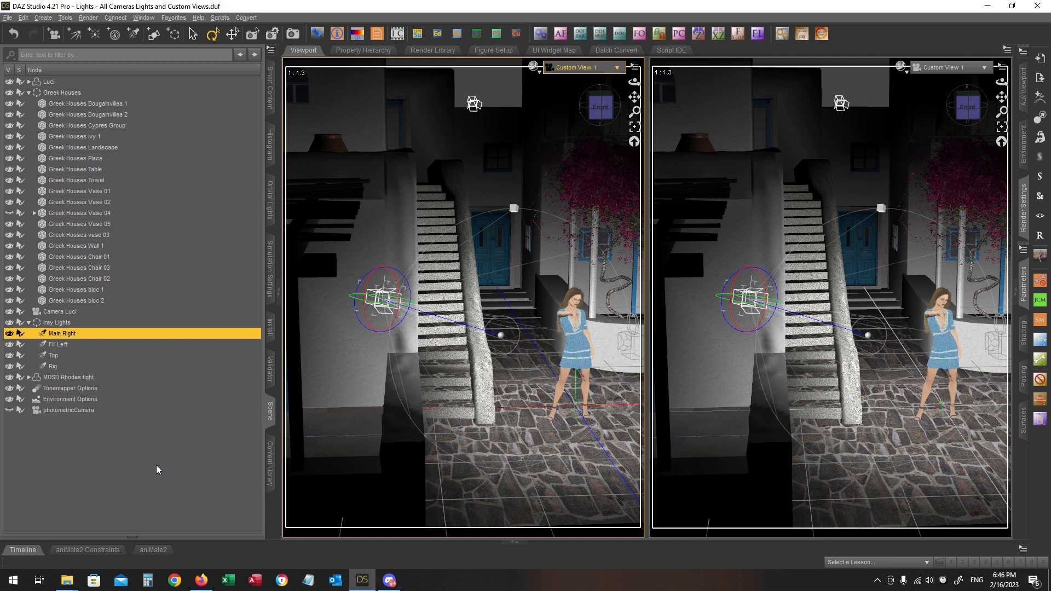
mouse_move(108, 556)
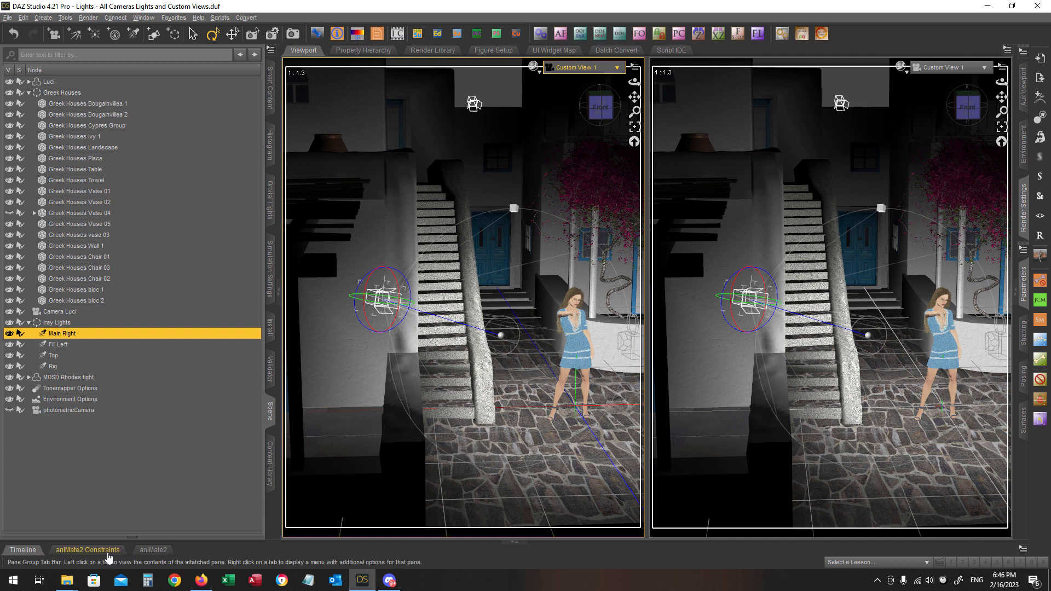
mouse_move(157, 445)
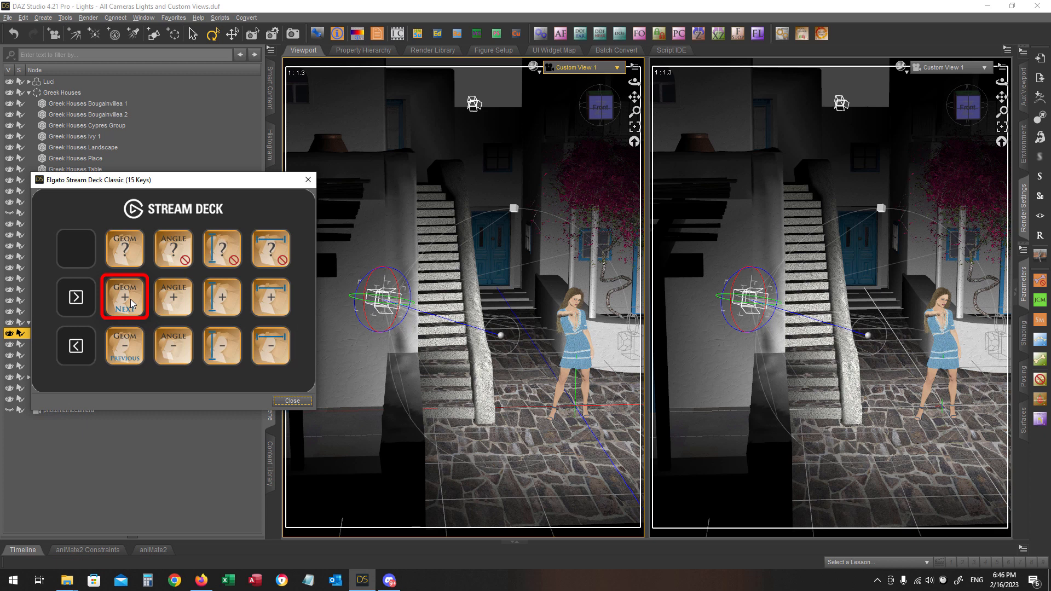
click(292, 401)
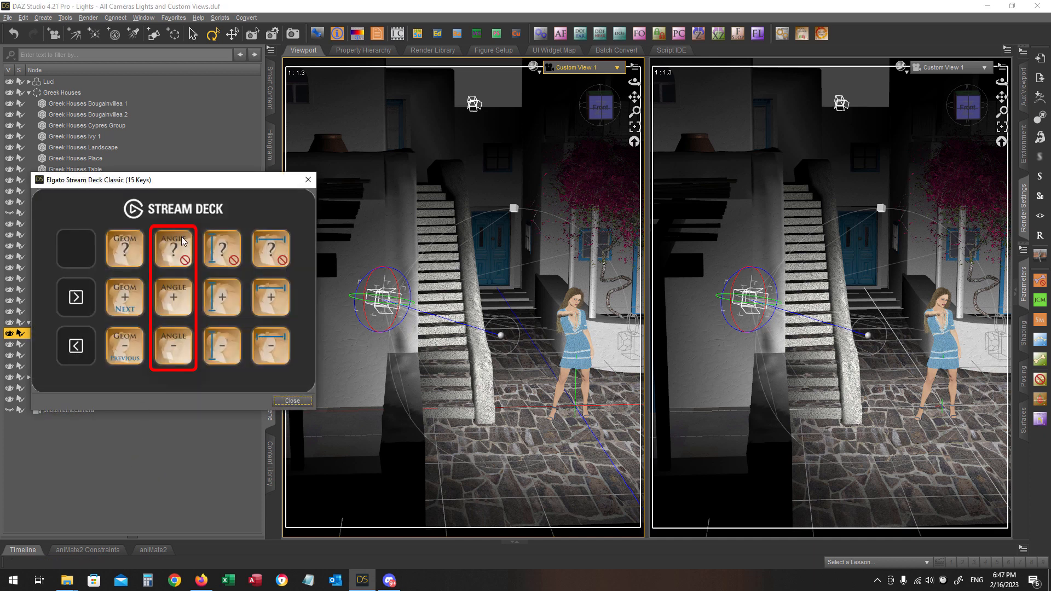
click(292, 401)
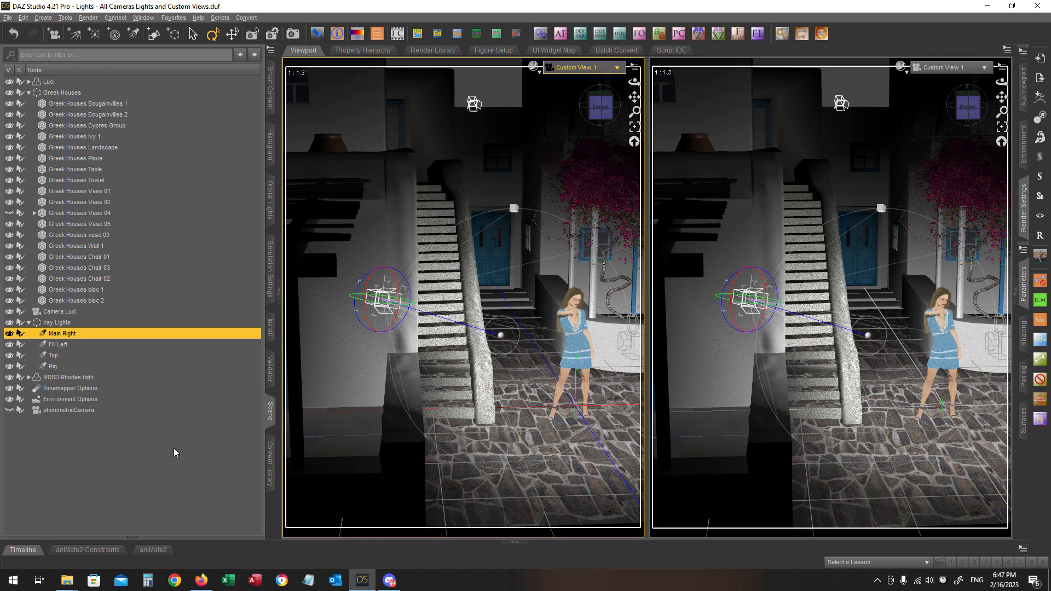
mouse_move(161, 455)
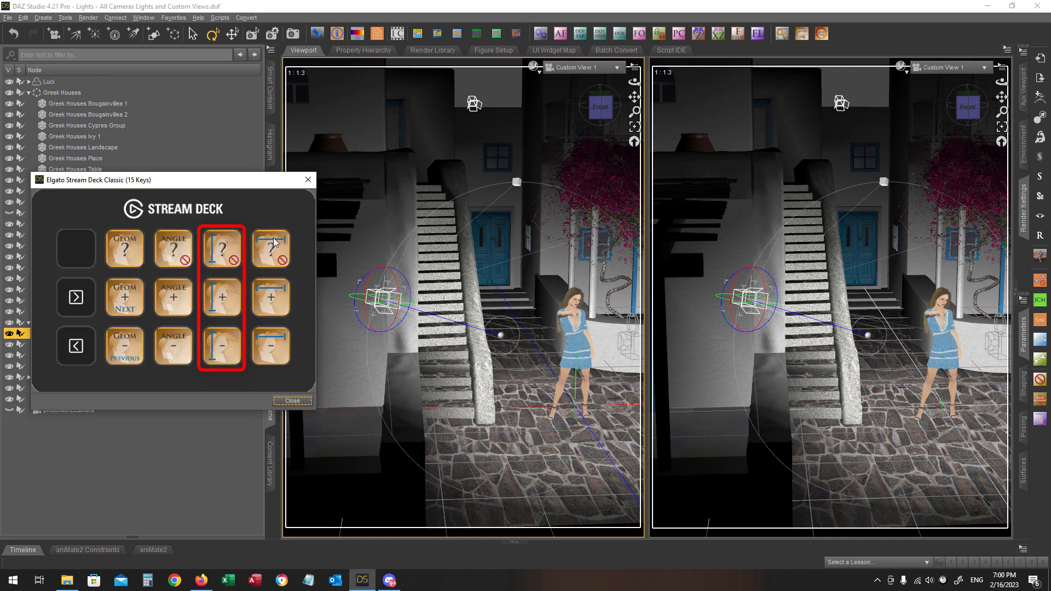
Step: Close the console window and adjust the Main Right light's width to 101 cm
click(292, 401)
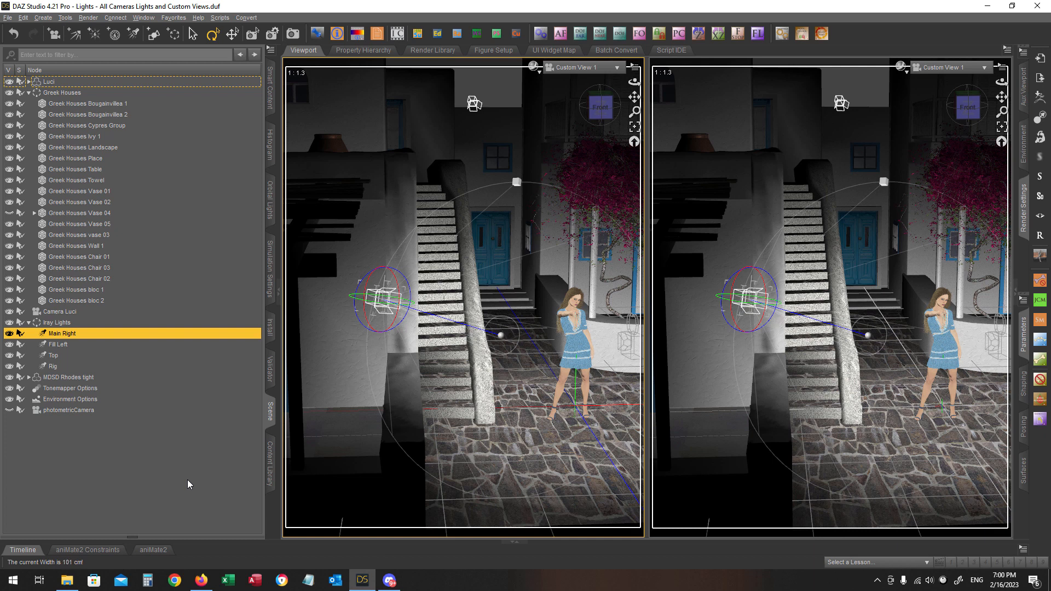
click(69, 410)
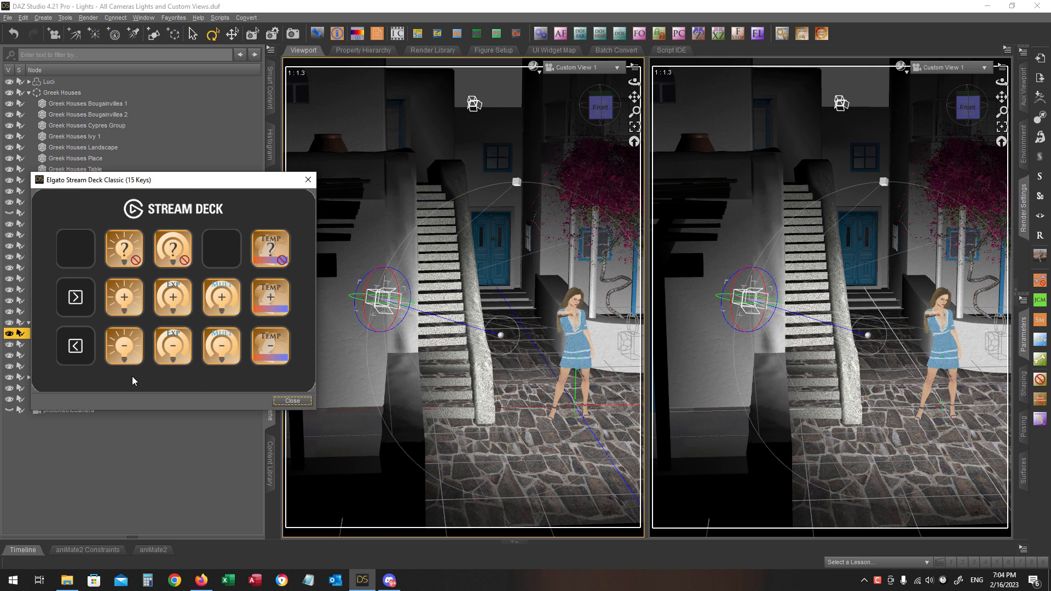
mouse_move(184, 364)
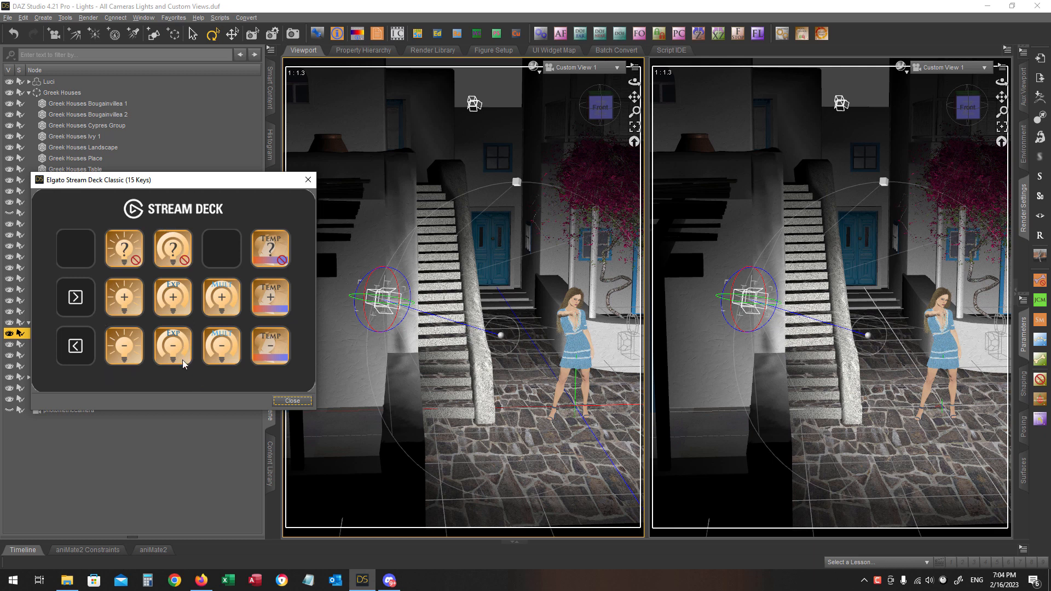
mouse_move(247, 219)
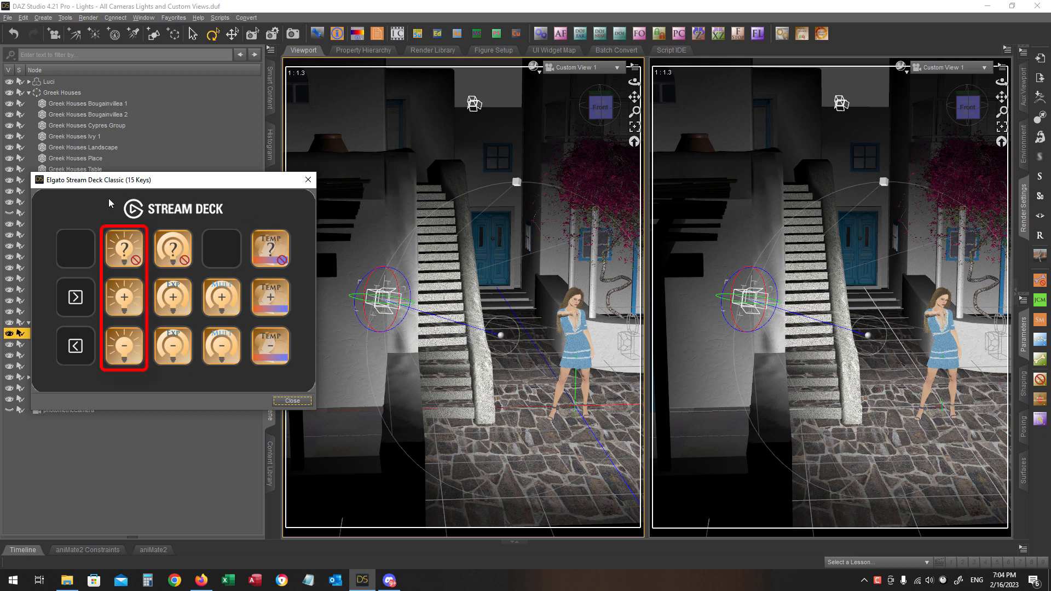
mouse_move(127, 386)
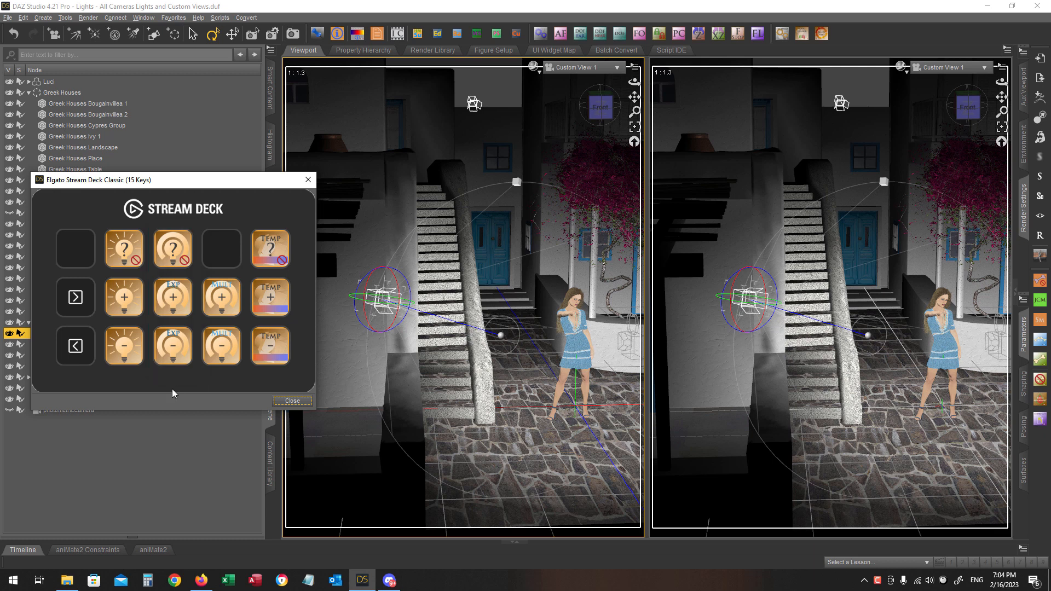
mouse_move(174, 385)
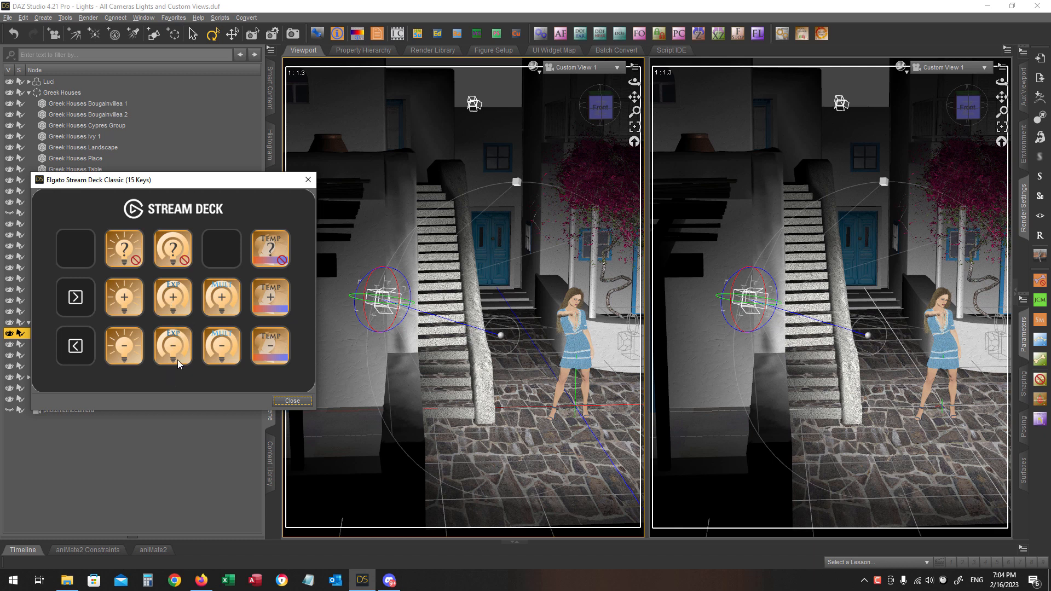
mouse_move(176, 386)
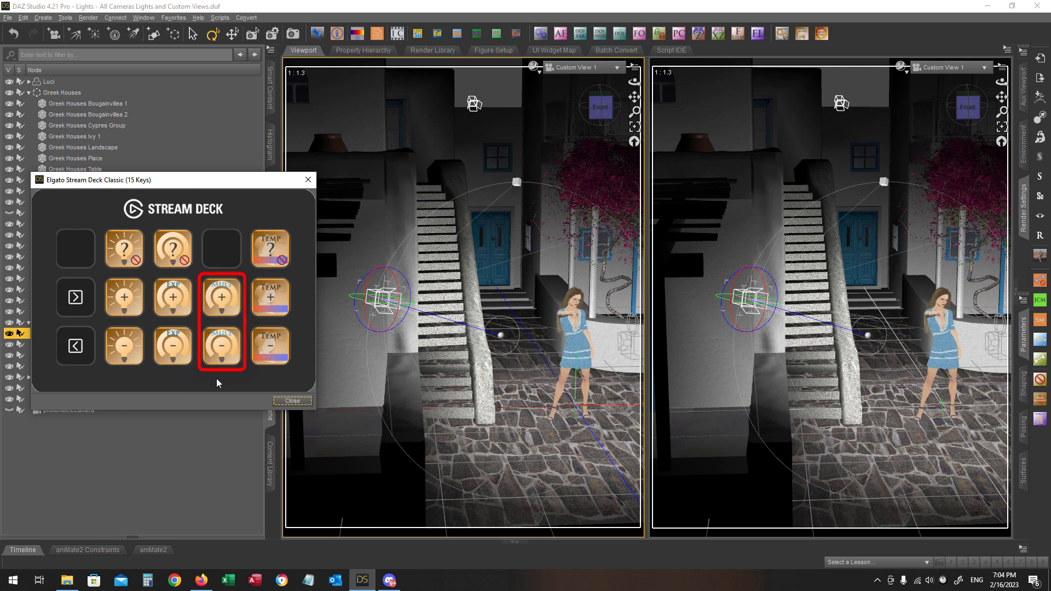
mouse_move(225, 308)
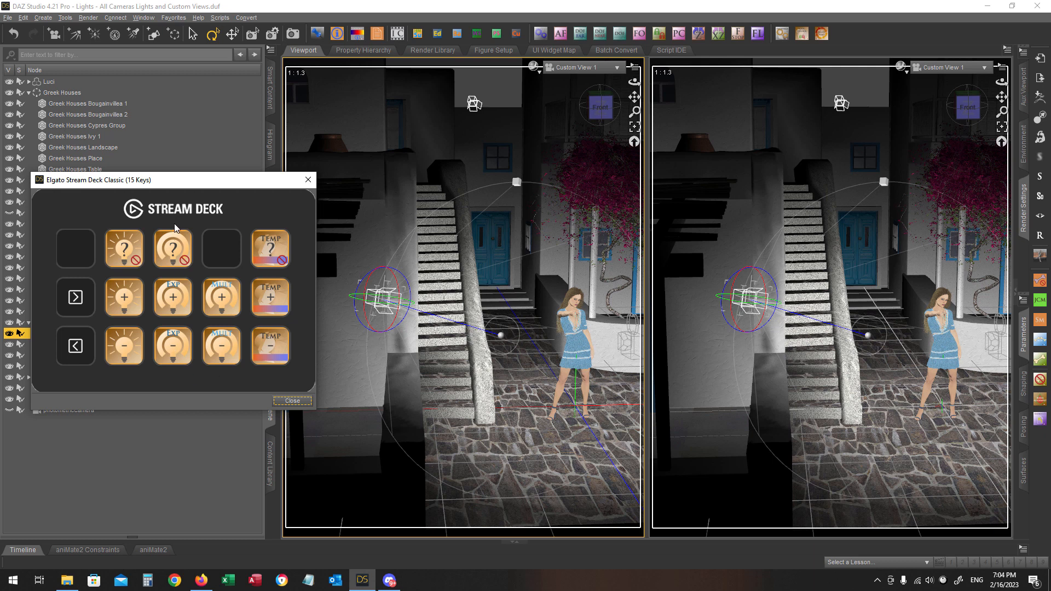
mouse_move(175, 384)
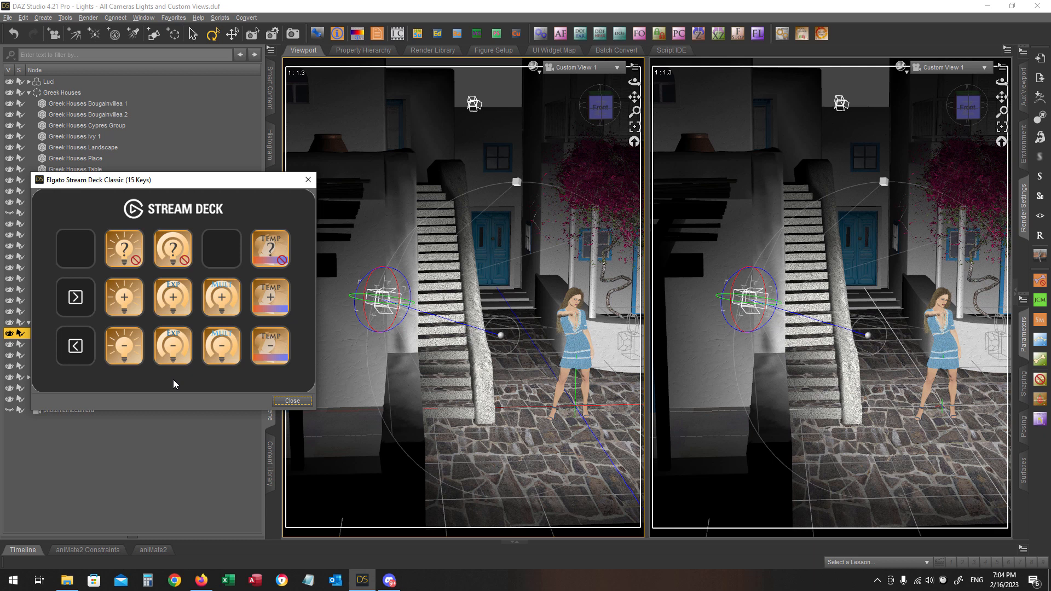
mouse_move(209, 375)
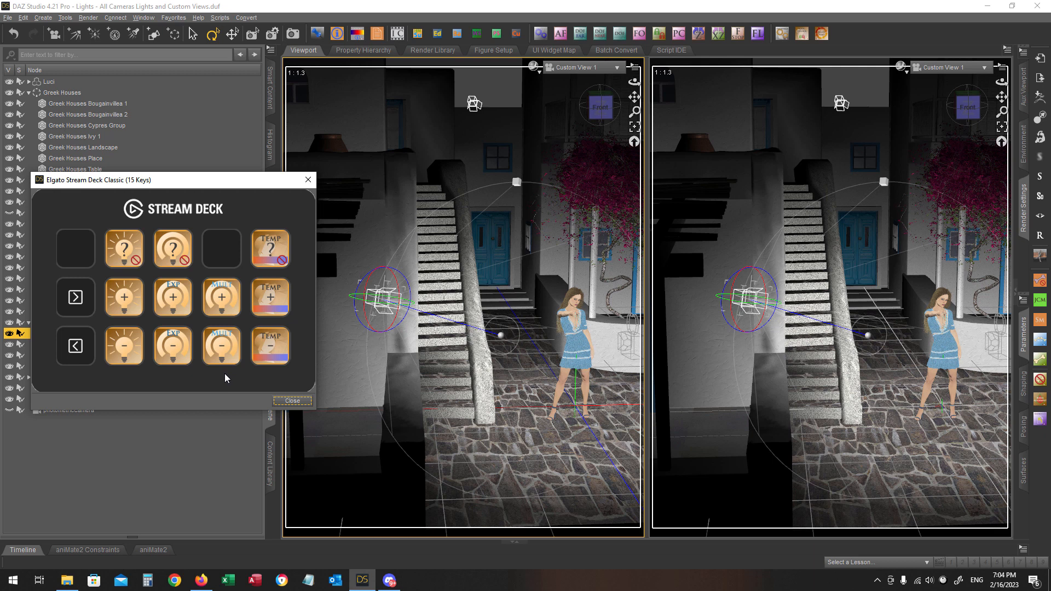
click(292, 400)
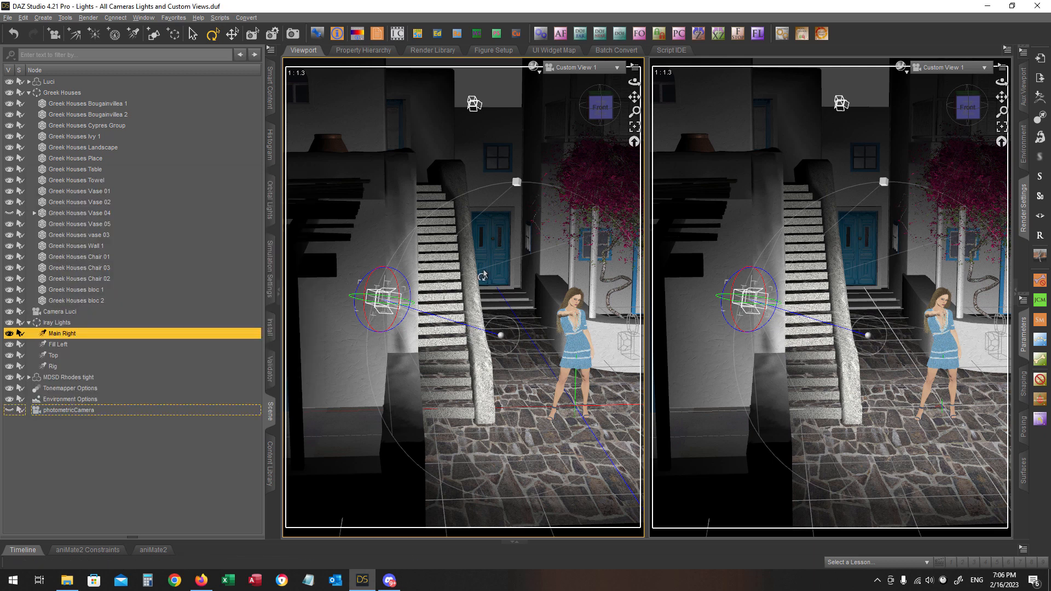
Step: Shade the viewport with Filament (PBR) and set the render Environment Mode to Scene Only
click(534, 67)
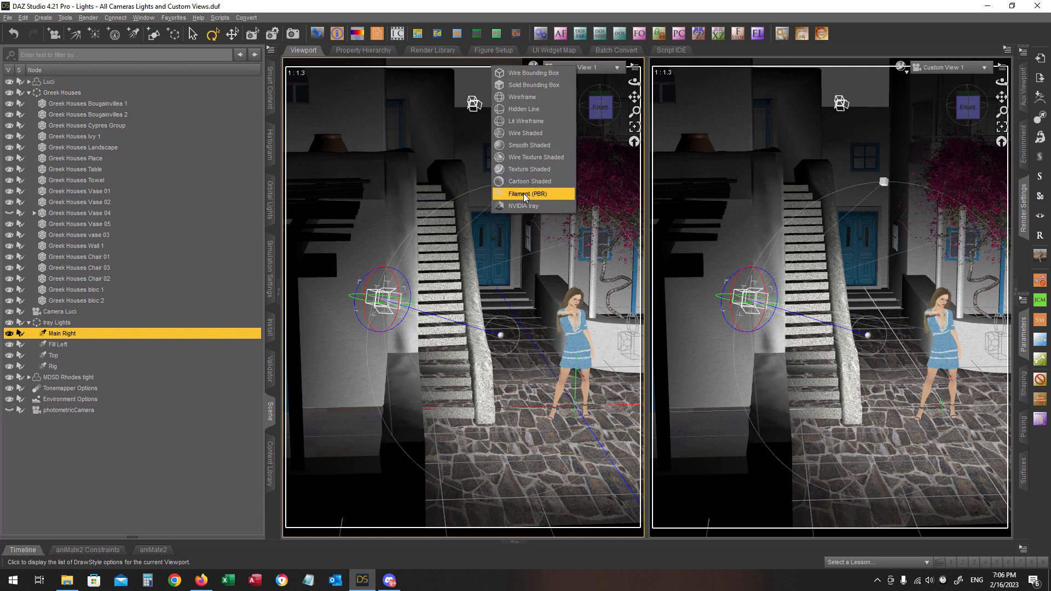
click(532, 193)
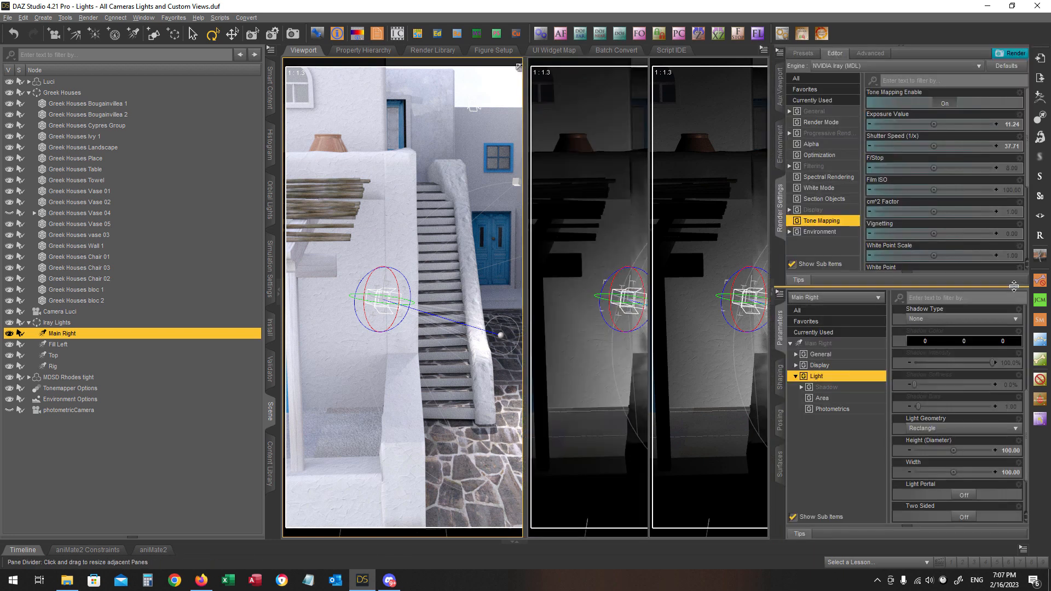
click(819, 232)
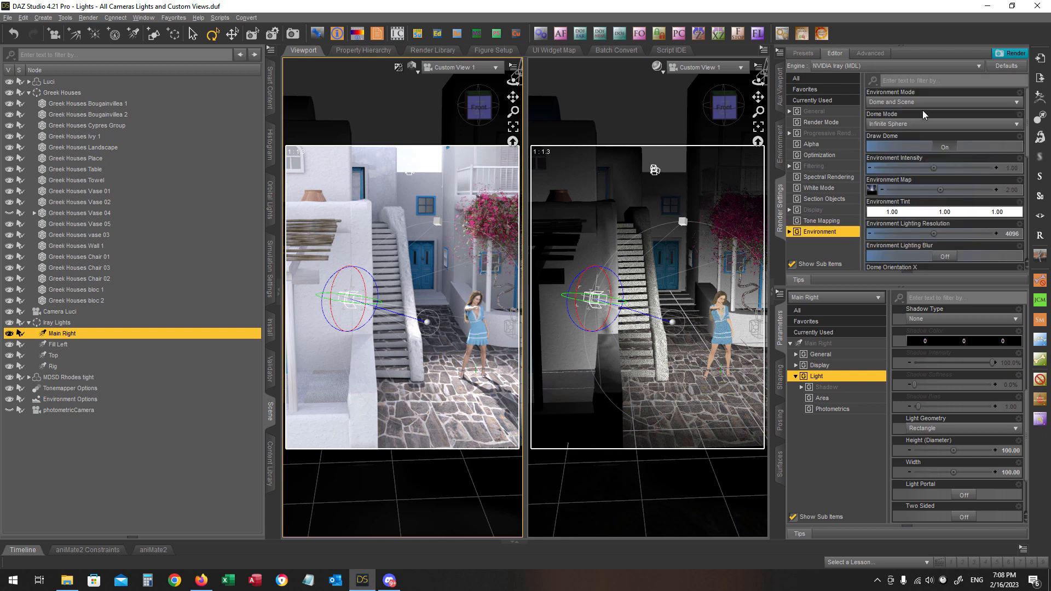
click(944, 102)
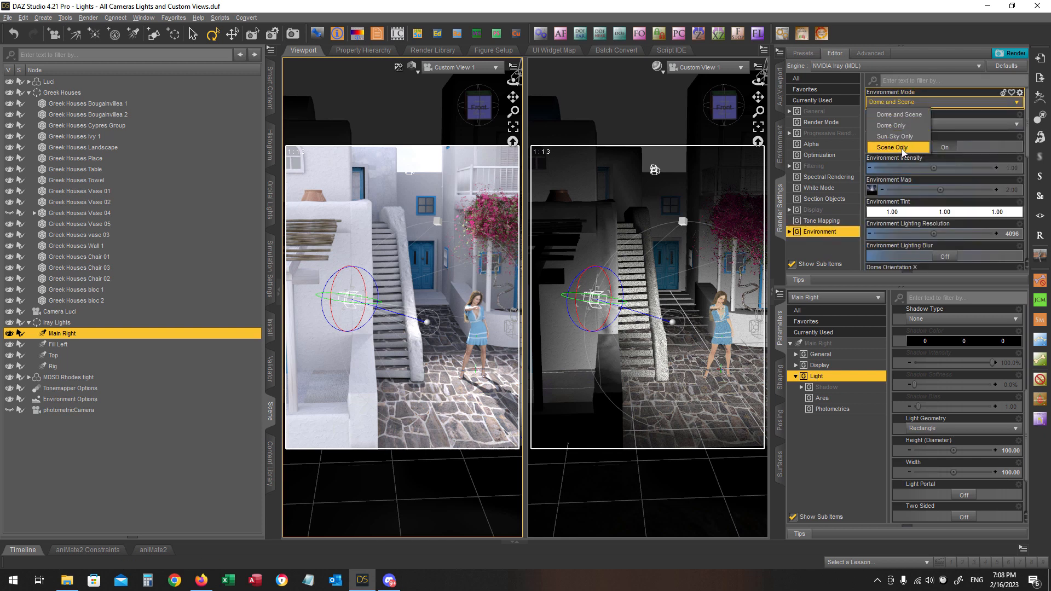
click(891, 147)
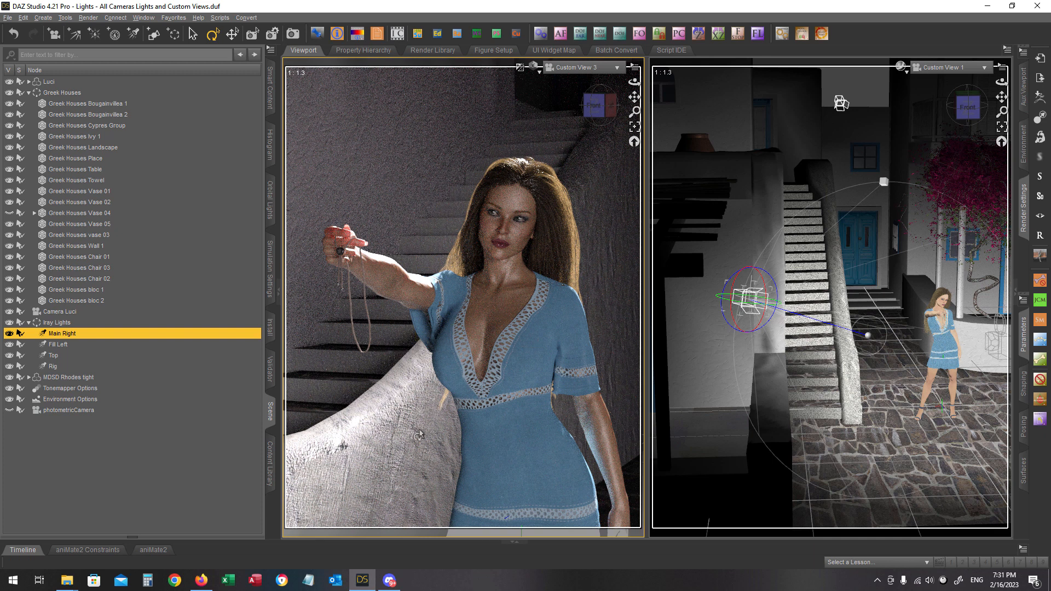
mouse_move(417, 440)
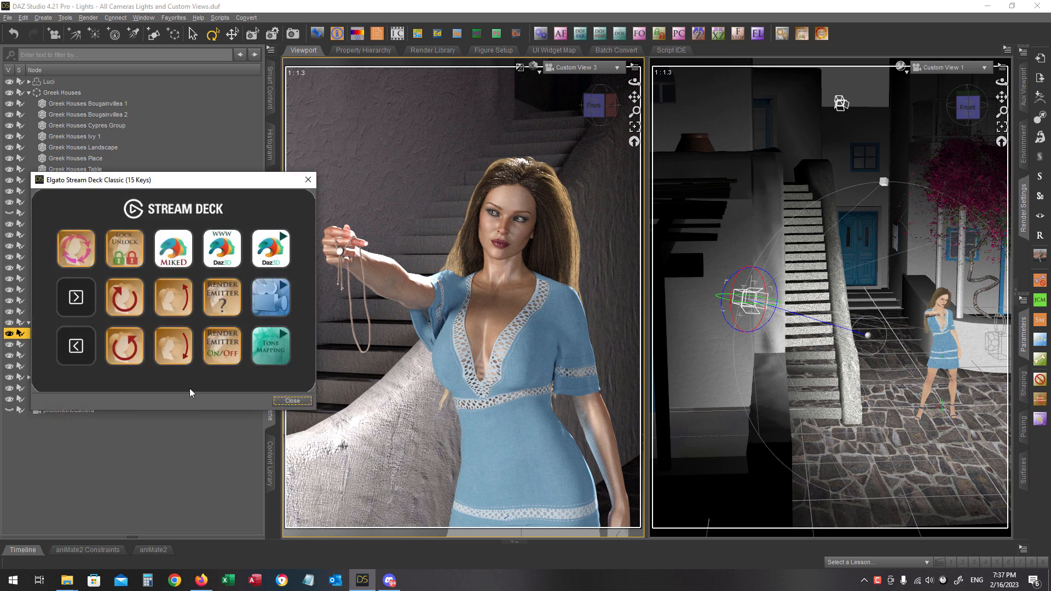
mouse_move(191, 310)
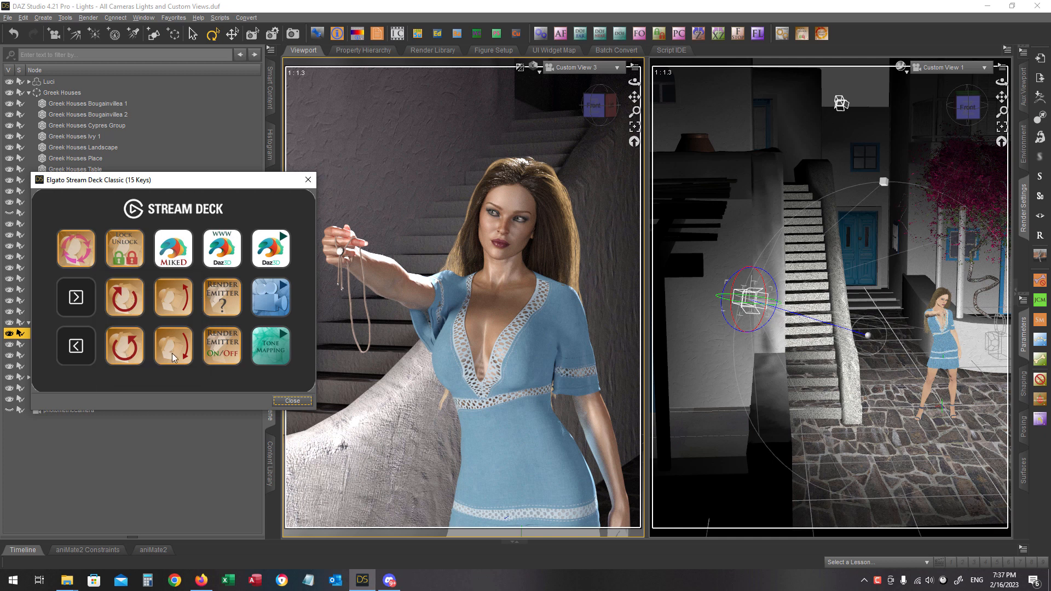
click(124, 249)
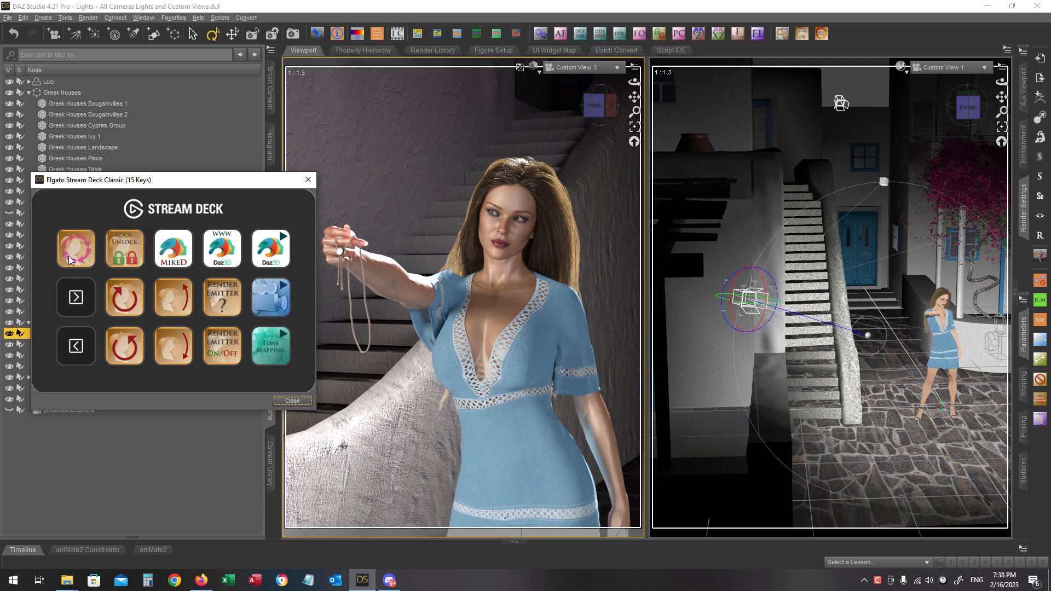
click(76, 248)
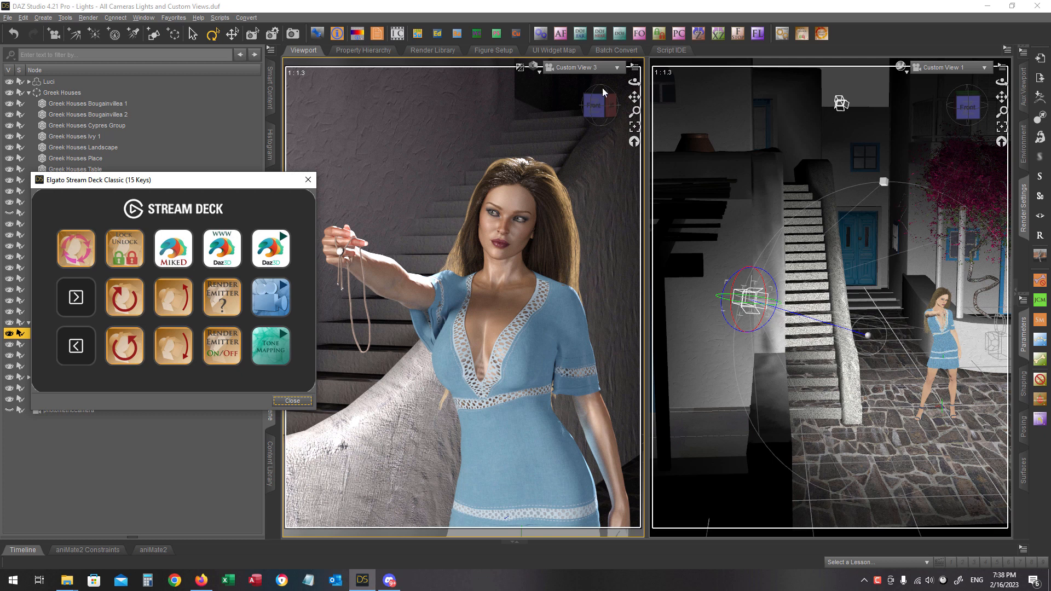
mouse_move(490, 290)
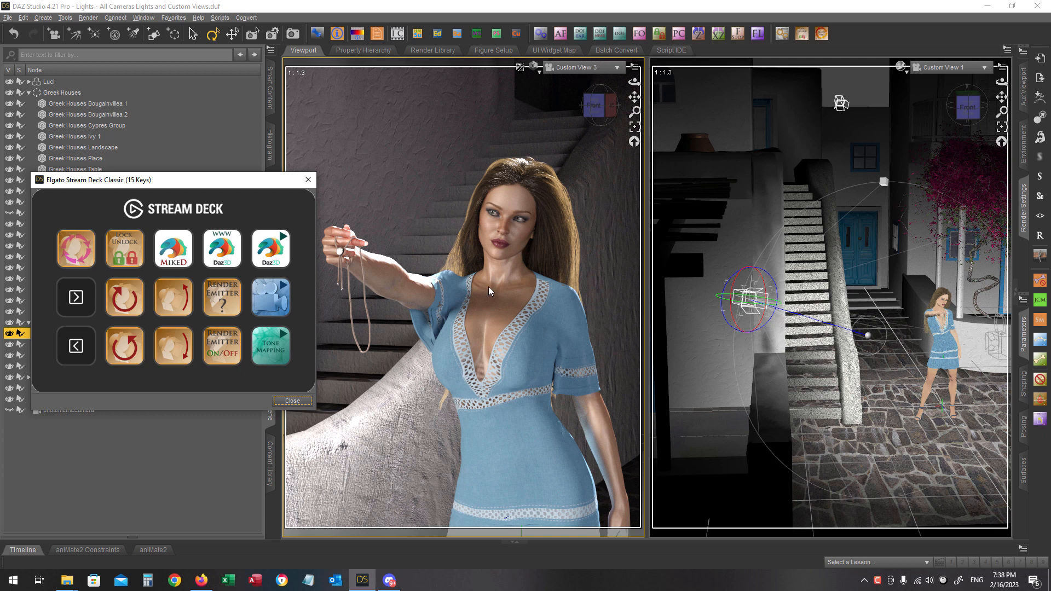
mouse_move(221, 383)
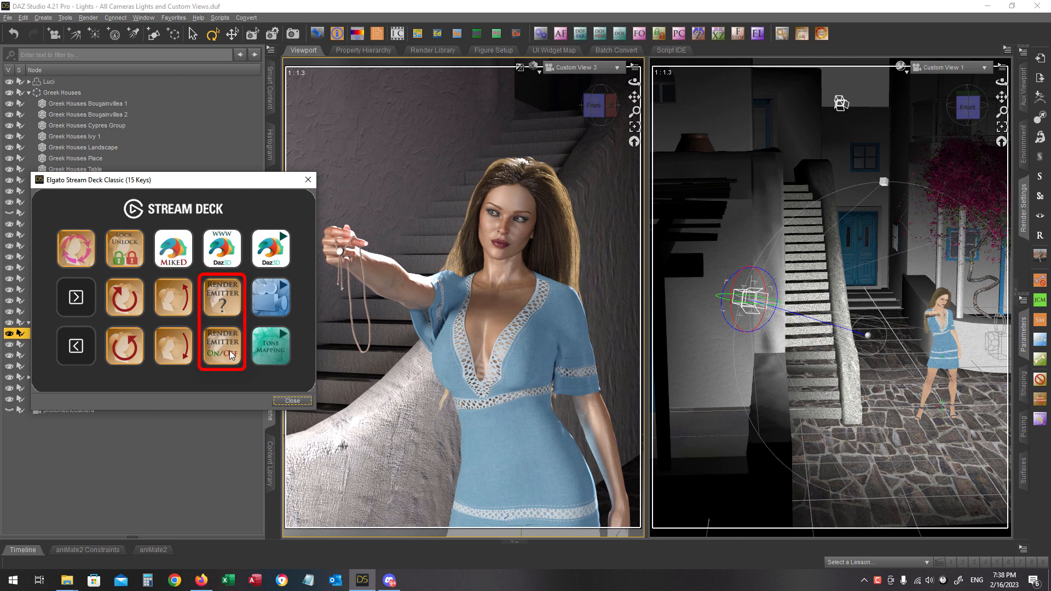
mouse_move(234, 363)
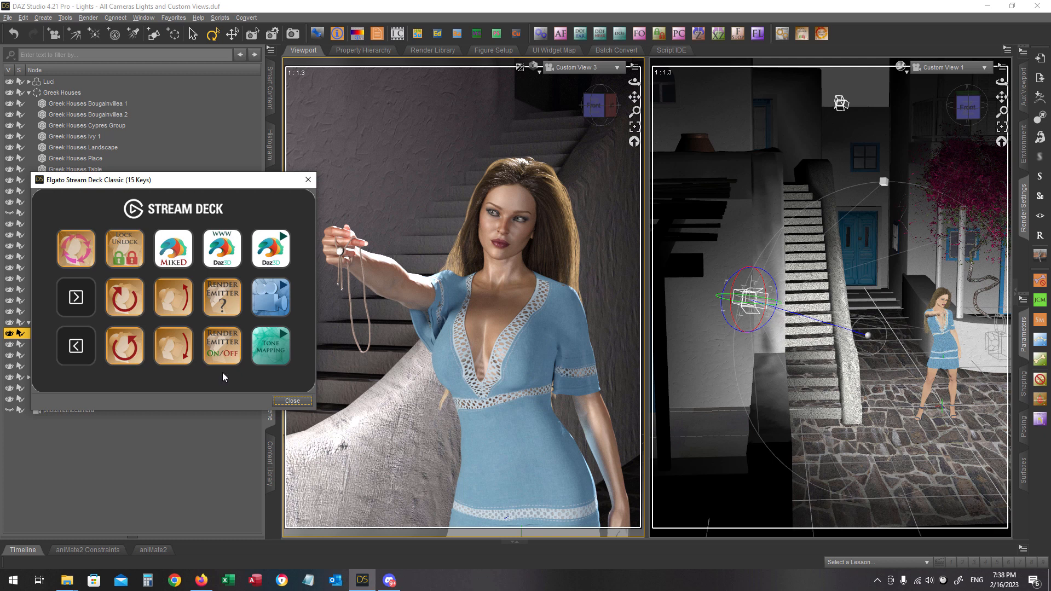
mouse_move(233, 384)
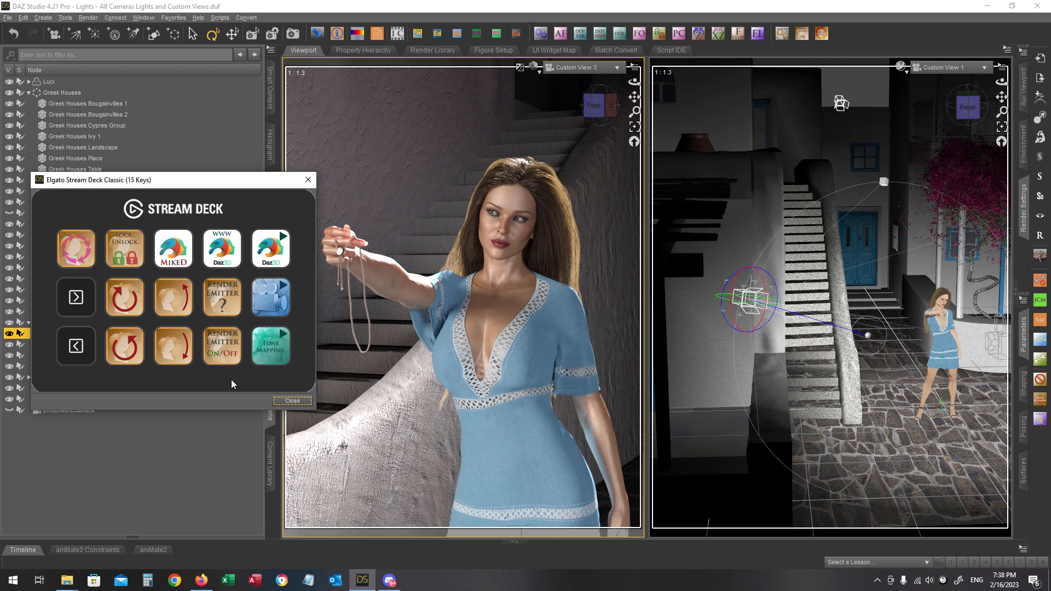
click(293, 401)
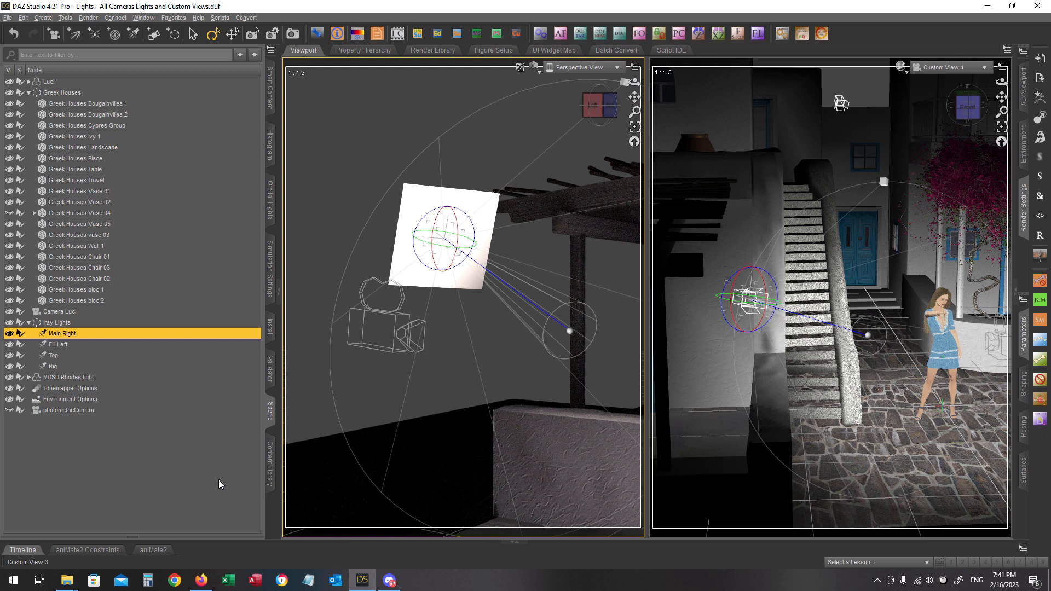
mouse_move(465, 358)
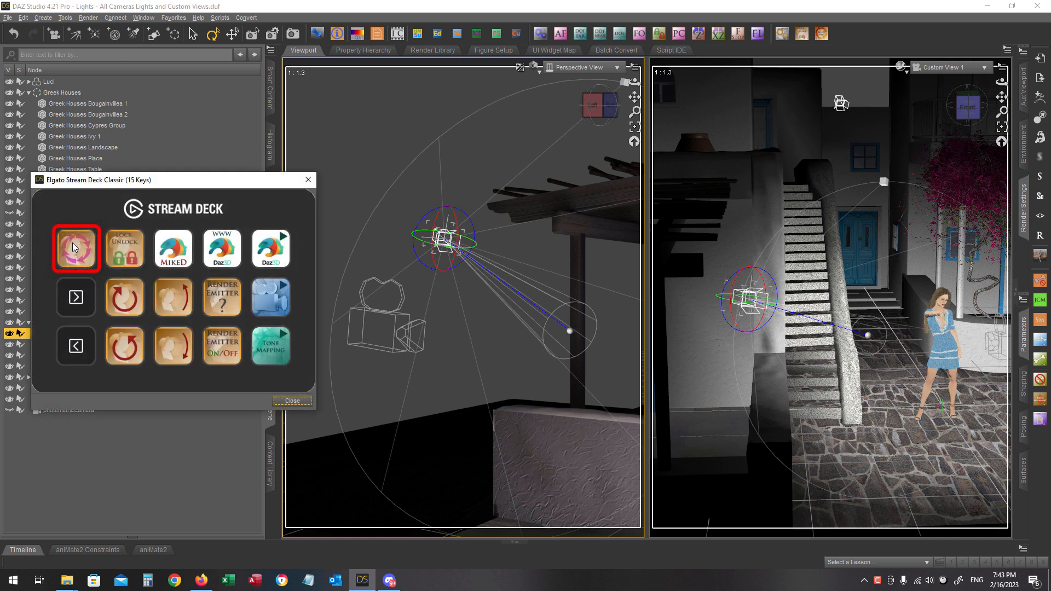
click(292, 400)
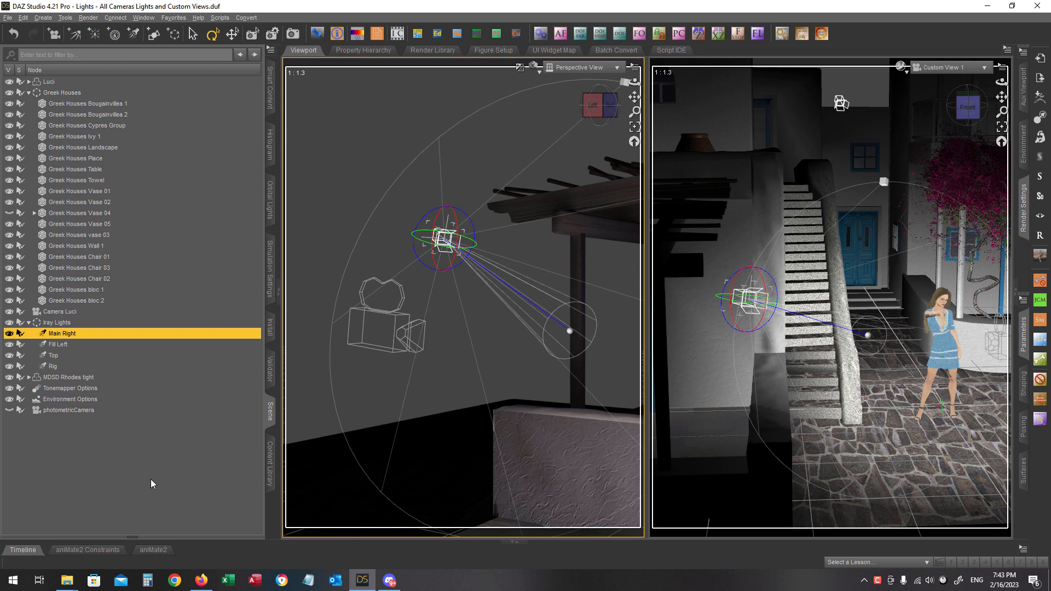
click(616, 67)
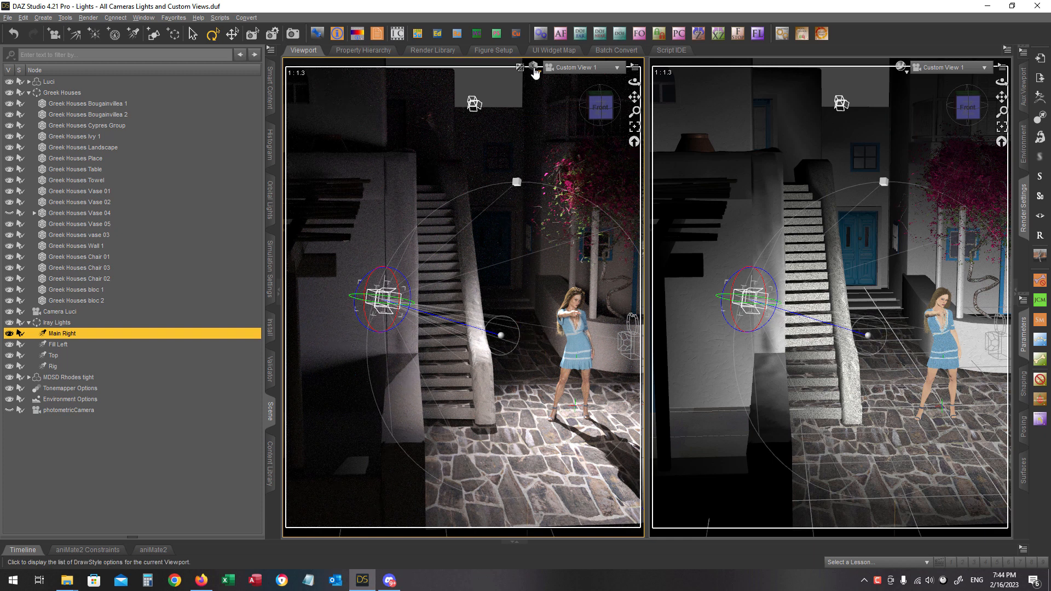
Step: Switch the left view's draw style to NVIDIA Iray for a live render of the courtyard
click(533, 69)
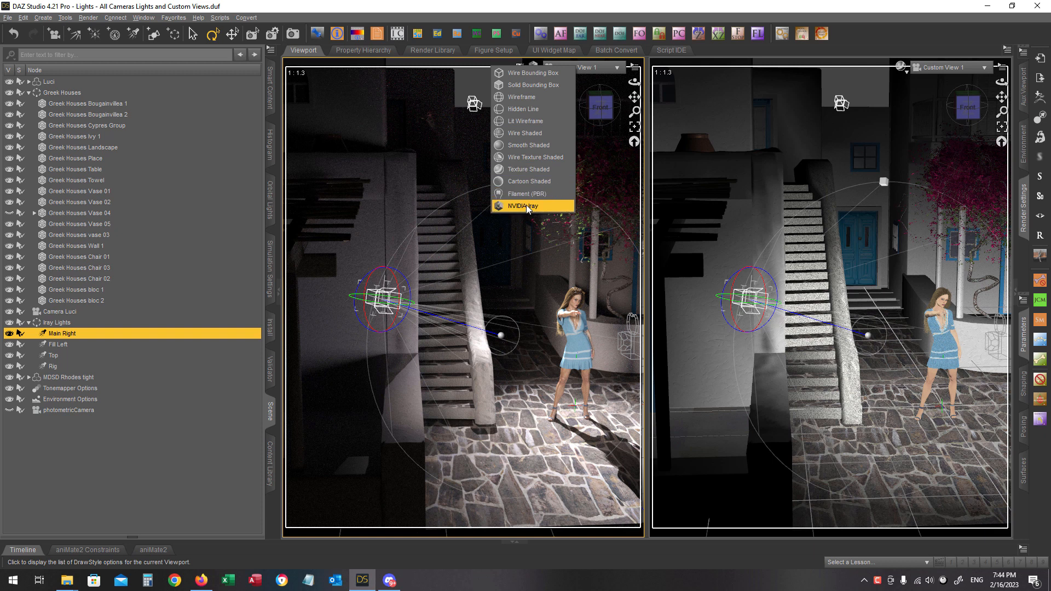
click(524, 206)
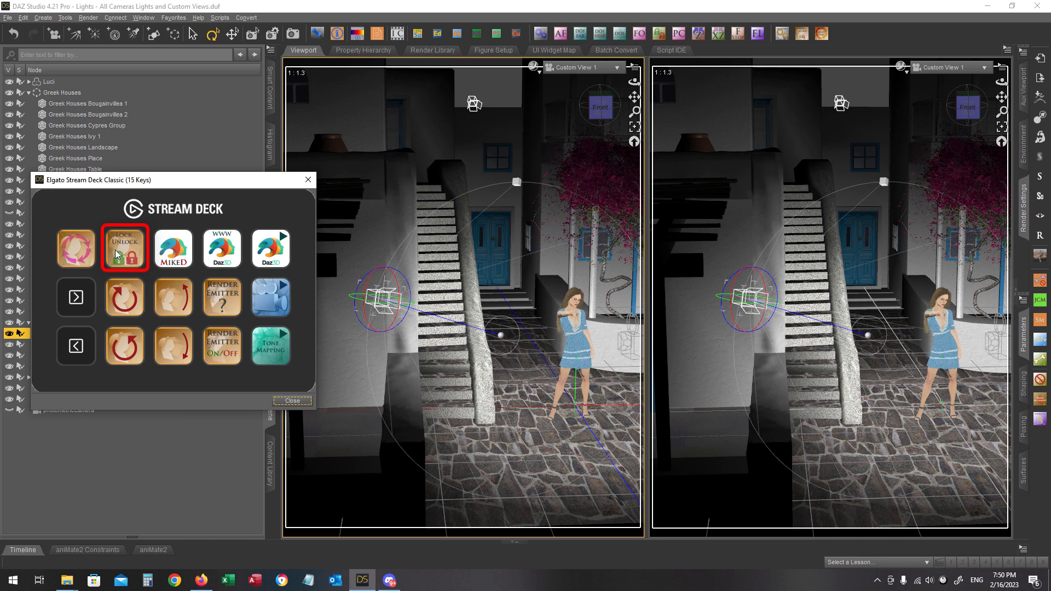
Step: Toggle the lock on the currently selected light from the Stream Deck console
click(292, 401)
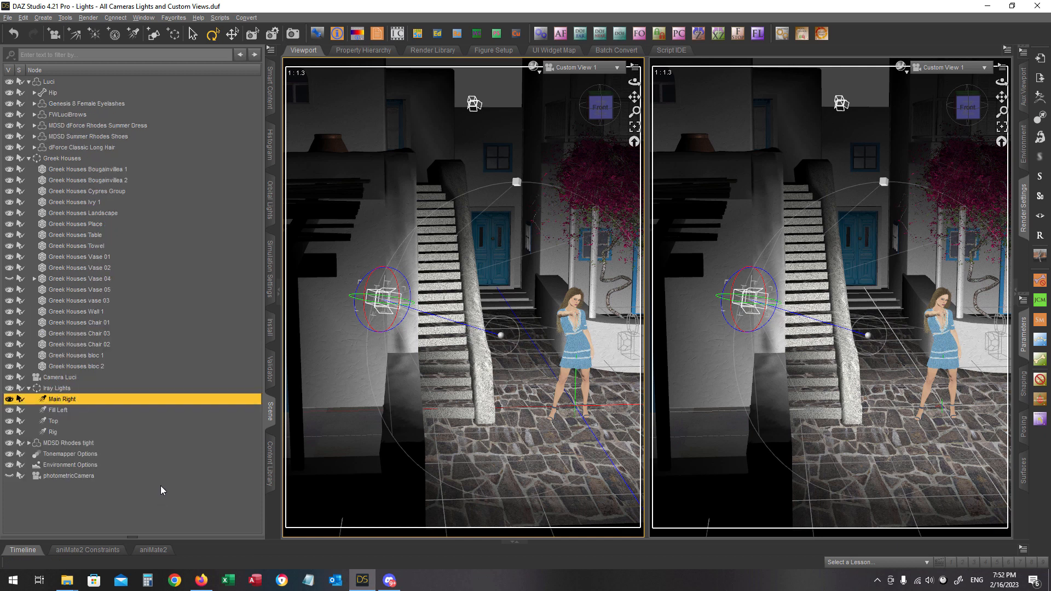
mouse_move(129, 388)
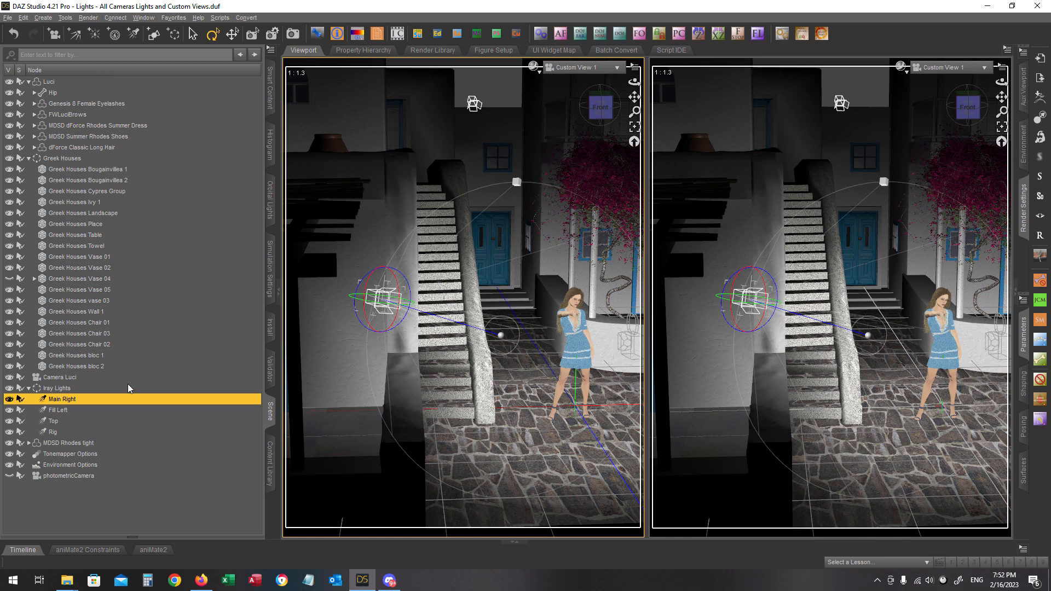
mouse_move(196, 270)
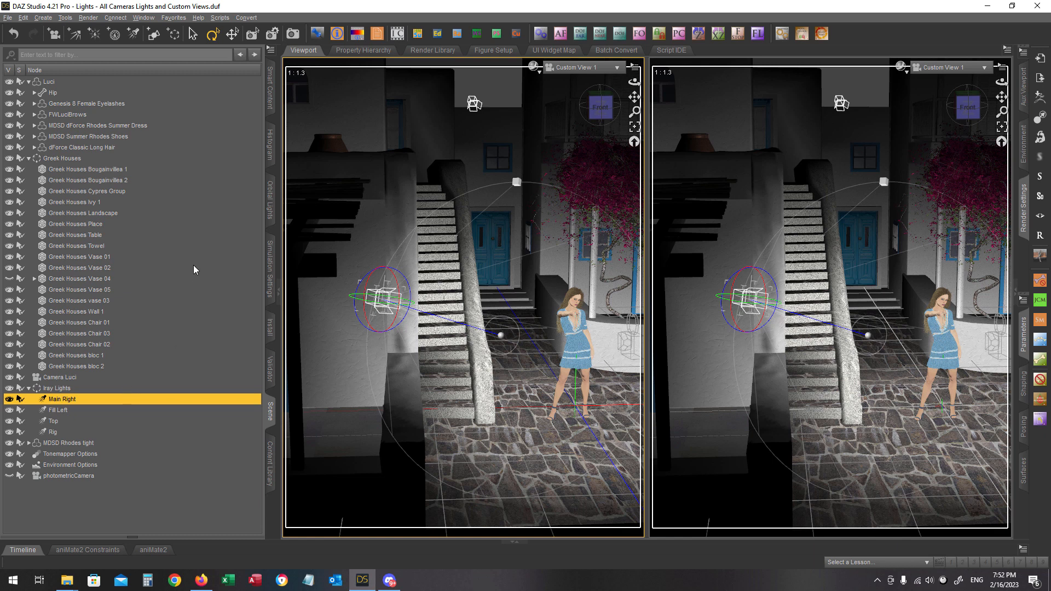
key(Ctrl)
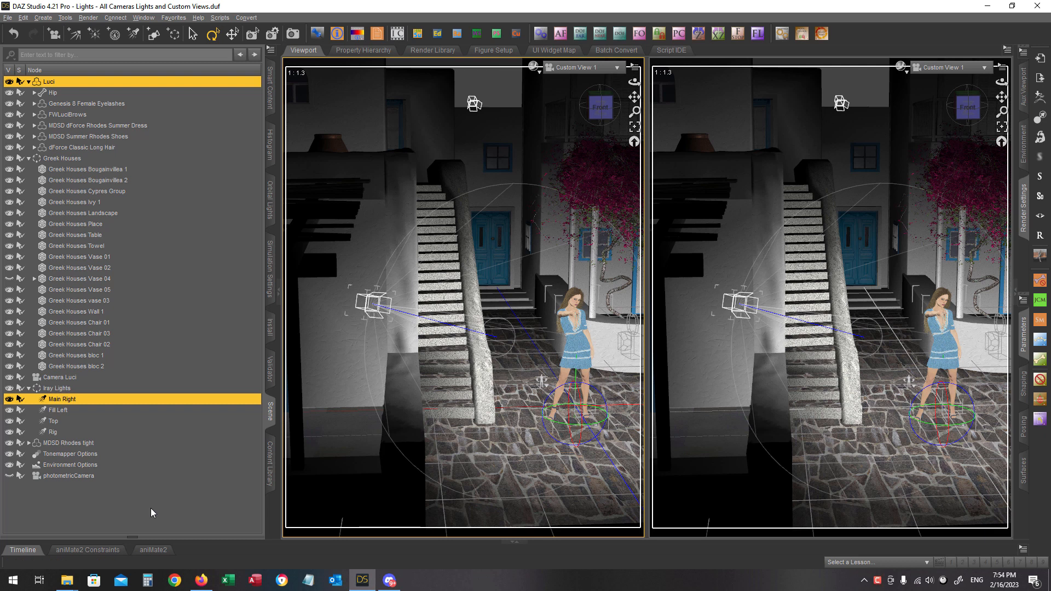
mouse_move(144, 494)
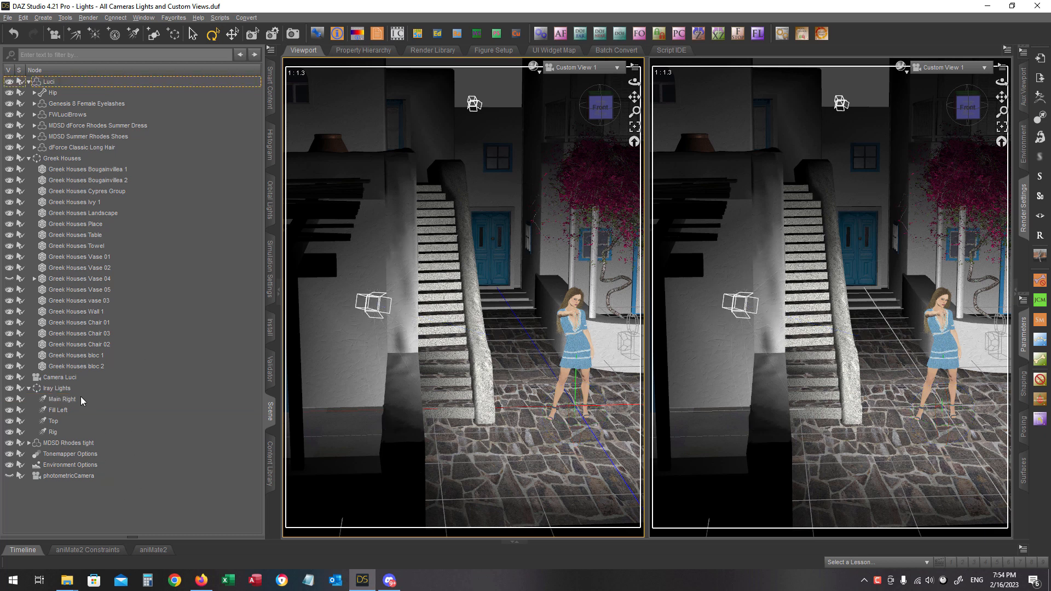
Step: Select the Main Right light in the Scene pane so only it is active
click(62, 399)
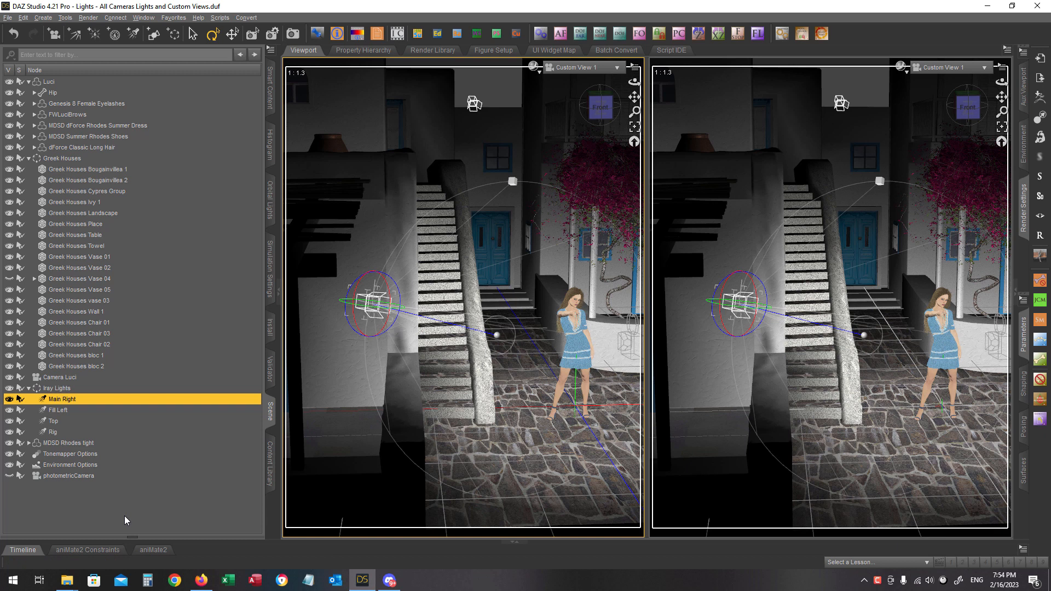
mouse_move(237, 556)
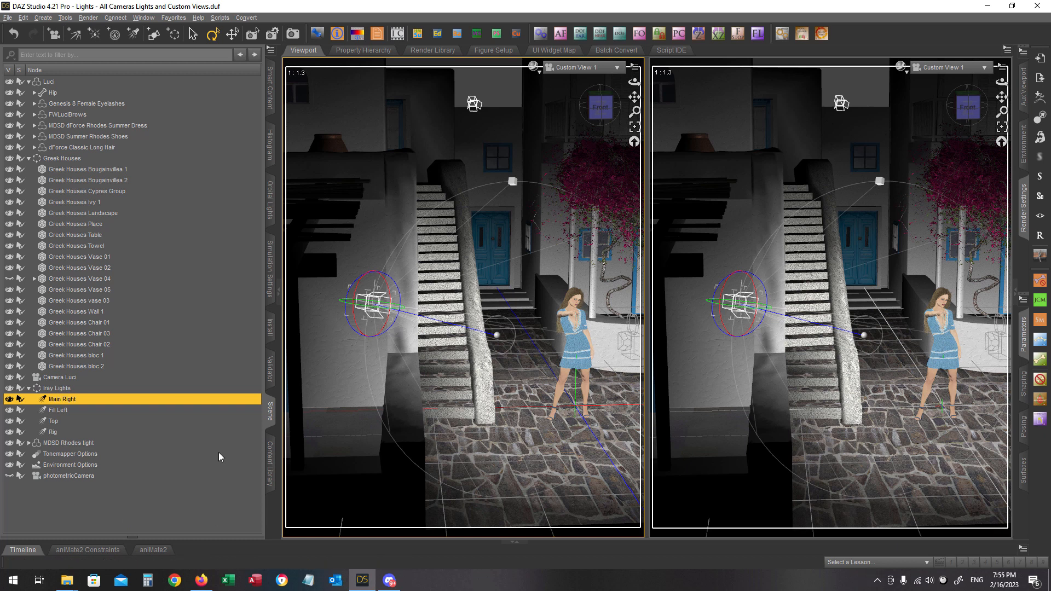
mouse_move(794, 54)
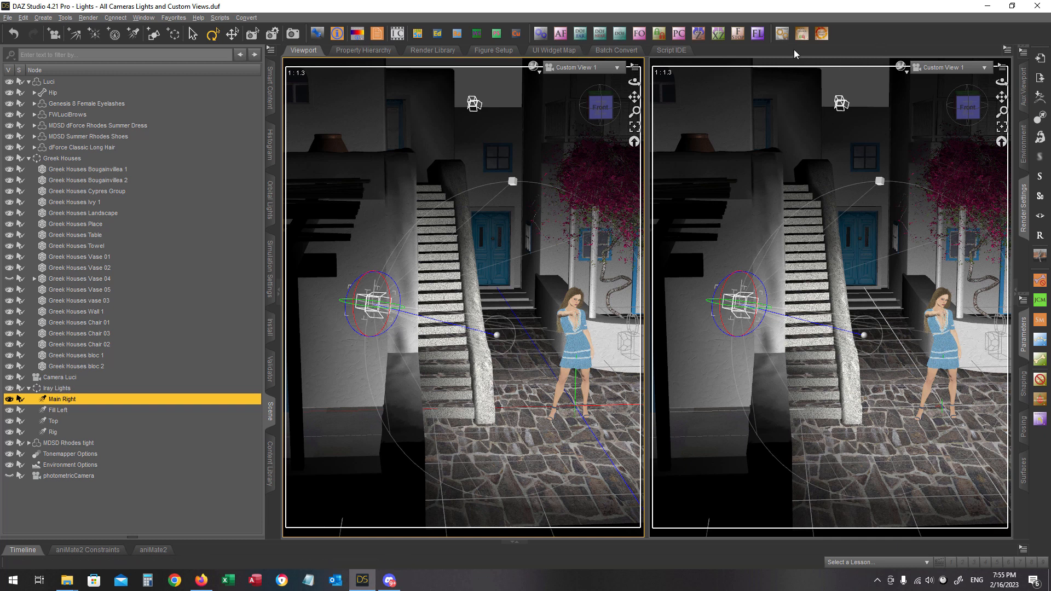
mouse_move(779, 34)
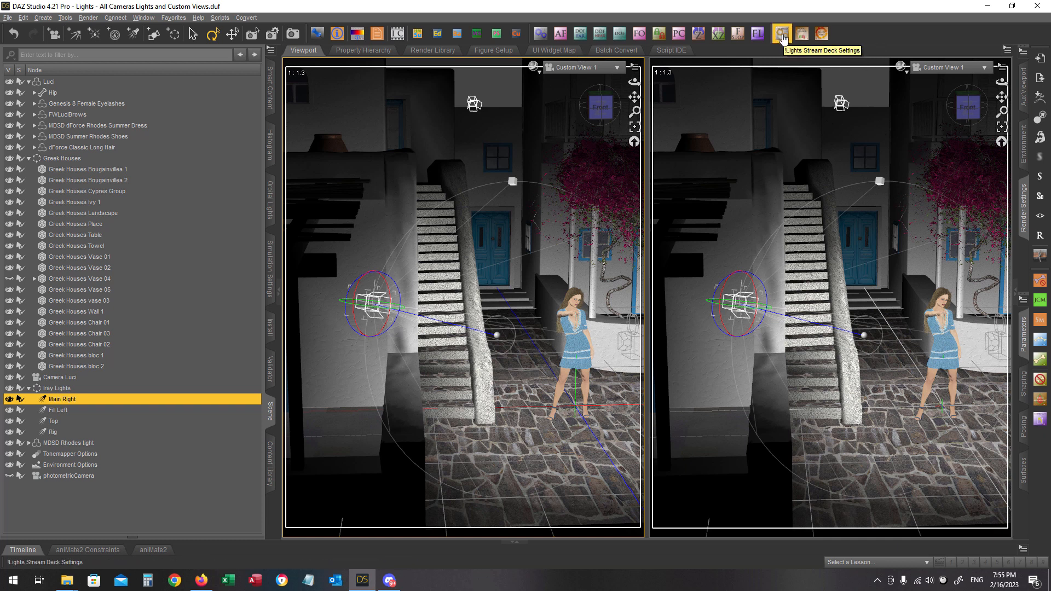
click(780, 34)
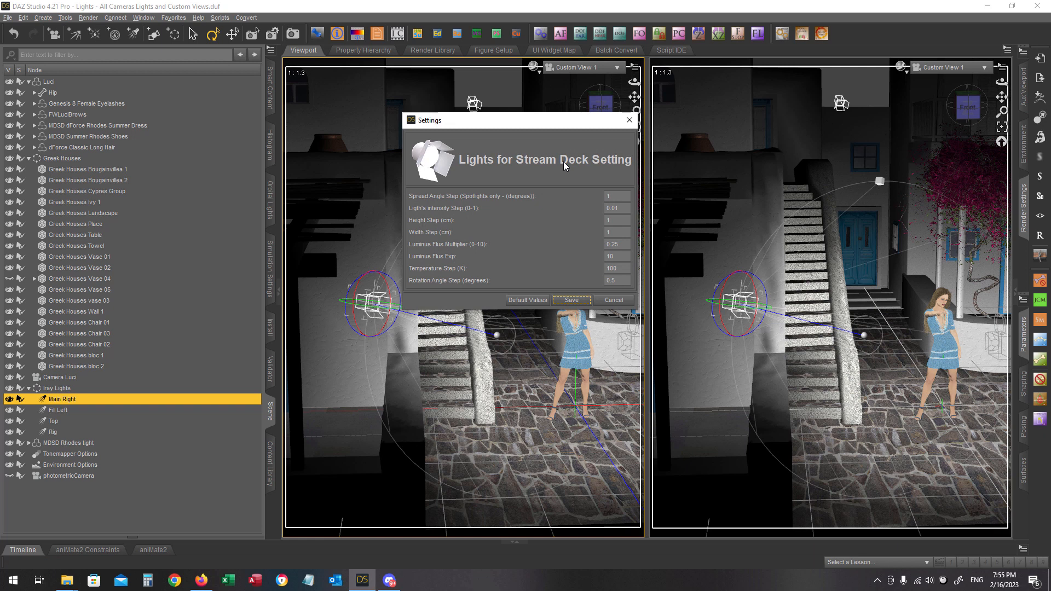
mouse_move(520, 213)
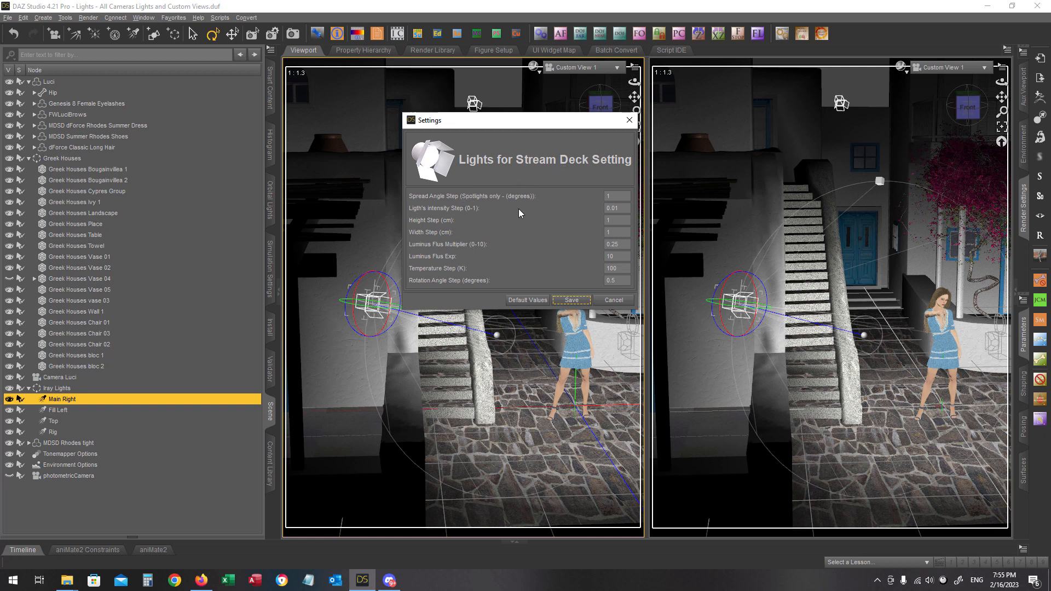
mouse_move(418, 291)
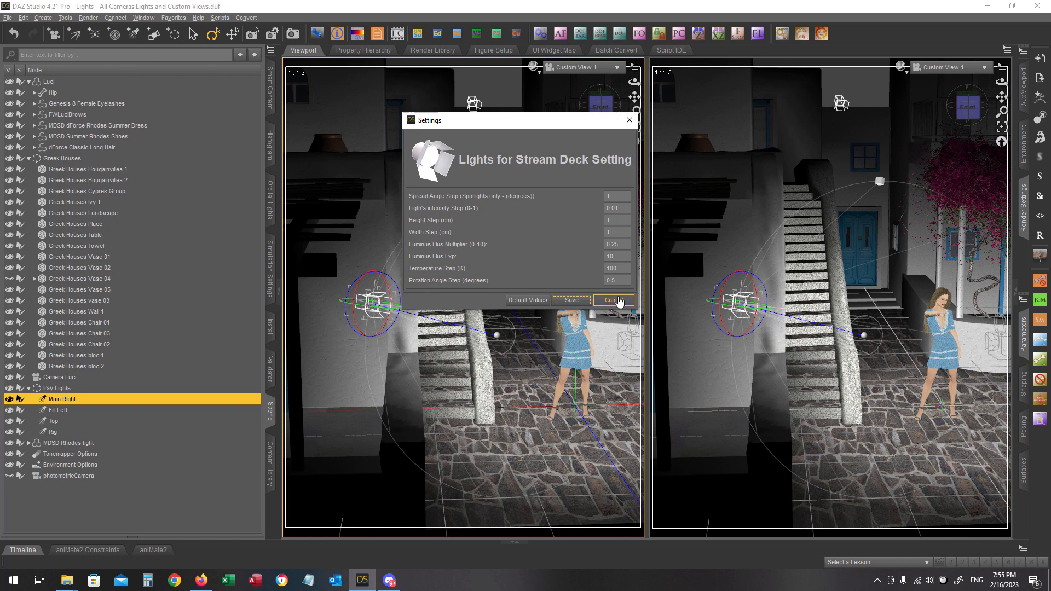
click(613, 299)
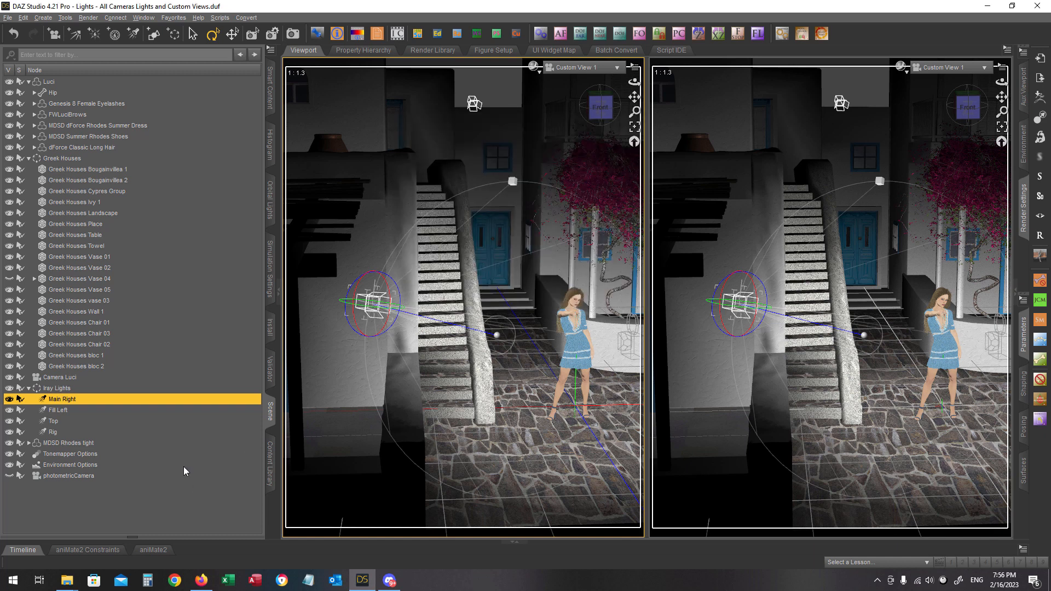